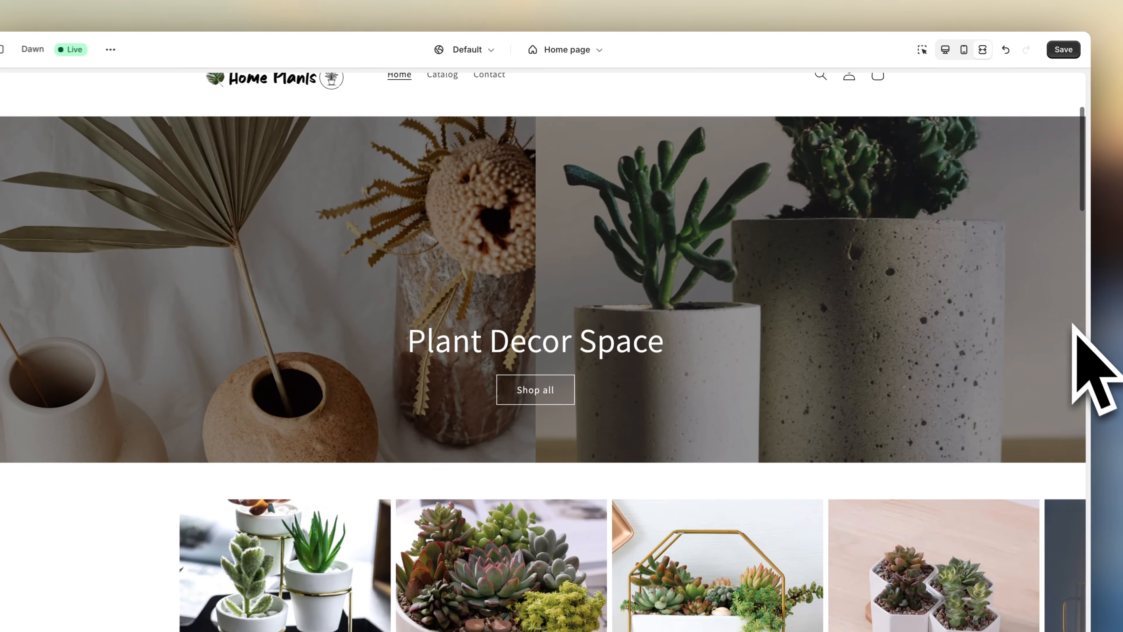
Create the free-trial Shopify account with the entered email and password
{"action": "scroll", "scroll_direction": "down", "scroll_amount": 3}
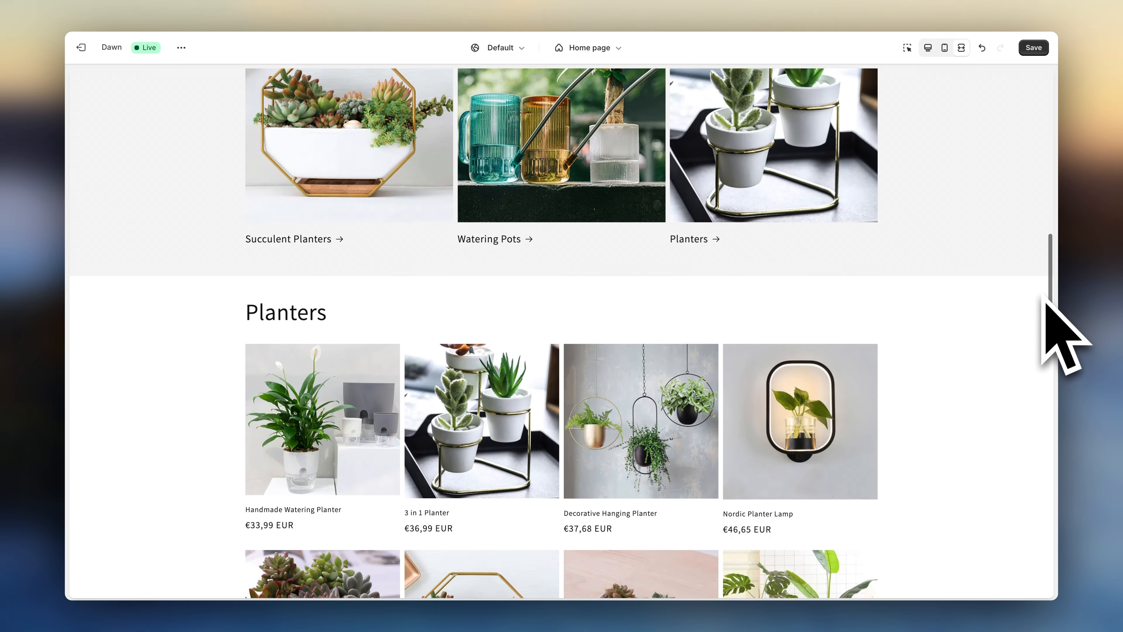
{"action": "left_click", "coordinate": [991, 223]}
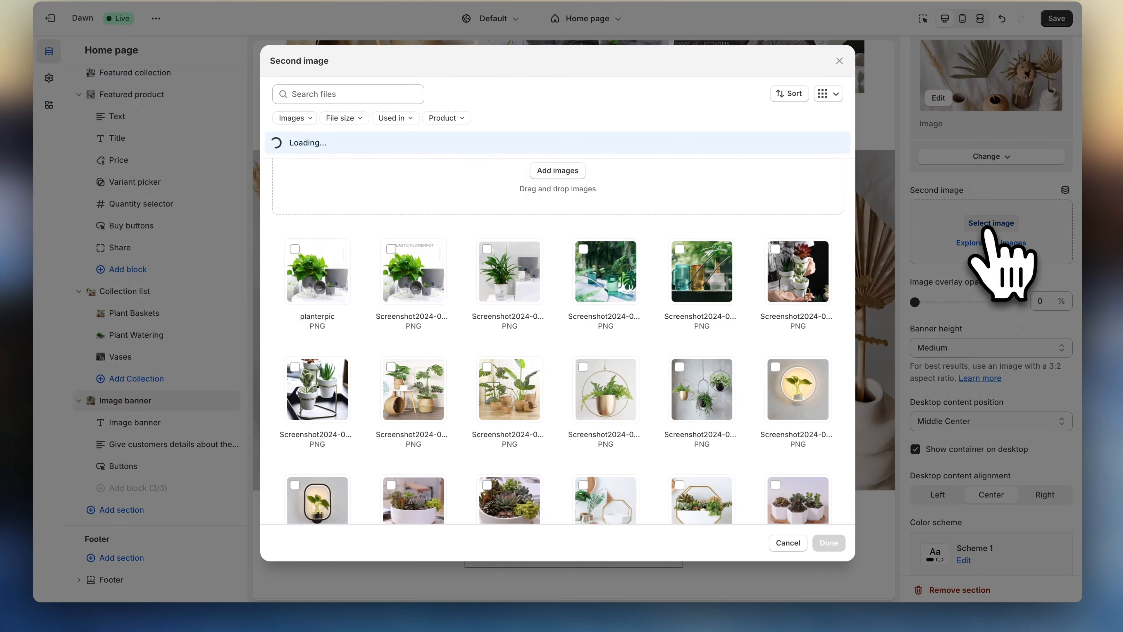
{"action": "left_click", "coordinate": [828, 543]}
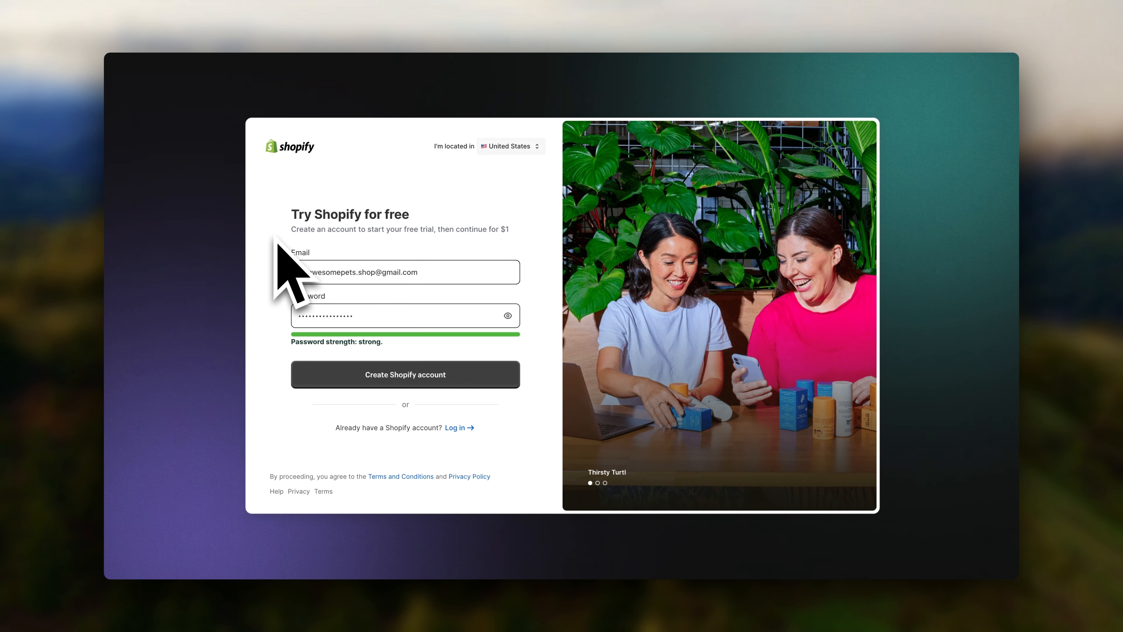
{"action": "left_click", "coordinate": [406, 374]}
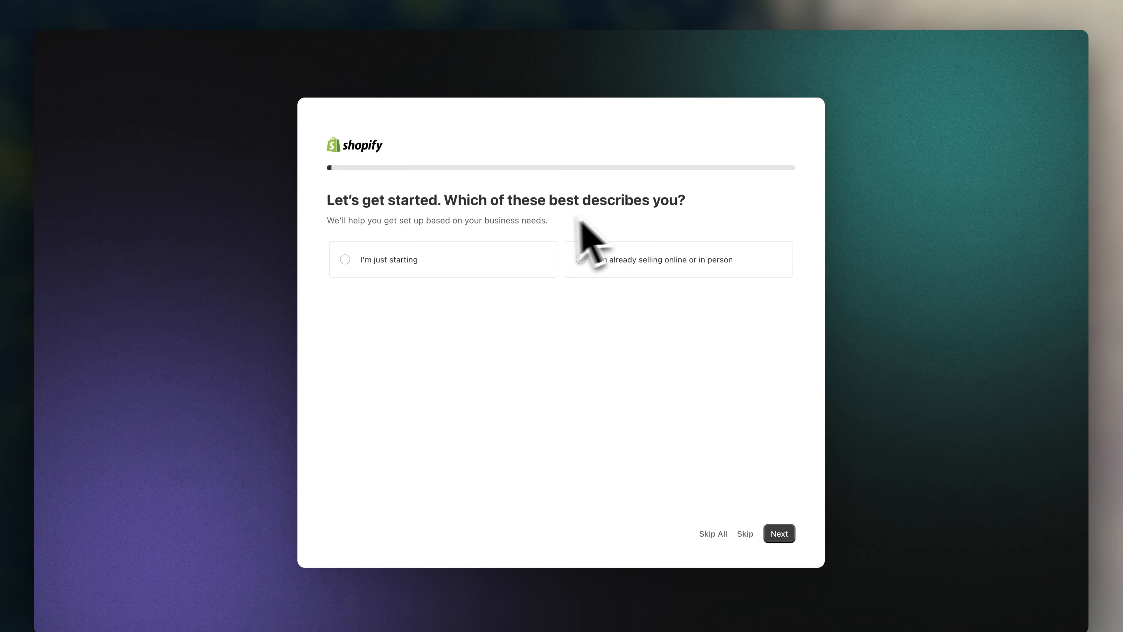
Skip past the business-description and where-to-sell onboarding questions to reach the admin home
{"action": "left_click", "coordinate": [779, 534]}
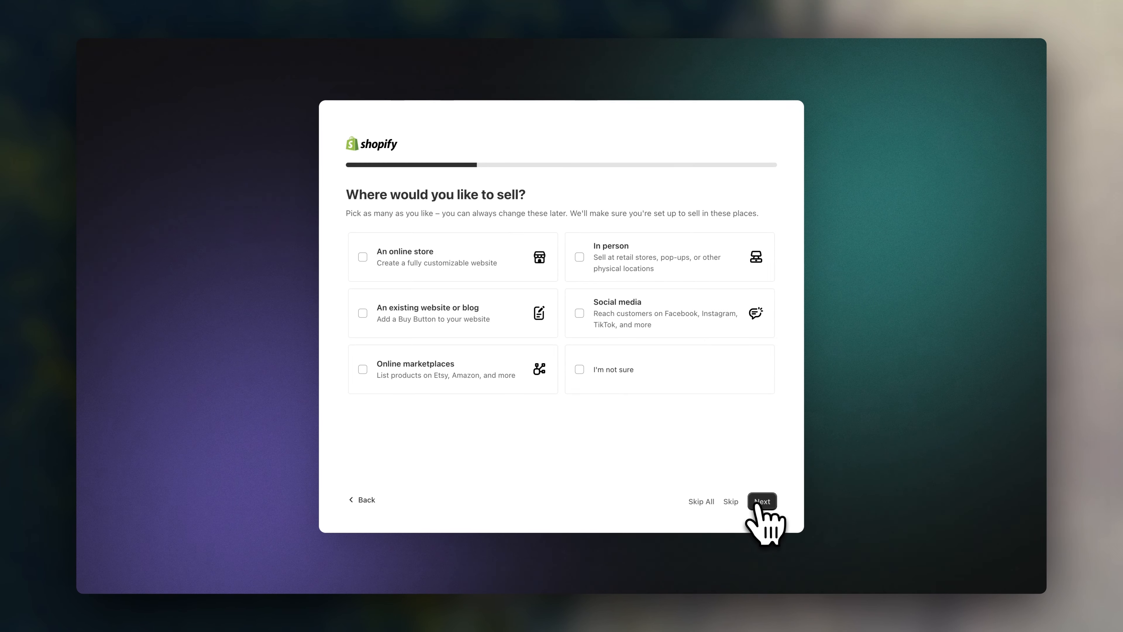
{"action": "left_click", "coordinate": [762, 502]}
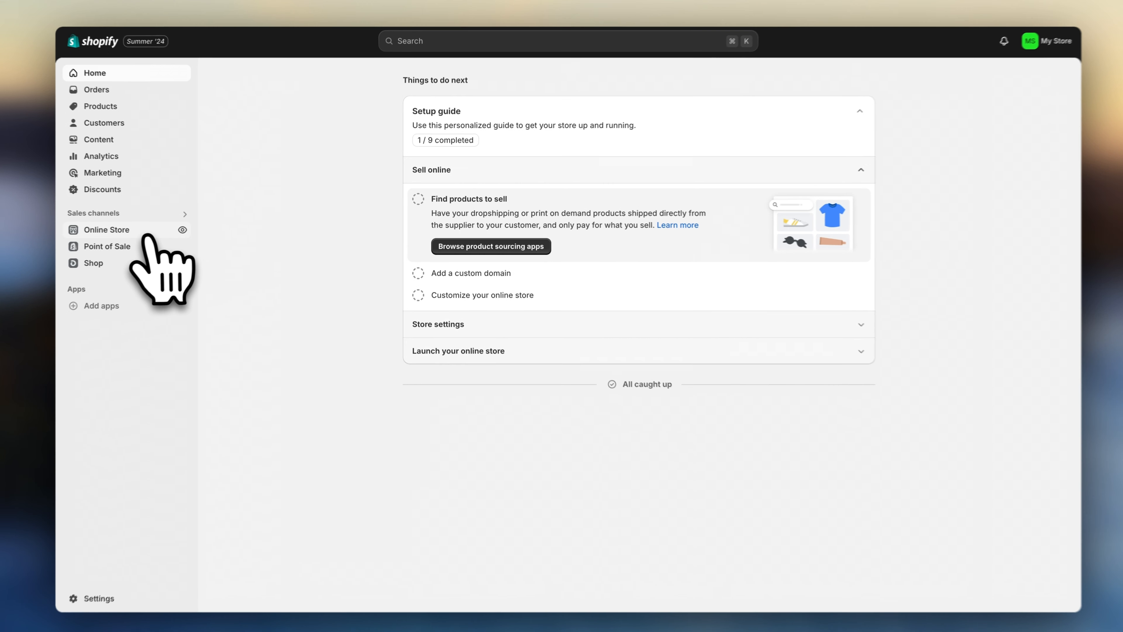
Add Dawn from the popular free themes and publish it as the current theme
{"action": "left_click", "coordinate": [107, 229]}
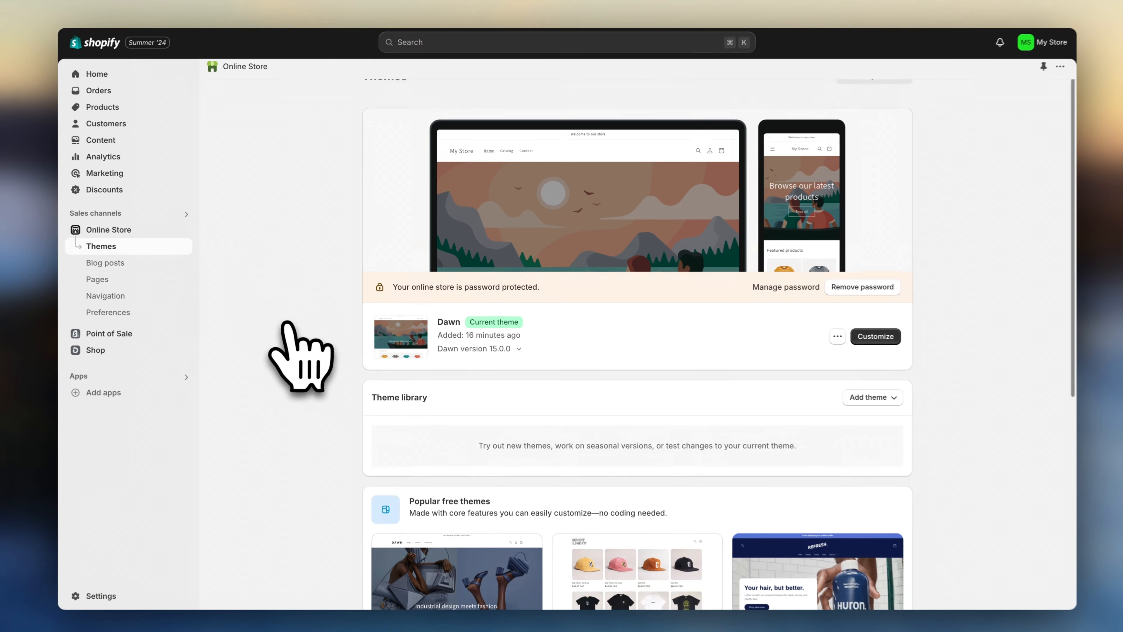
{"action": "scroll", "scroll_direction": "down", "scroll_amount": 3}
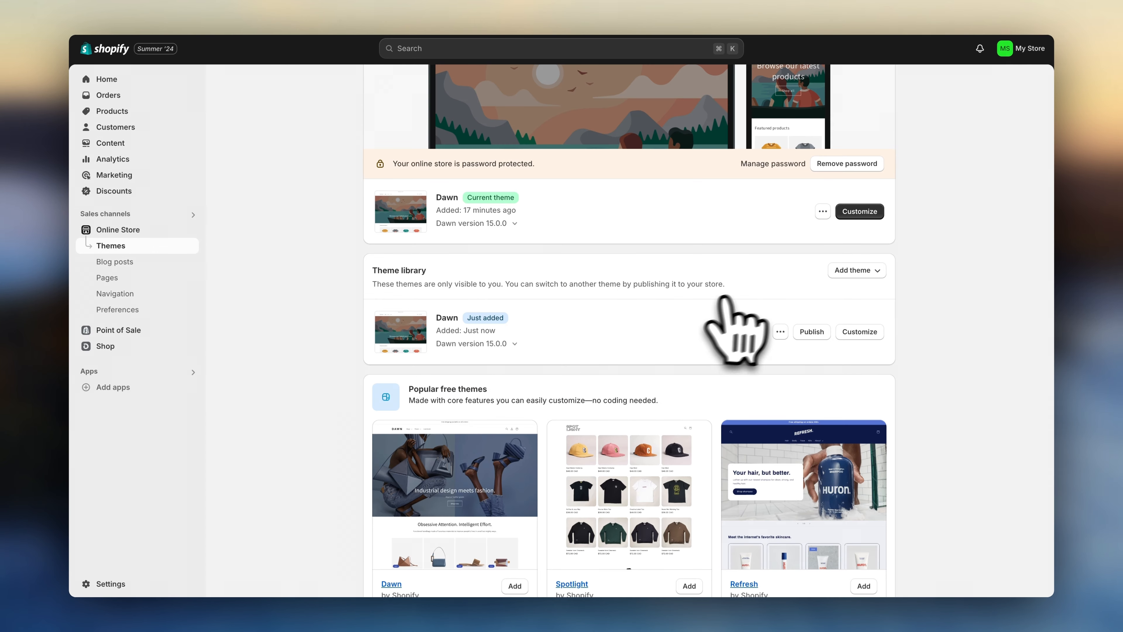
{"action": "left_click", "coordinate": [812, 332]}
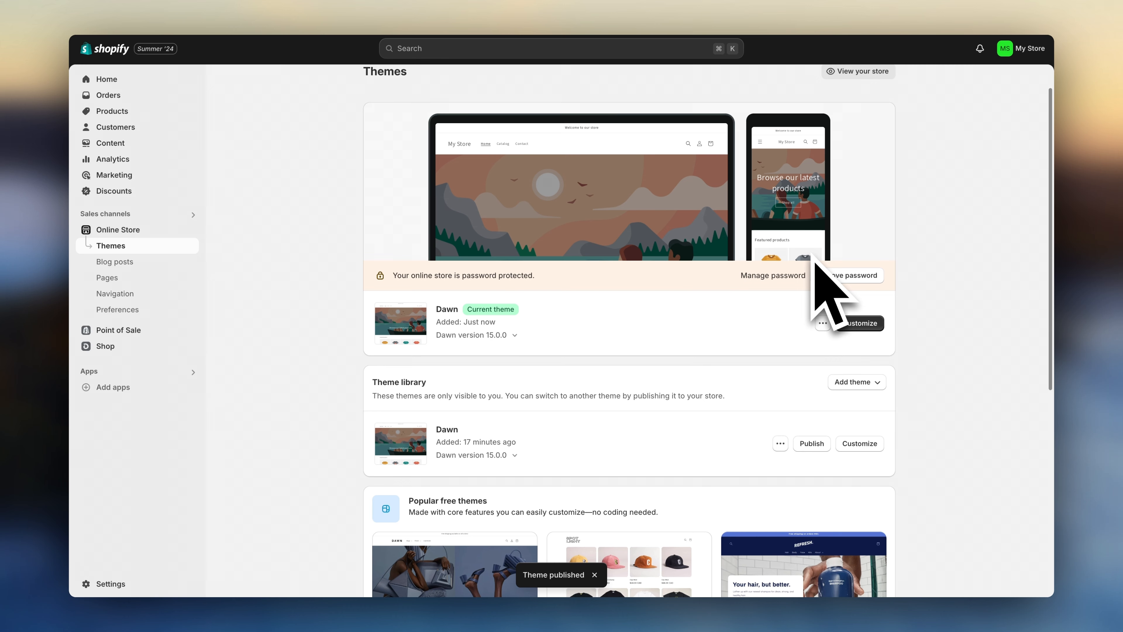
{"action": "mouse_move", "coordinate": [878, 289]}
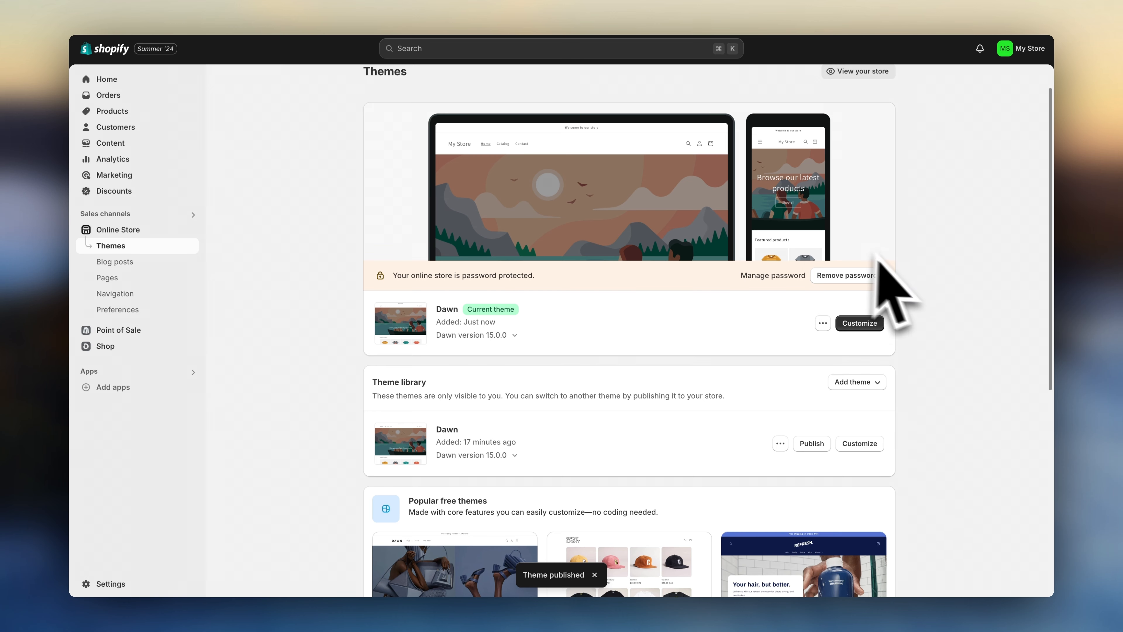
{"action": "right_click", "coordinate": [880, 340]}
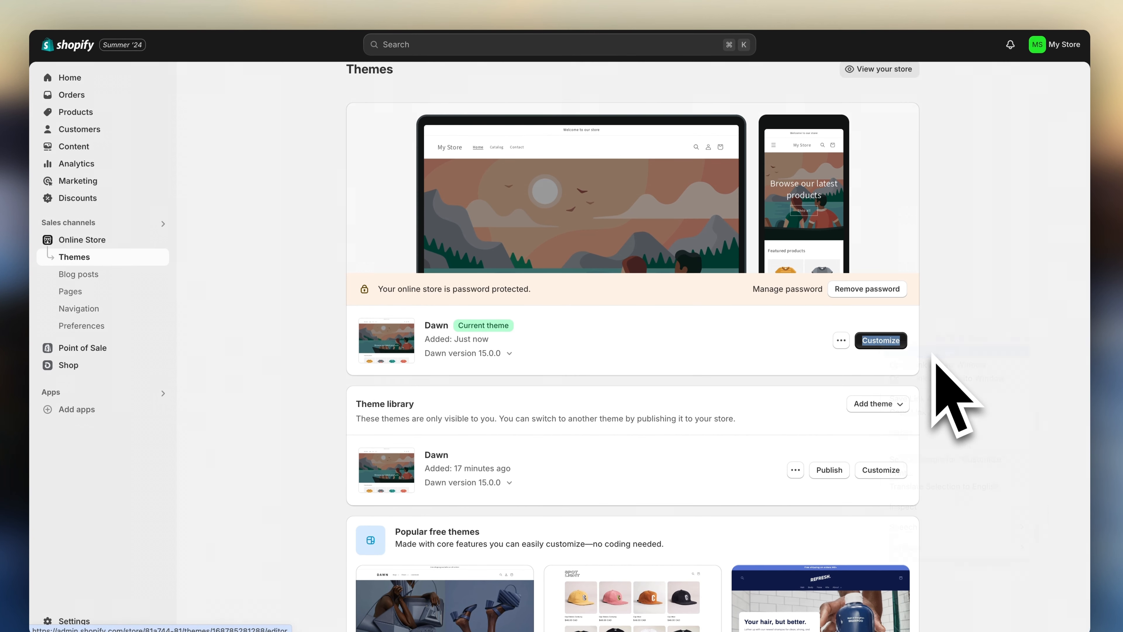
In the theme editor's Logo settings, upload the Home Plants logo and widen its desktop width
{"action": "left_click", "coordinate": [882, 340]}
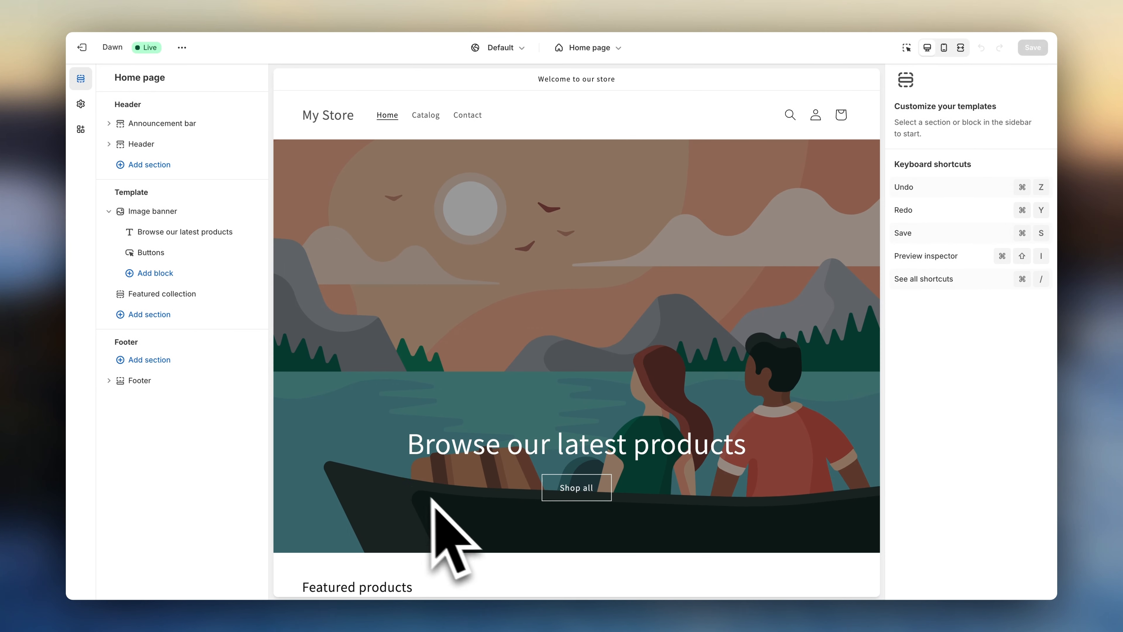
{"action": "mouse_move", "coordinate": [245, 439]}
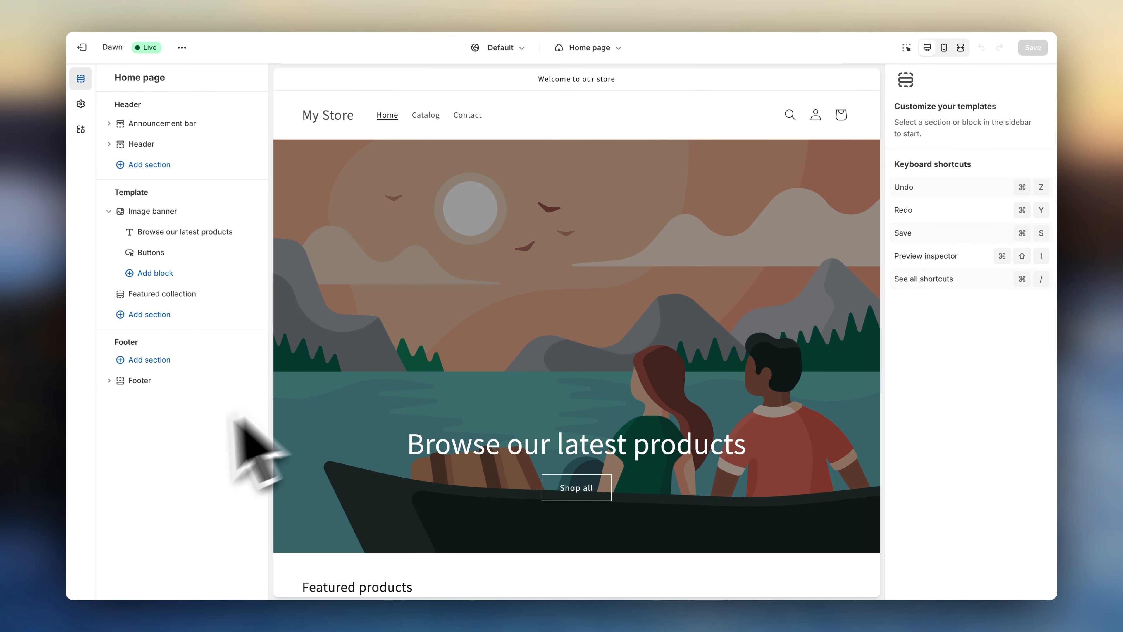
{"action": "left_click", "coordinate": [81, 104]}
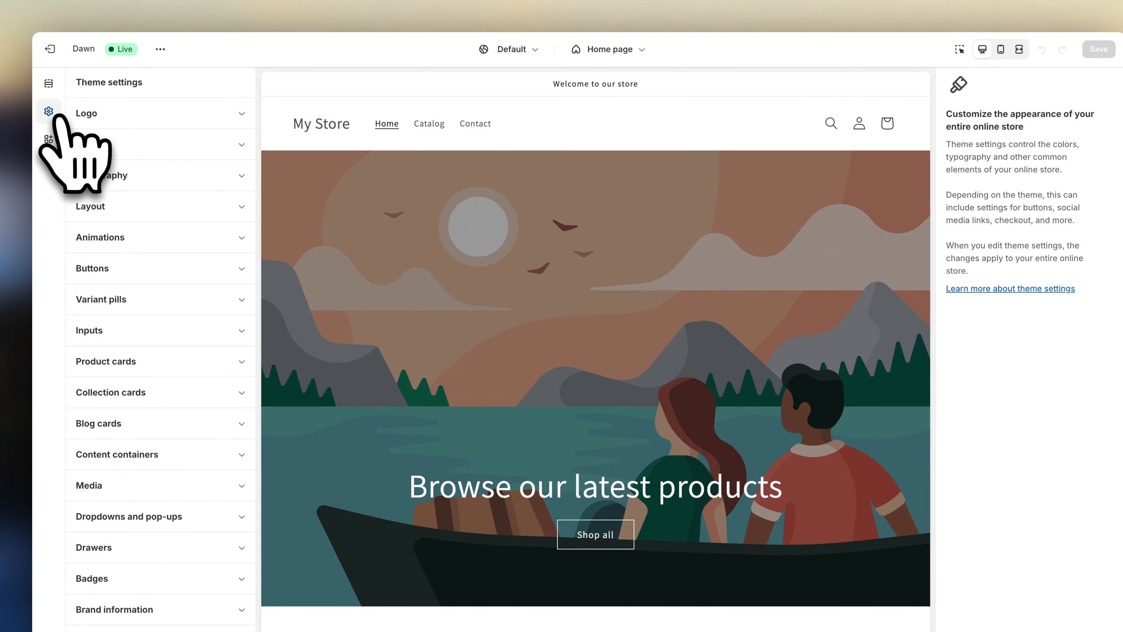
{"action": "left_click", "coordinate": [86, 114]}
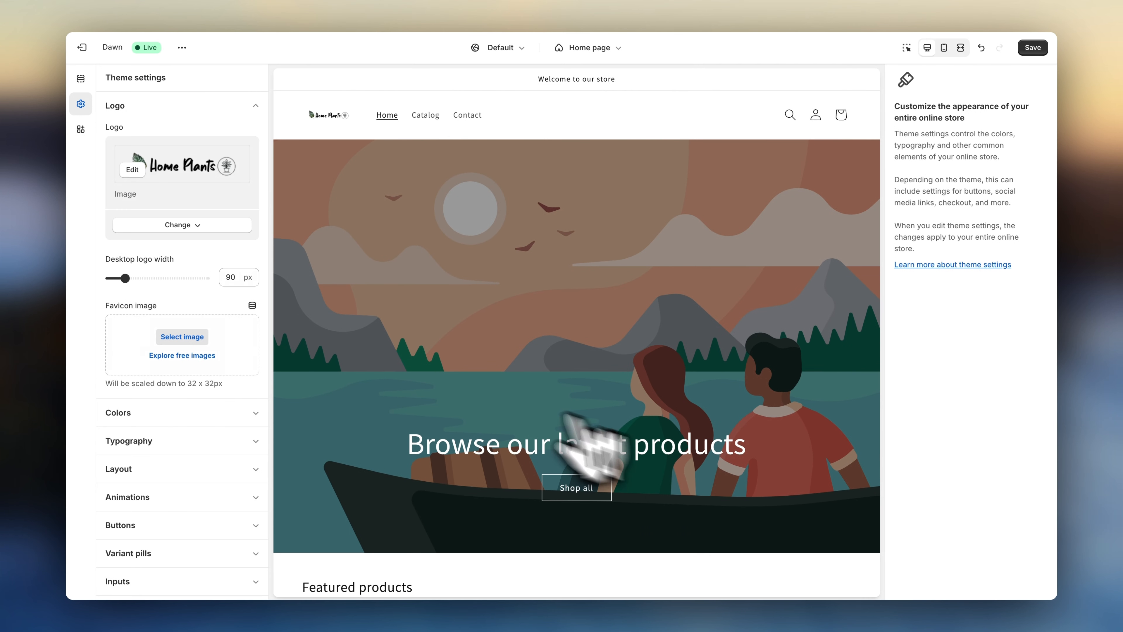
{"action": "left_click_drag", "start_coordinate": [125, 280], "coordinate": [144, 280]}
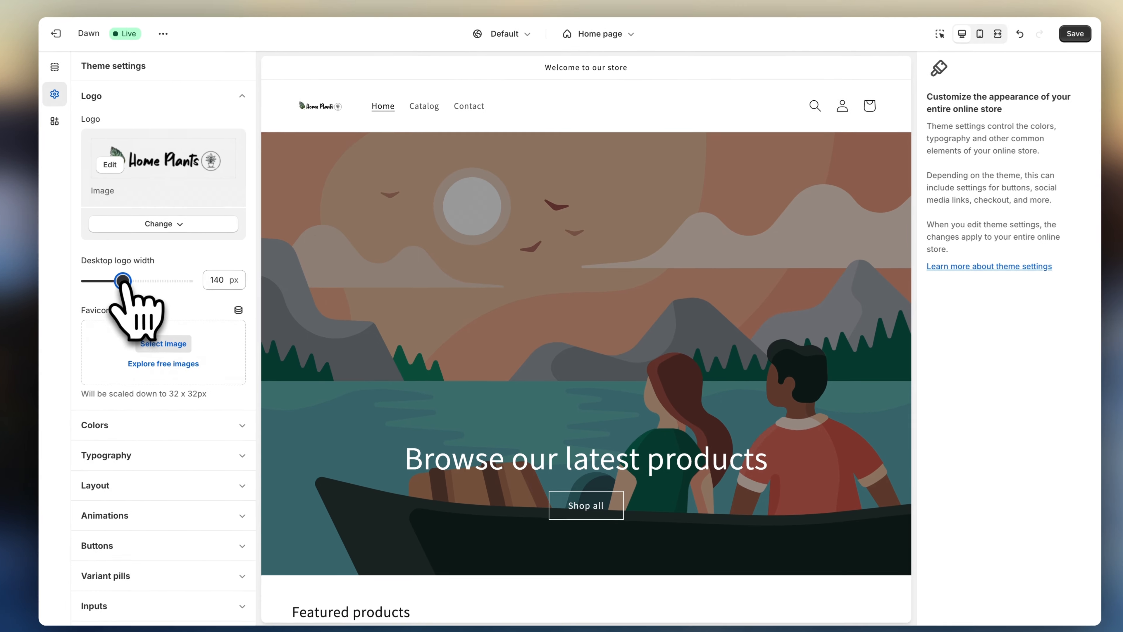
{"action": "left_click_drag", "start_coordinate": [121, 280], "coordinate": [207, 280]}
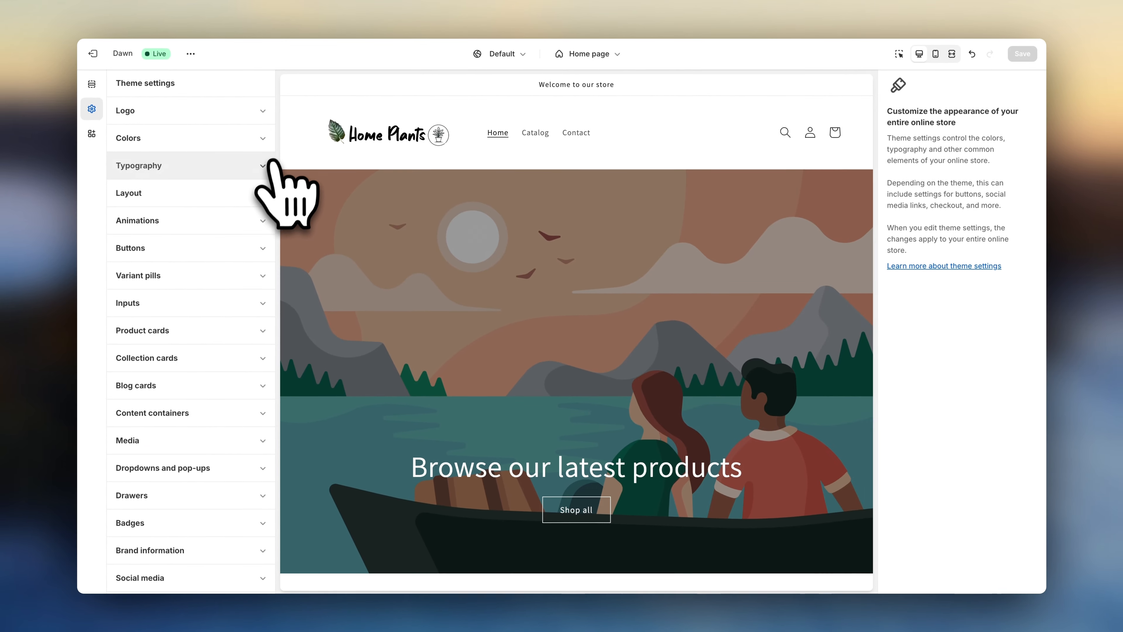
Glance at the typography settings and return to the home page sections
{"action": "left_click", "coordinate": [138, 165]}
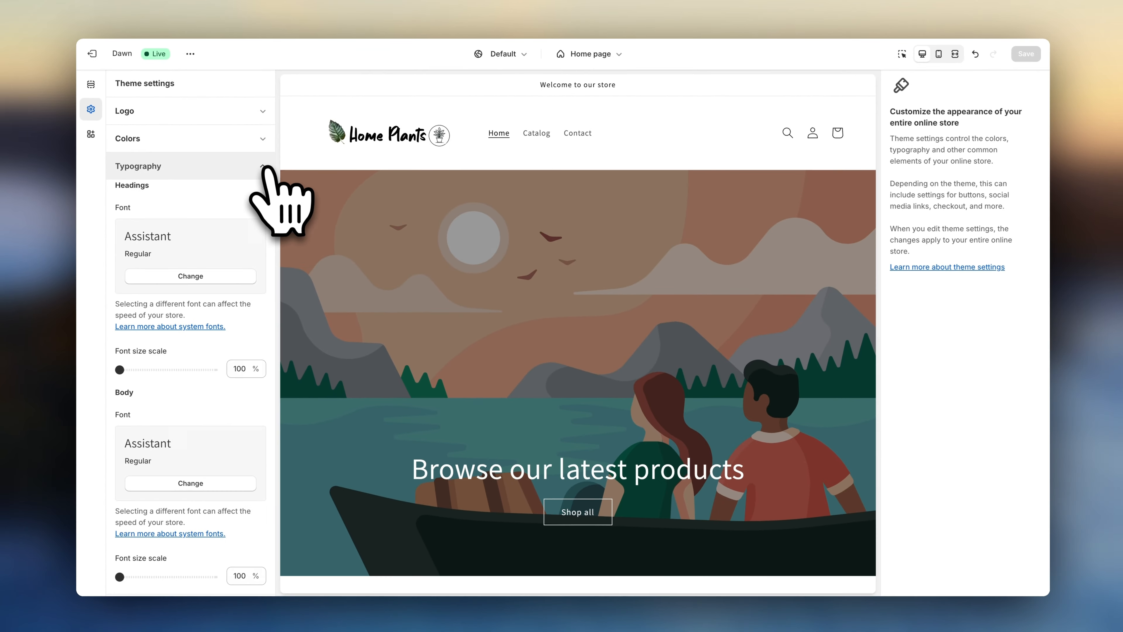
{"action": "left_click", "coordinate": [138, 166]}
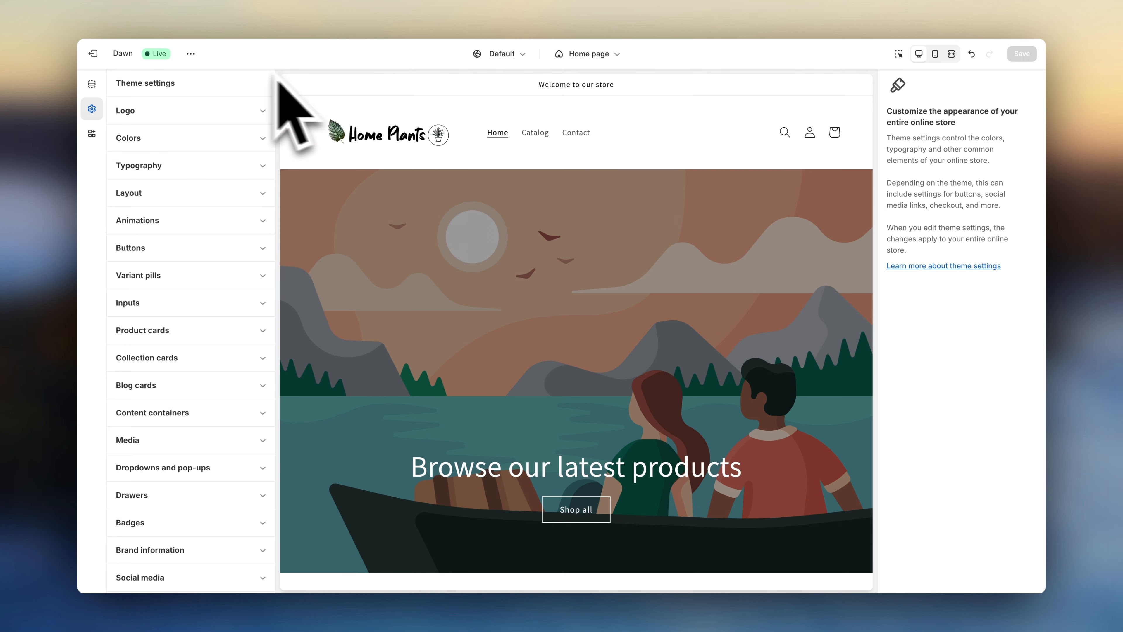
{"action": "left_click", "coordinate": [92, 84]}
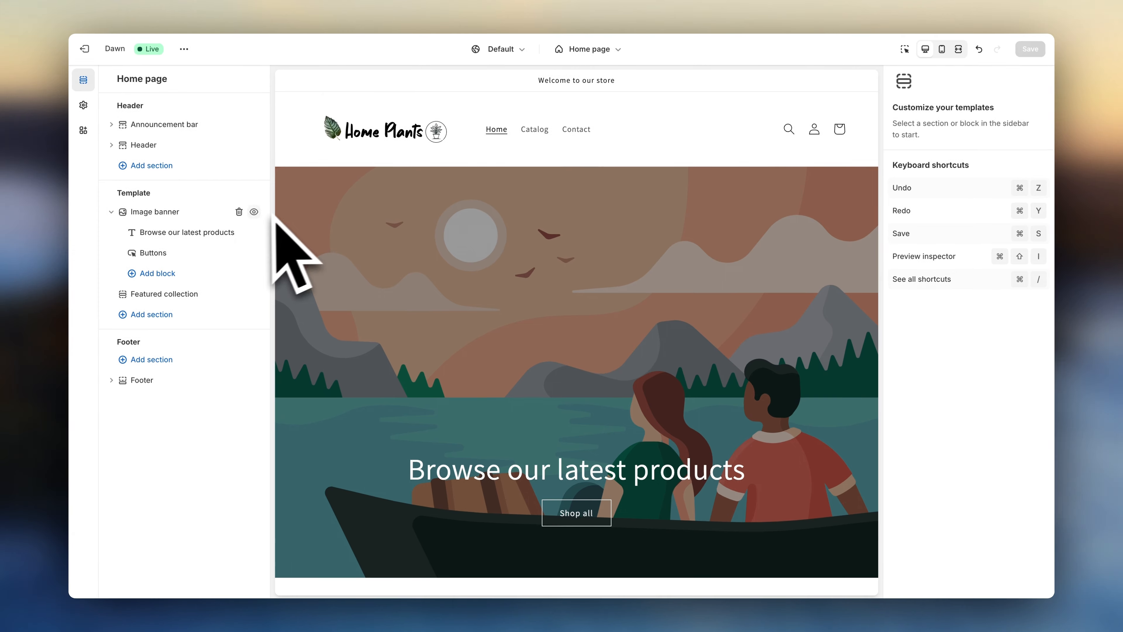
Give the image banner a first and second plant photo
{"action": "left_click", "coordinate": [154, 212]}
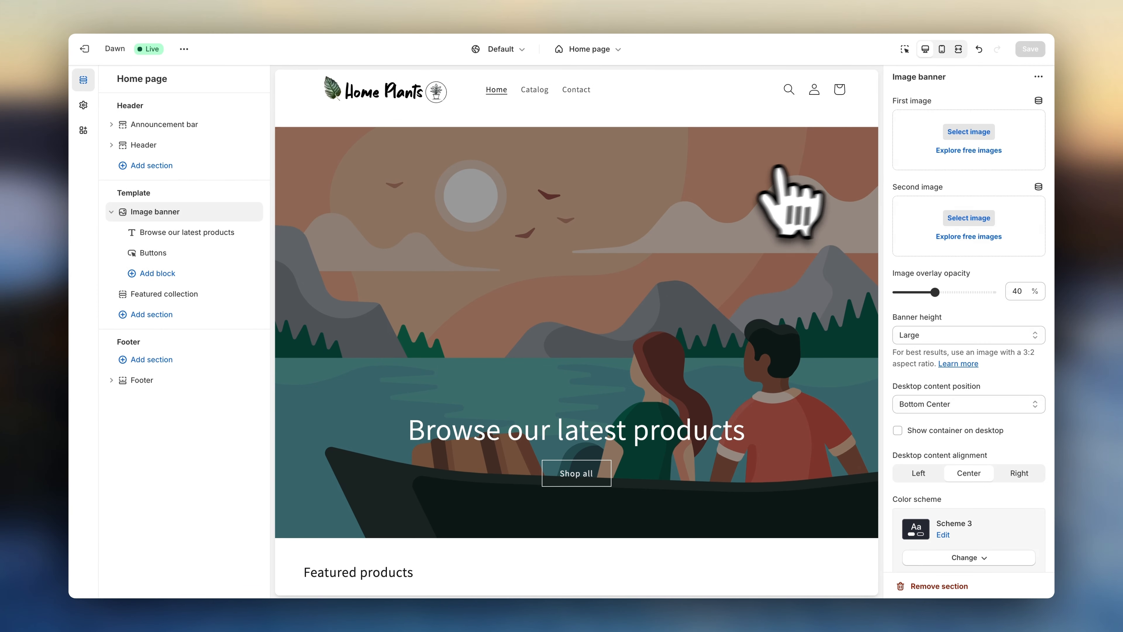
{"action": "left_click", "coordinate": [969, 132]}
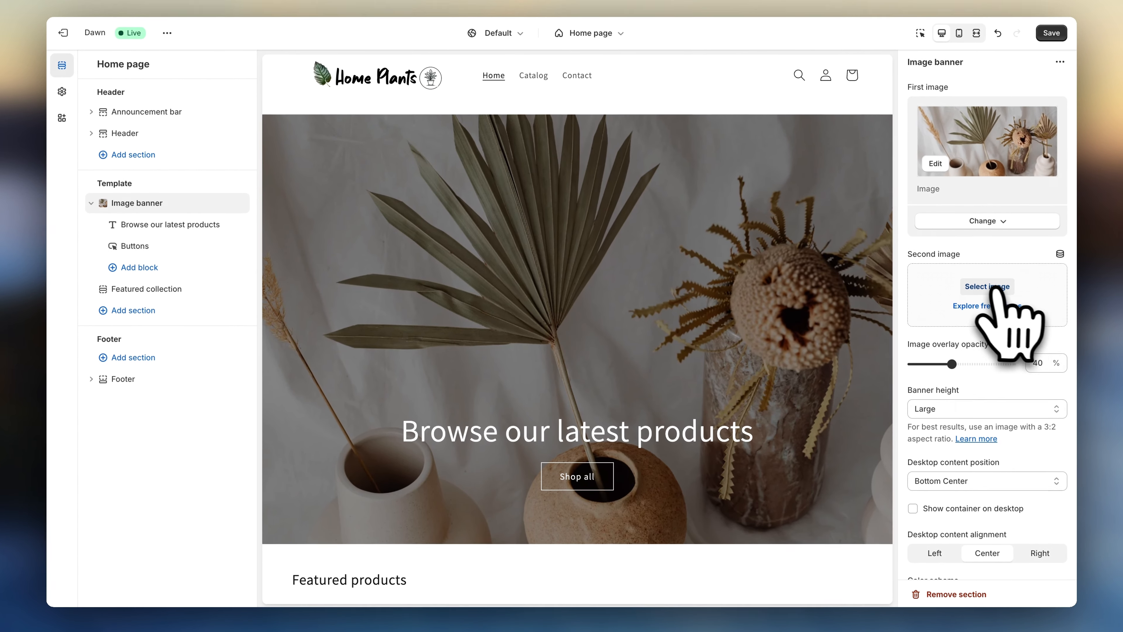
{"action": "left_click", "coordinate": [988, 287]}
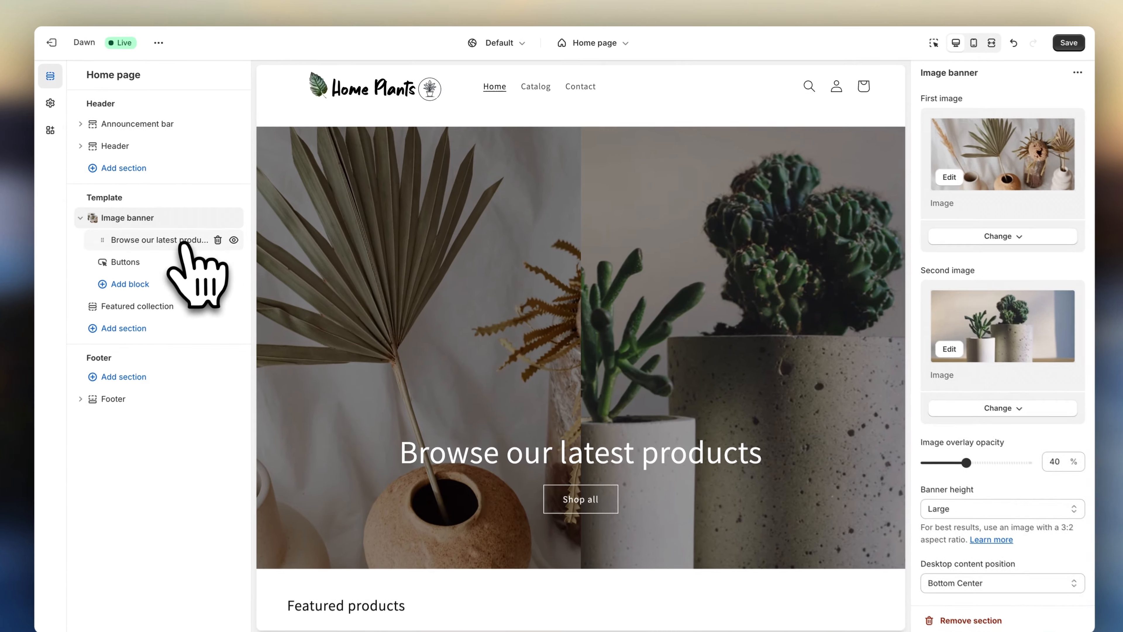
Set the banner heading to 'Plant Decor Space' and save the changes
{"action": "left_click", "coordinate": [151, 240]}
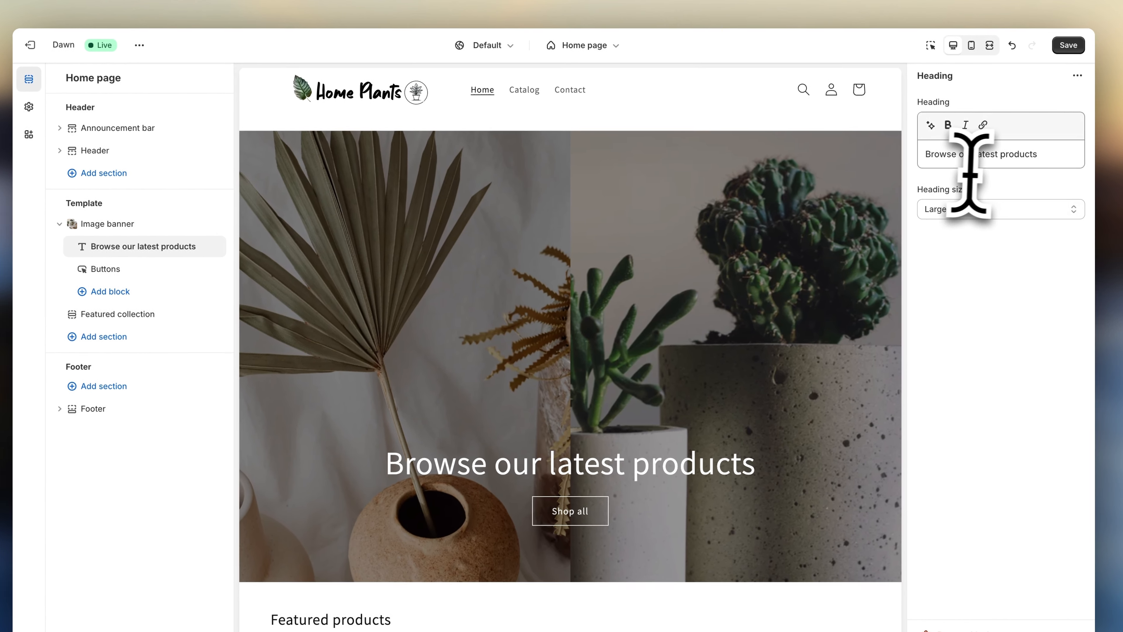
{"action": "type", "text": "Plant Decor Space"}
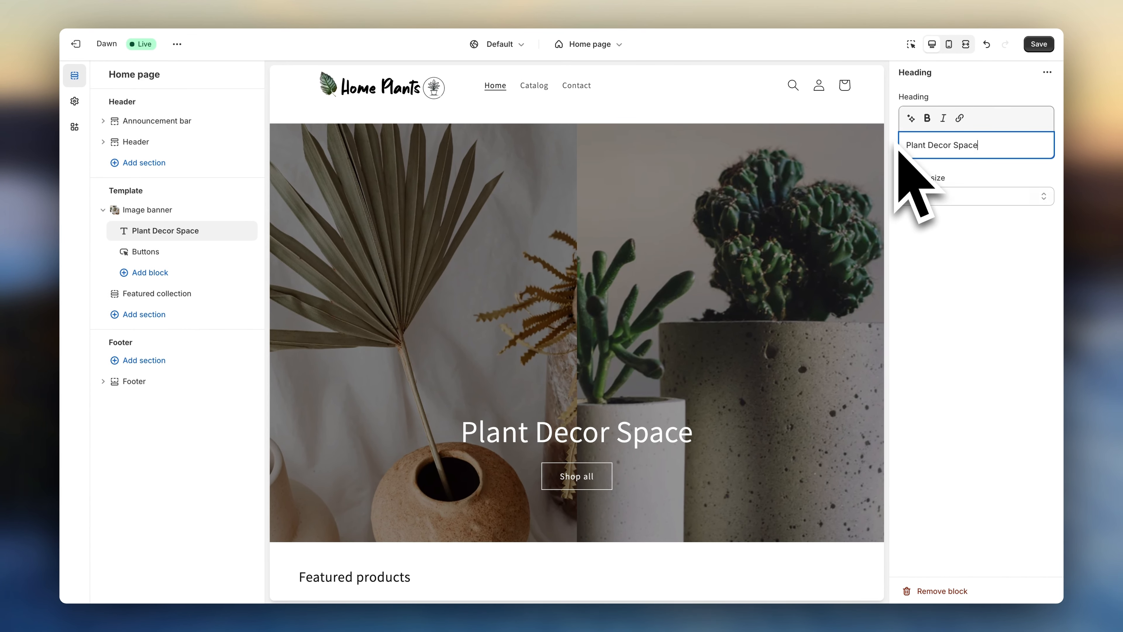
{"action": "left_click", "coordinate": [1039, 45]}
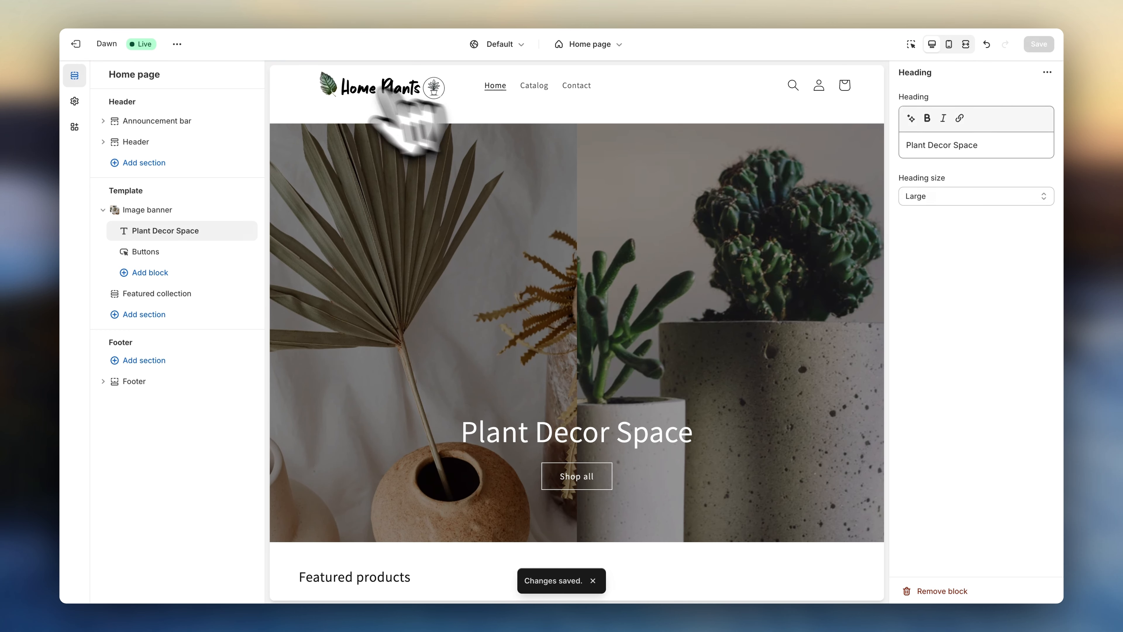
{"action": "left_click", "coordinate": [75, 43]}
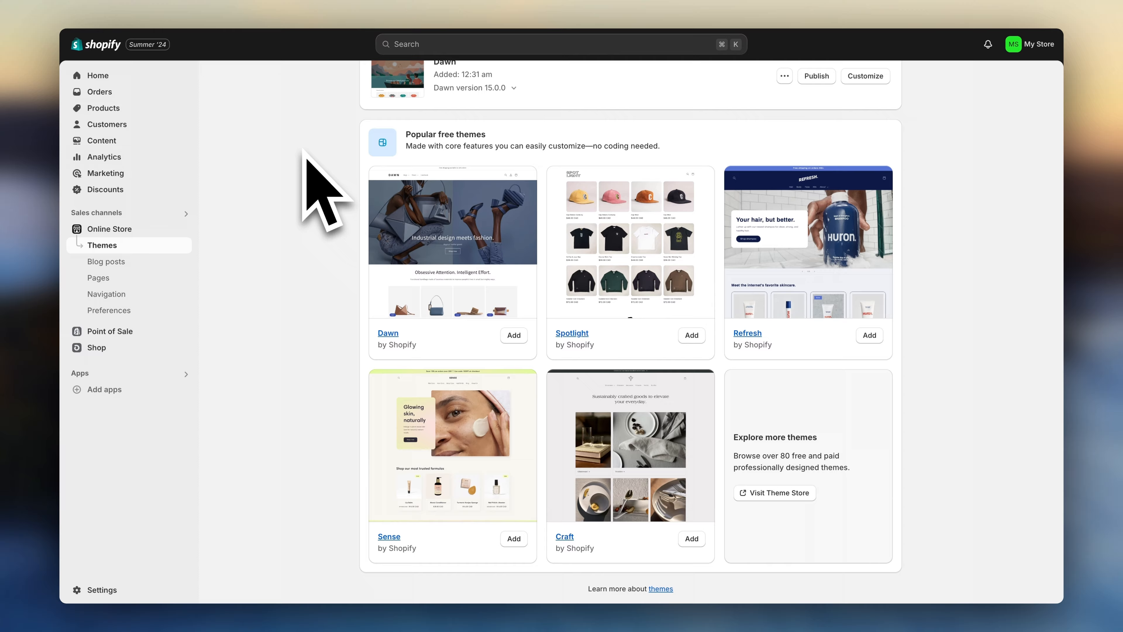
Add the Sophisticated Glass Vase for Plants product priced 27.58 and save it
{"action": "left_click", "coordinate": [103, 109]}
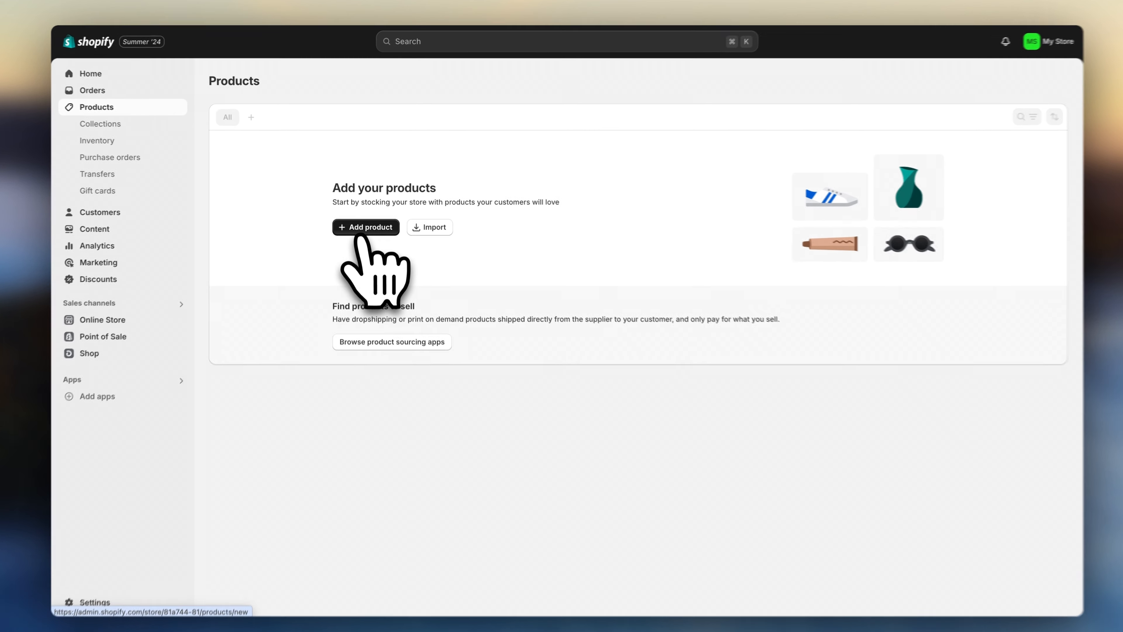
{"action": "left_click", "coordinate": [366, 227]}
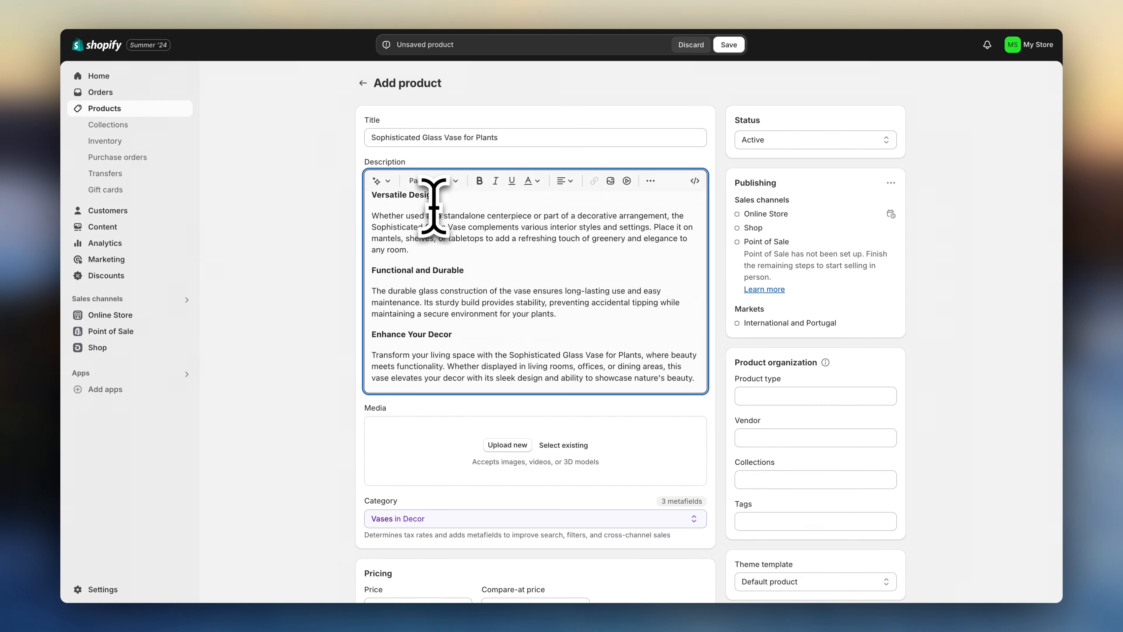
{"action": "scroll", "scroll_direction": "down", "scroll_amount": 3}
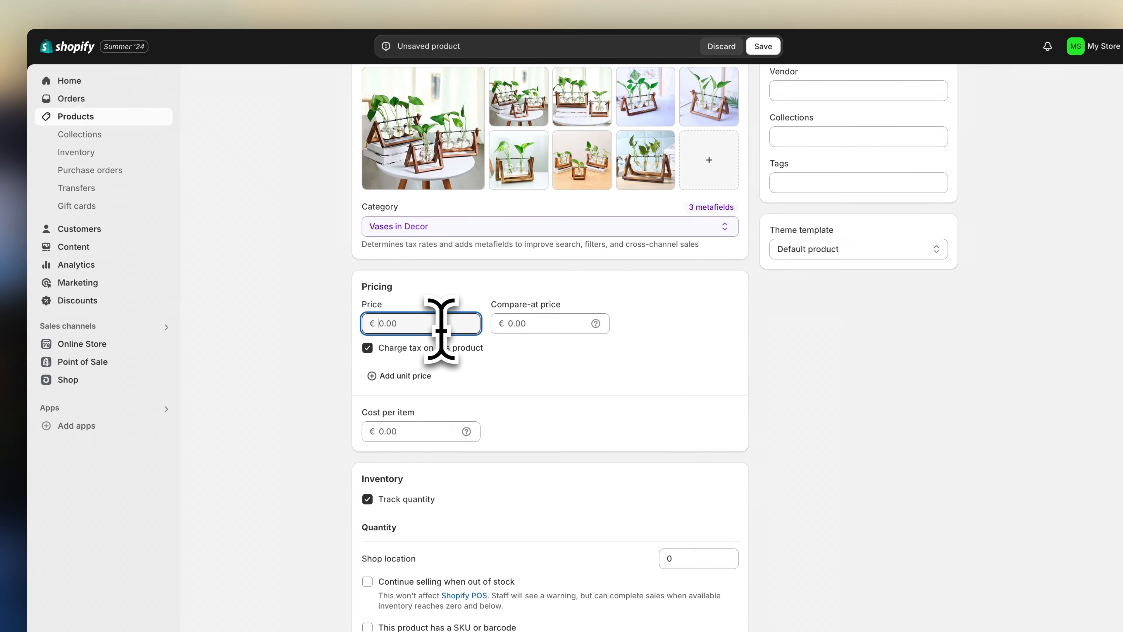
{"action": "type", "text": "27.58"}
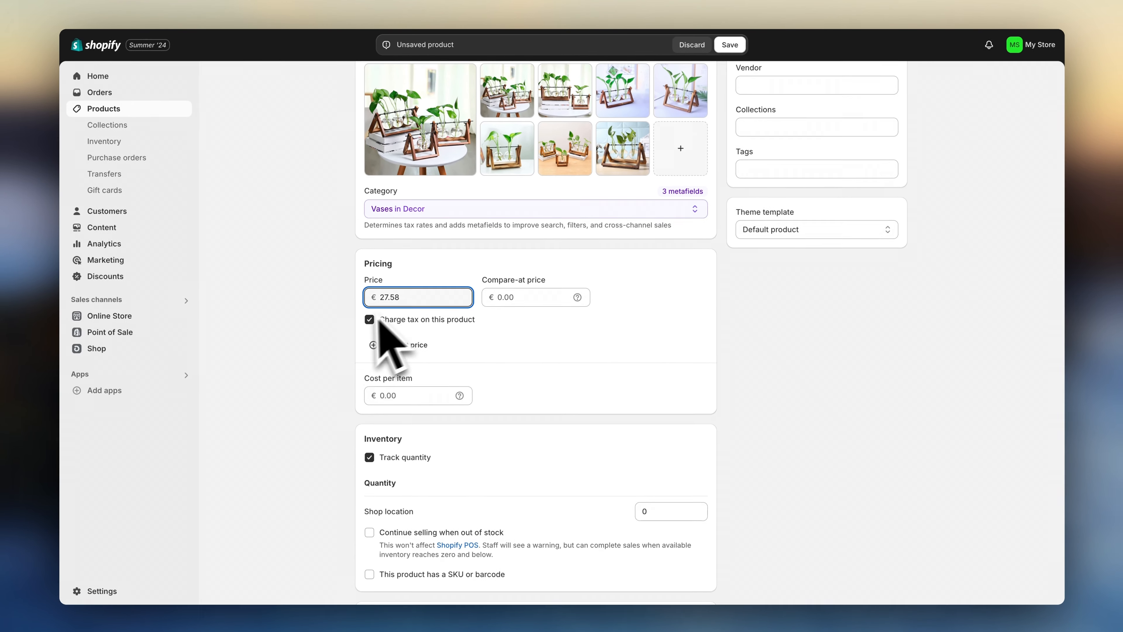
{"action": "scroll", "scroll_direction": "down", "scroll_amount": 3}
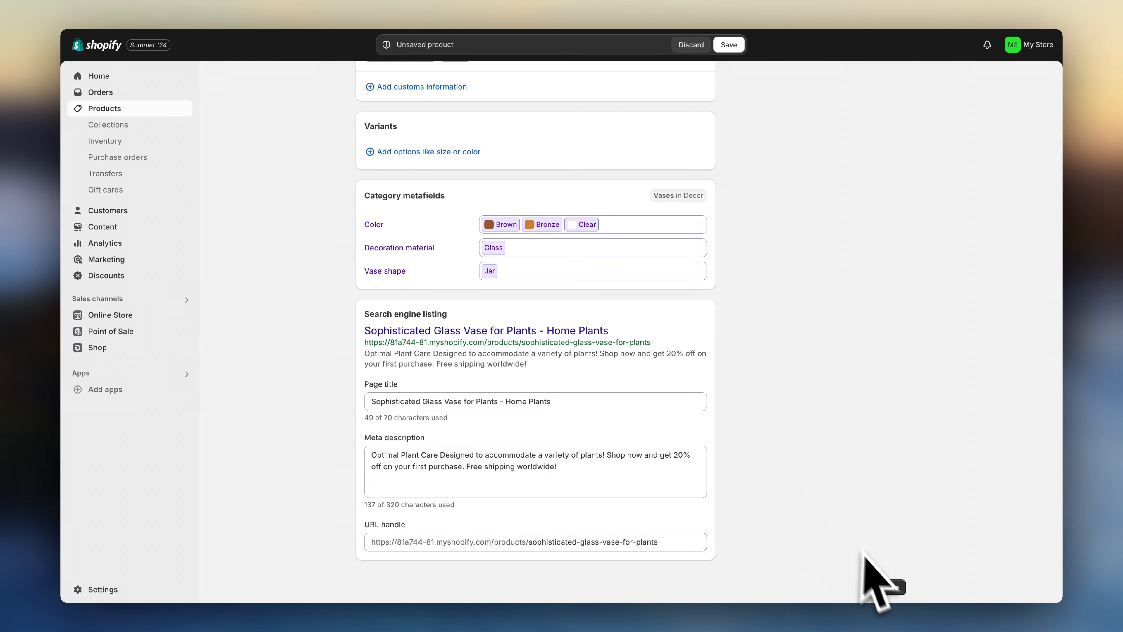
{"action": "left_click", "coordinate": [729, 44]}
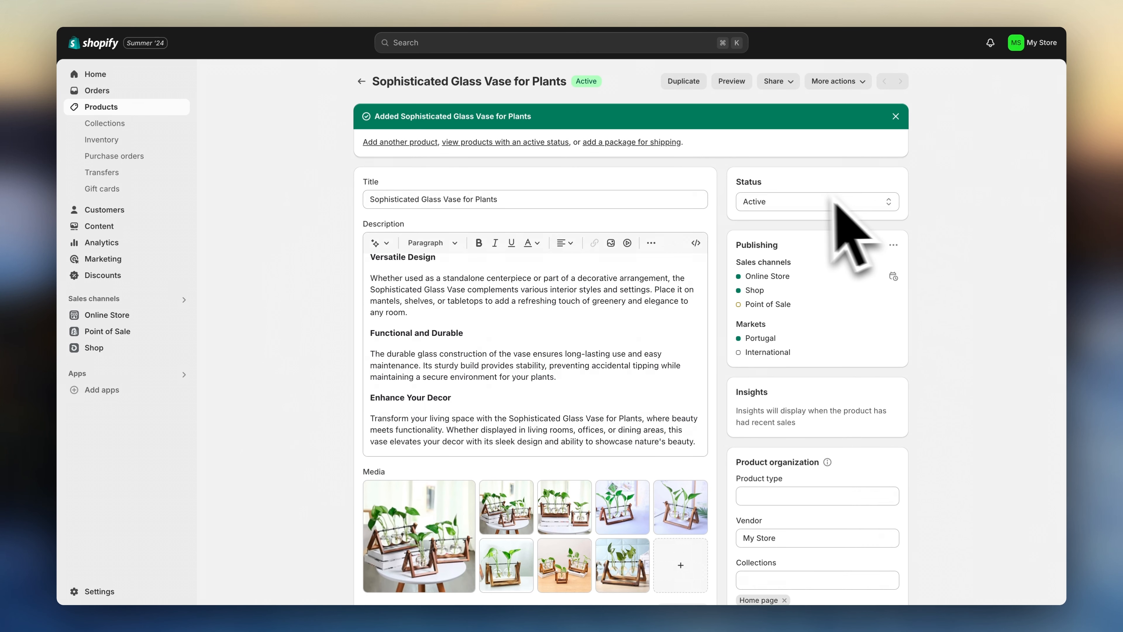
Make the vase available on the Online Store sales channel and return to the product list
{"action": "left_click", "coordinate": [827, 202]}
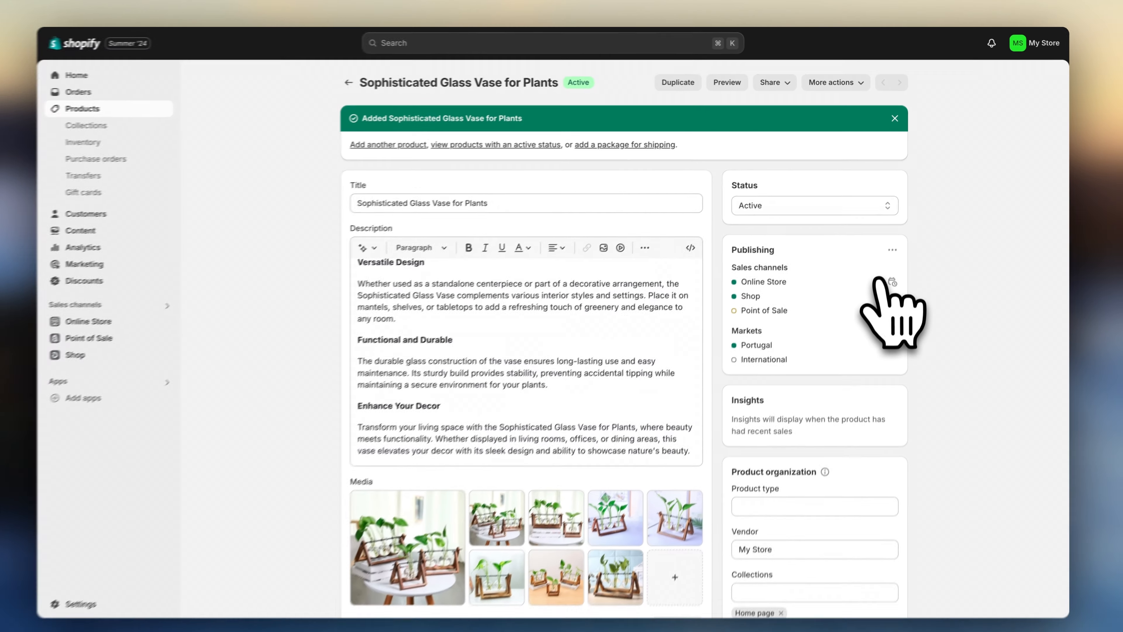
{"action": "left_click", "coordinate": [893, 281]}
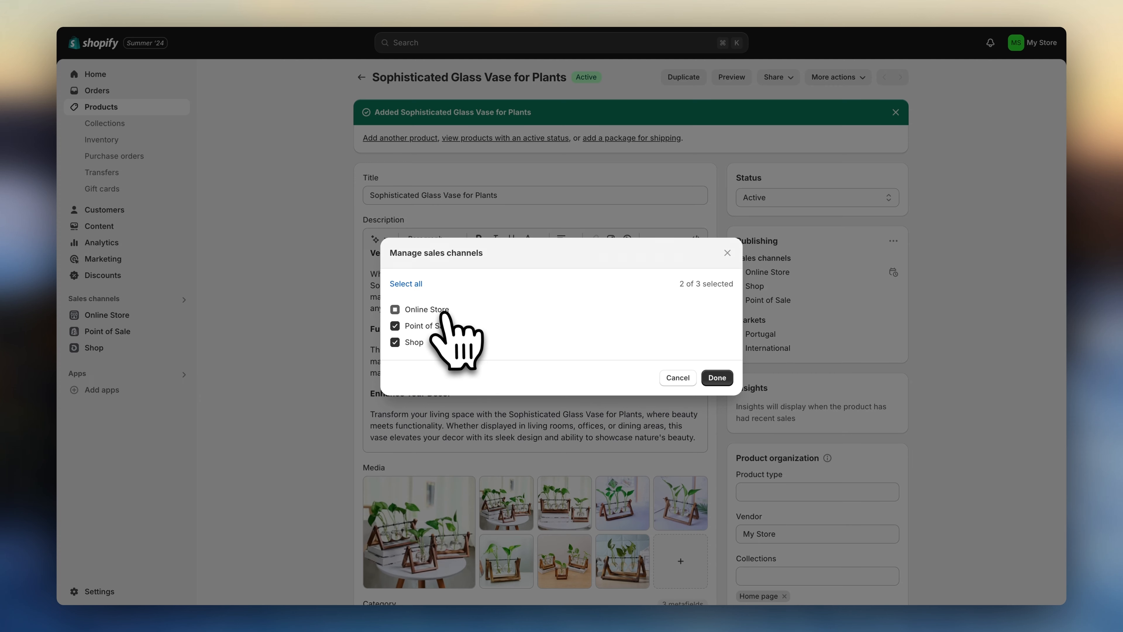
{"action": "left_click", "coordinate": [395, 309]}
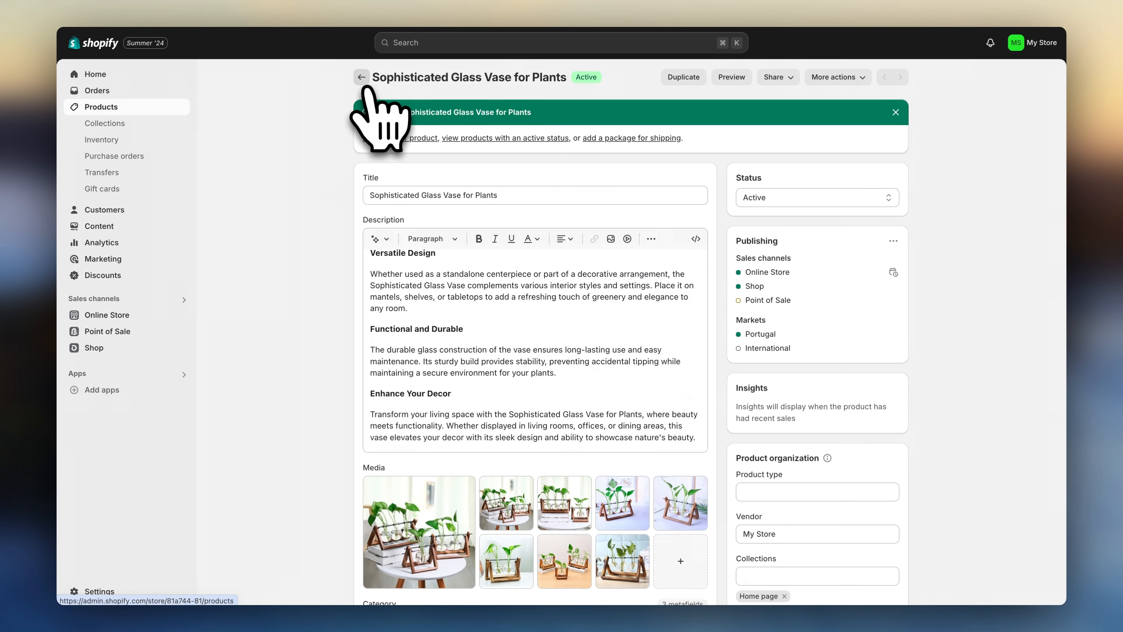
{"action": "left_click", "coordinate": [361, 77]}
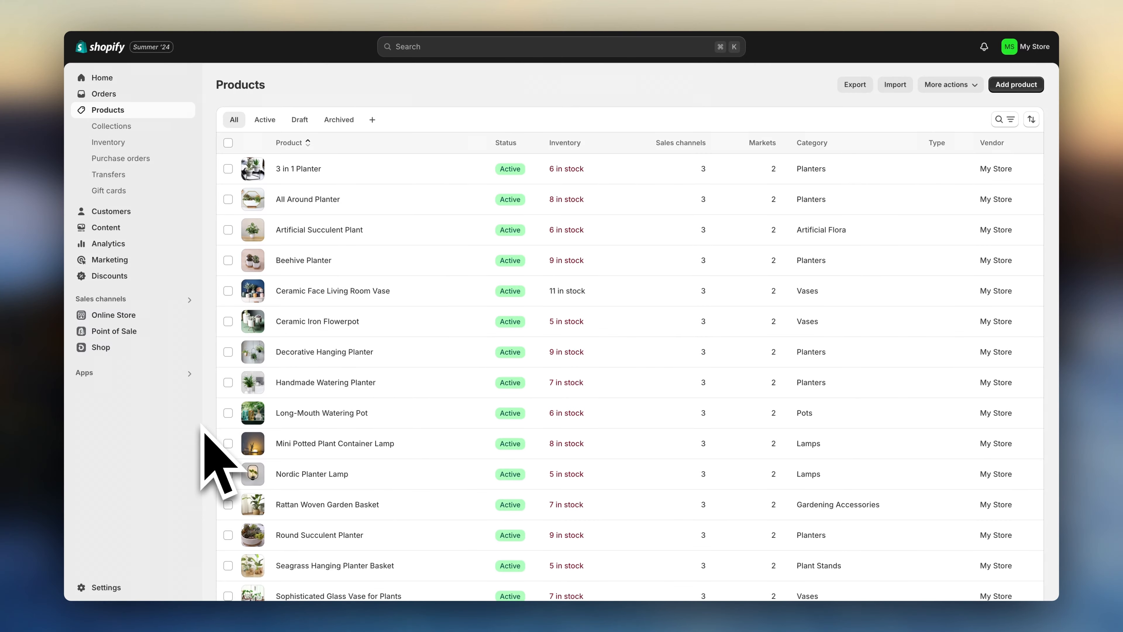
{"action": "mouse_move", "coordinate": [218, 448]}
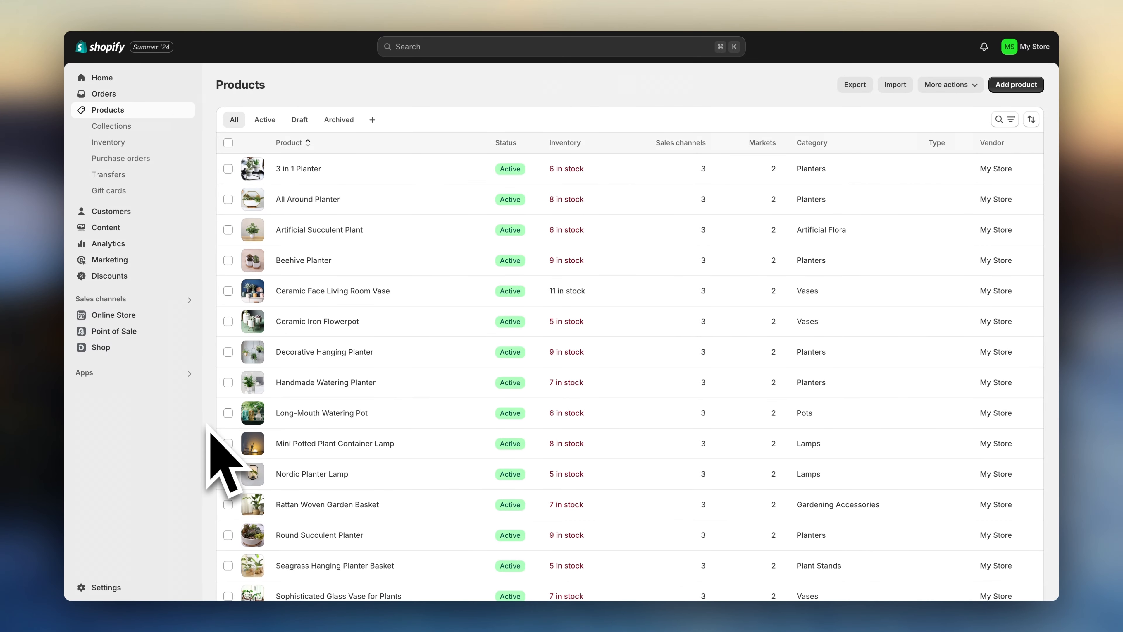
Leave the products list for the store's Collections page
{"action": "scroll", "scroll_direction": "down", "scroll_amount": 3}
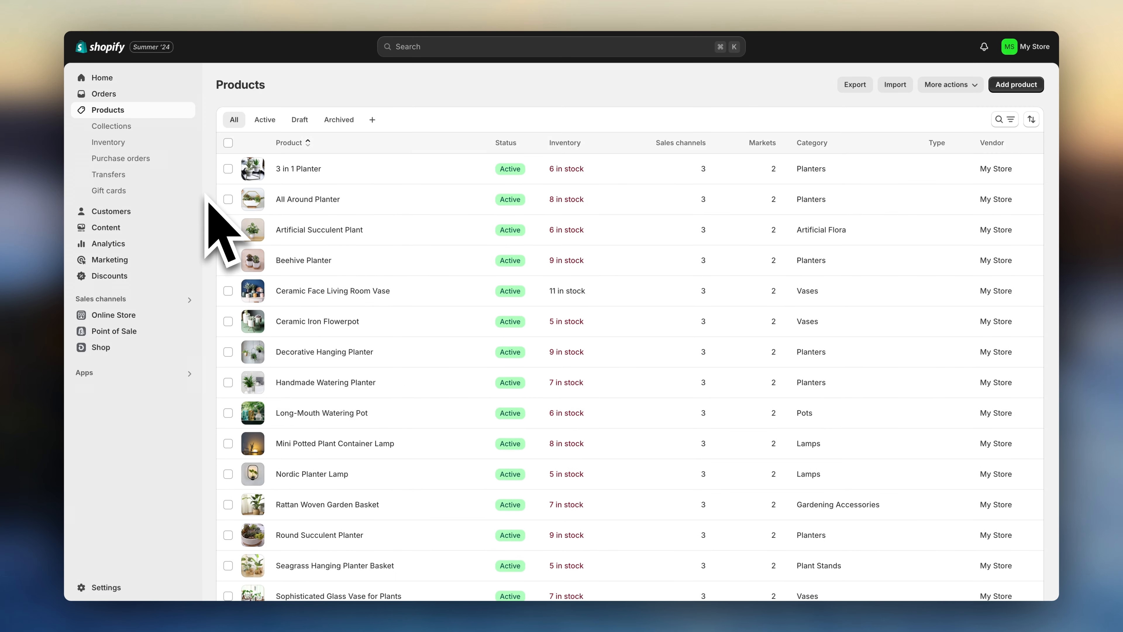
{"action": "mouse_move", "coordinate": [210, 156]}
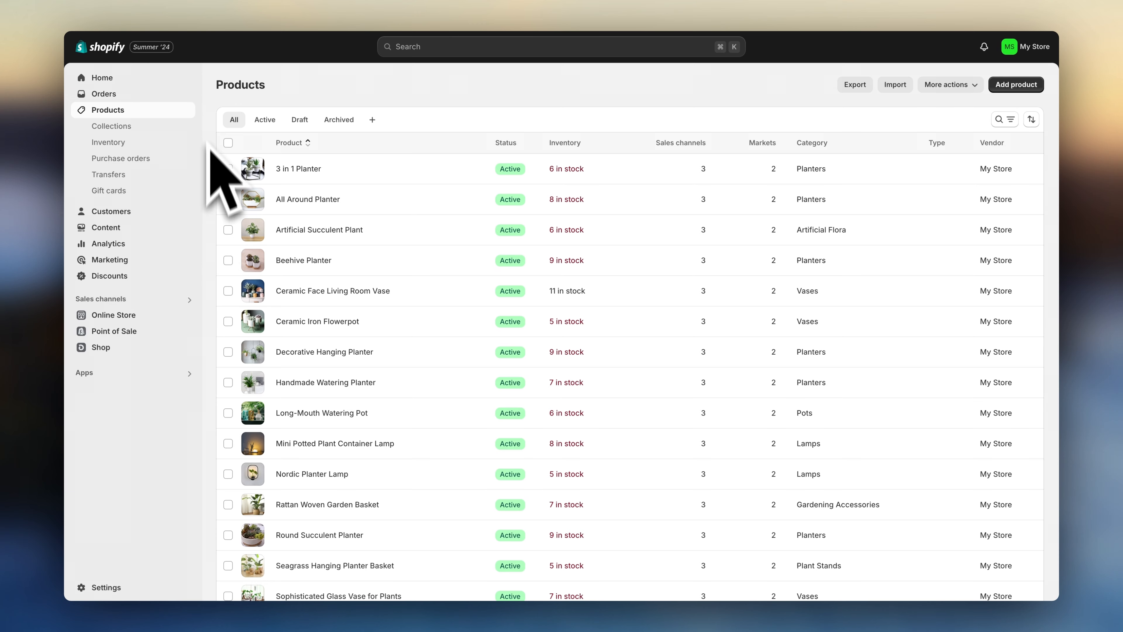
{"action": "left_click", "coordinate": [112, 126]}
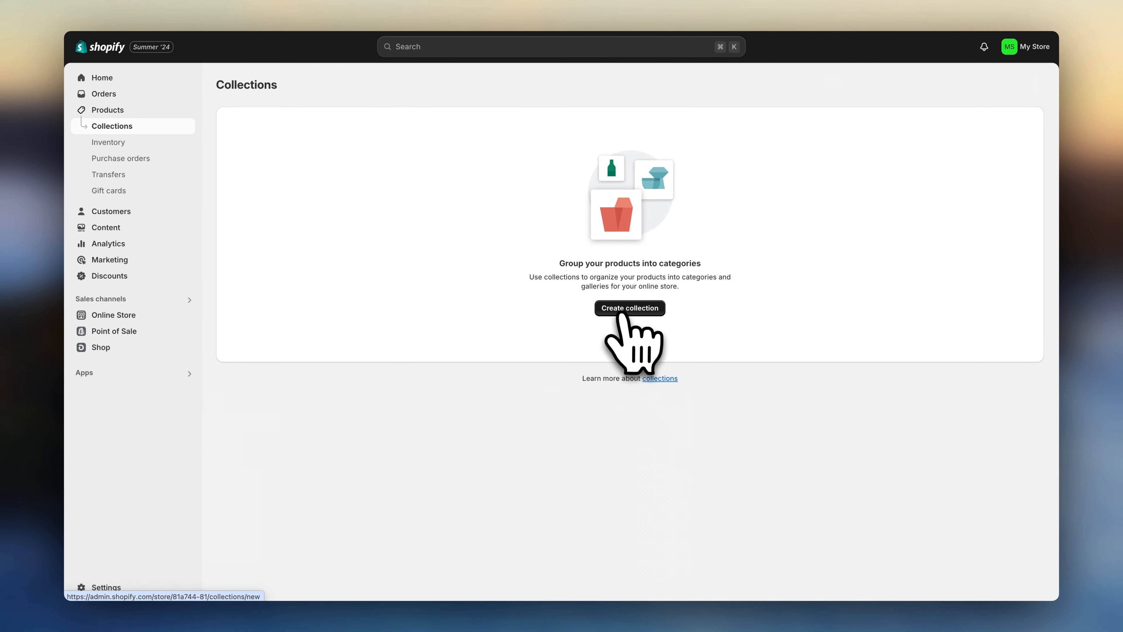
Create the 'Succulent Planters' collection with SEO listing text and image, and save it
{"action": "left_click", "coordinate": [630, 307]}
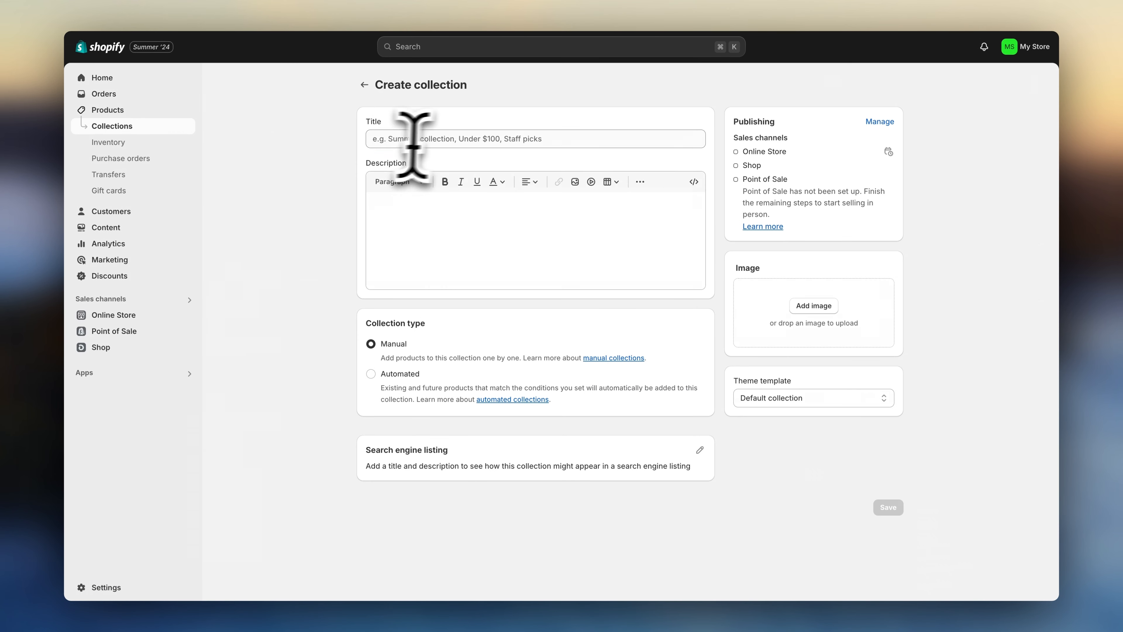
{"action": "type", "text": "Succulent Planters"}
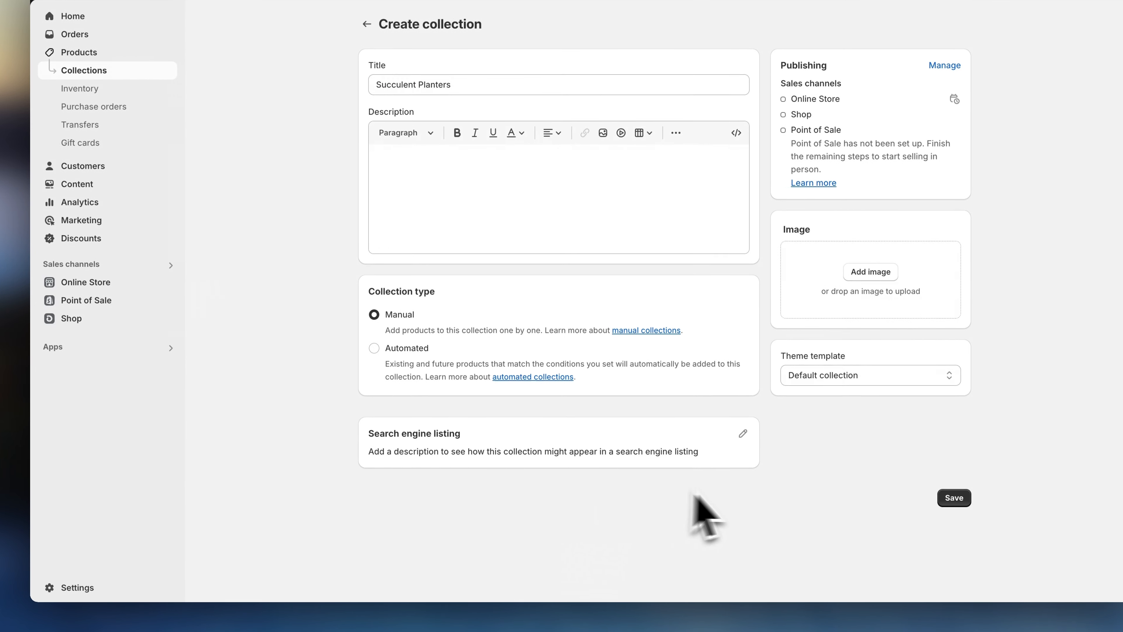
{"action": "left_click", "coordinate": [743, 434]}
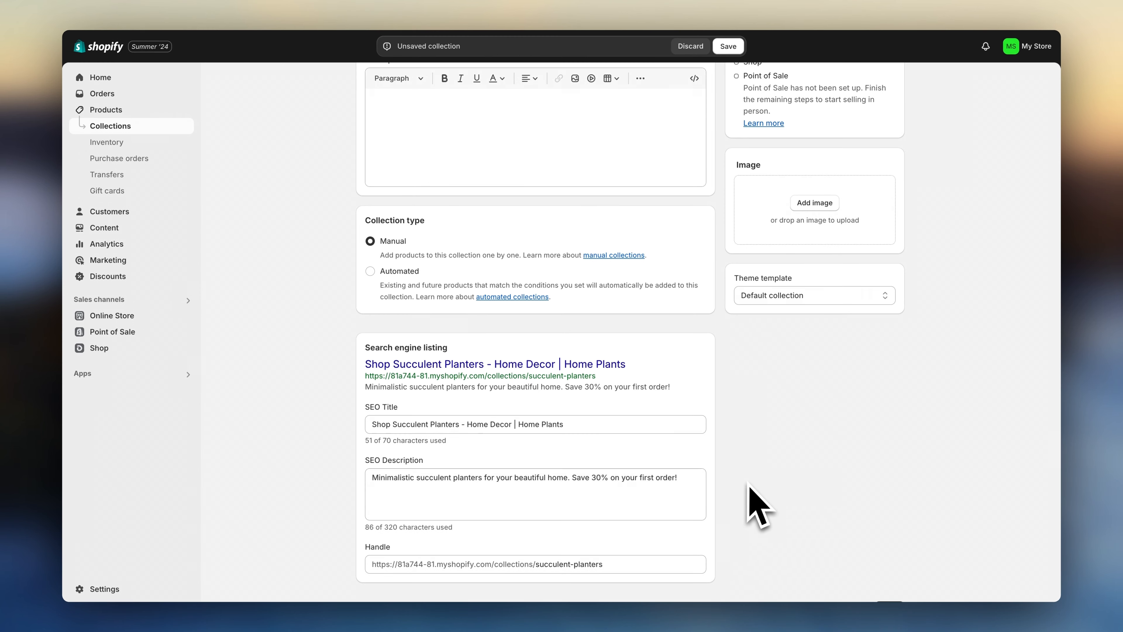
{"action": "mouse_move", "coordinate": [899, 217]}
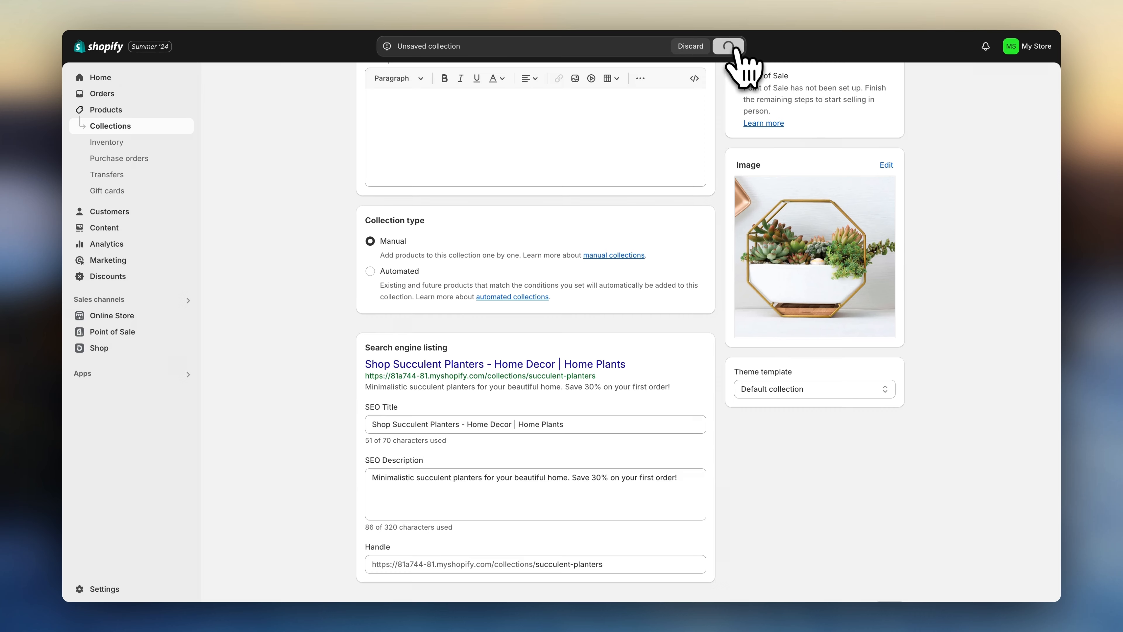
{"action": "left_click", "coordinate": [730, 46]}
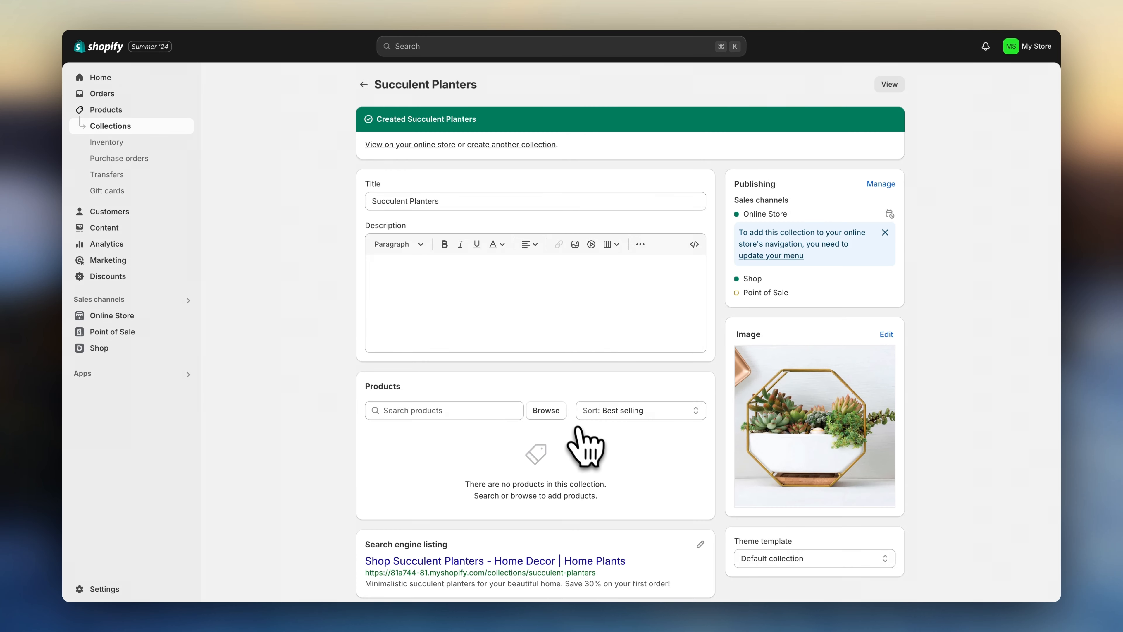
Add the six checked planter products to the collection and choose their sort order
{"action": "left_click", "coordinate": [546, 410]}
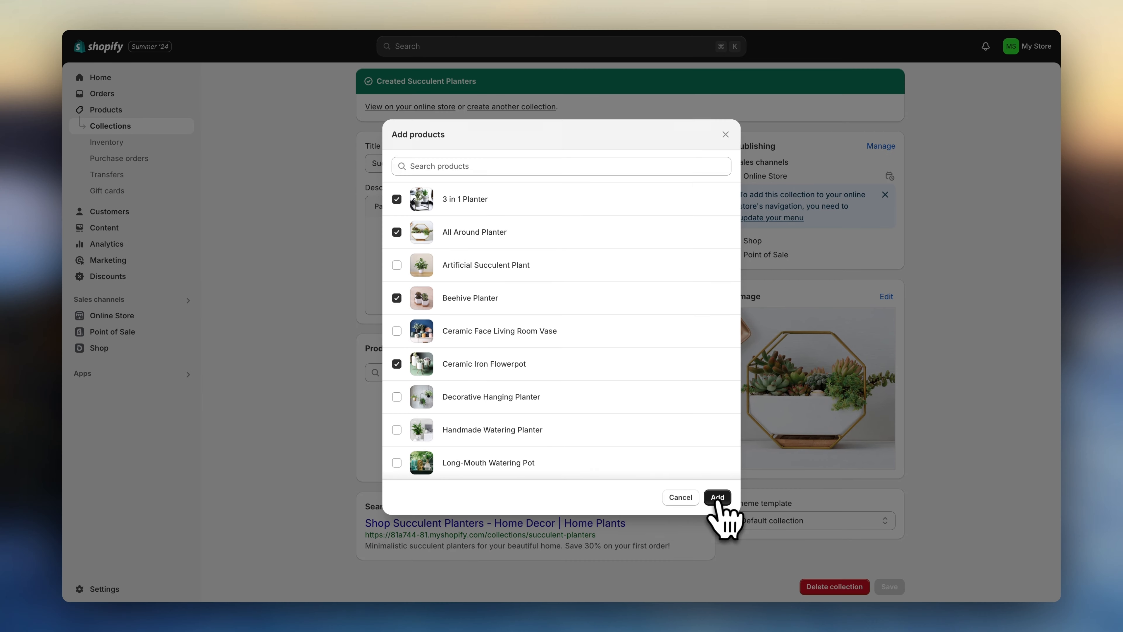
{"action": "left_click", "coordinate": [718, 497]}
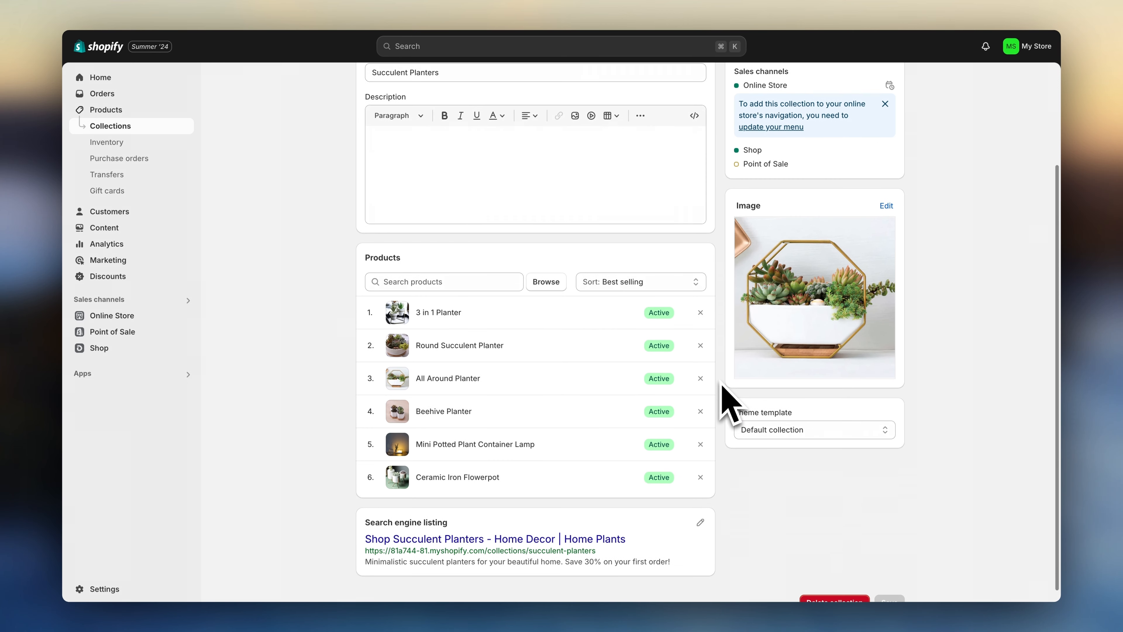
{"action": "left_click", "coordinate": [641, 282]}
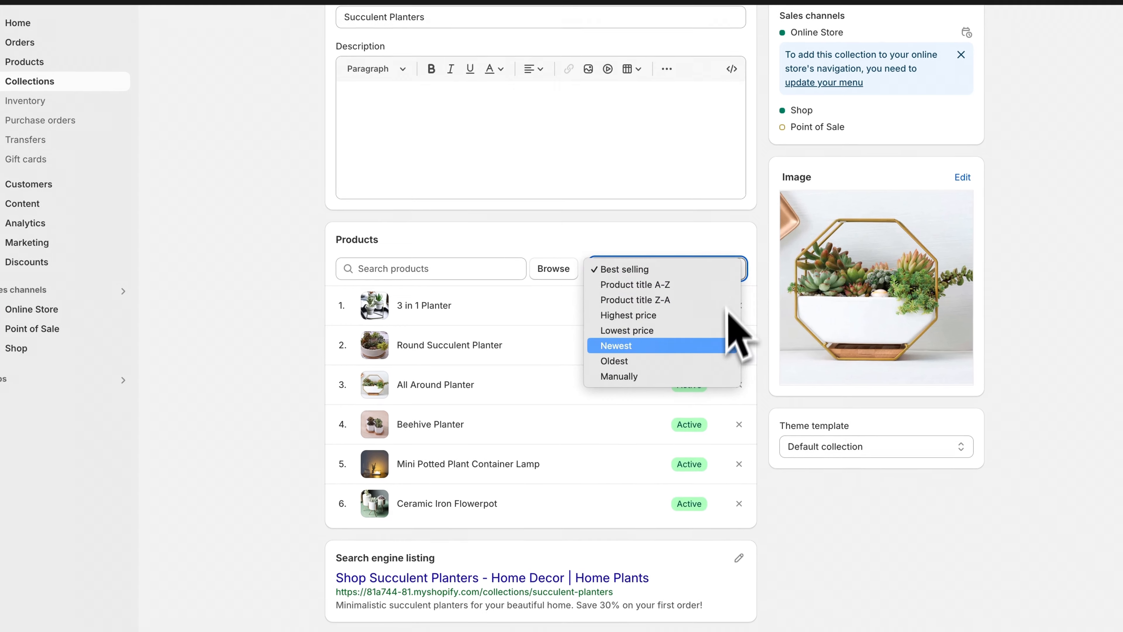
{"action": "left_click", "coordinate": [619, 376]}
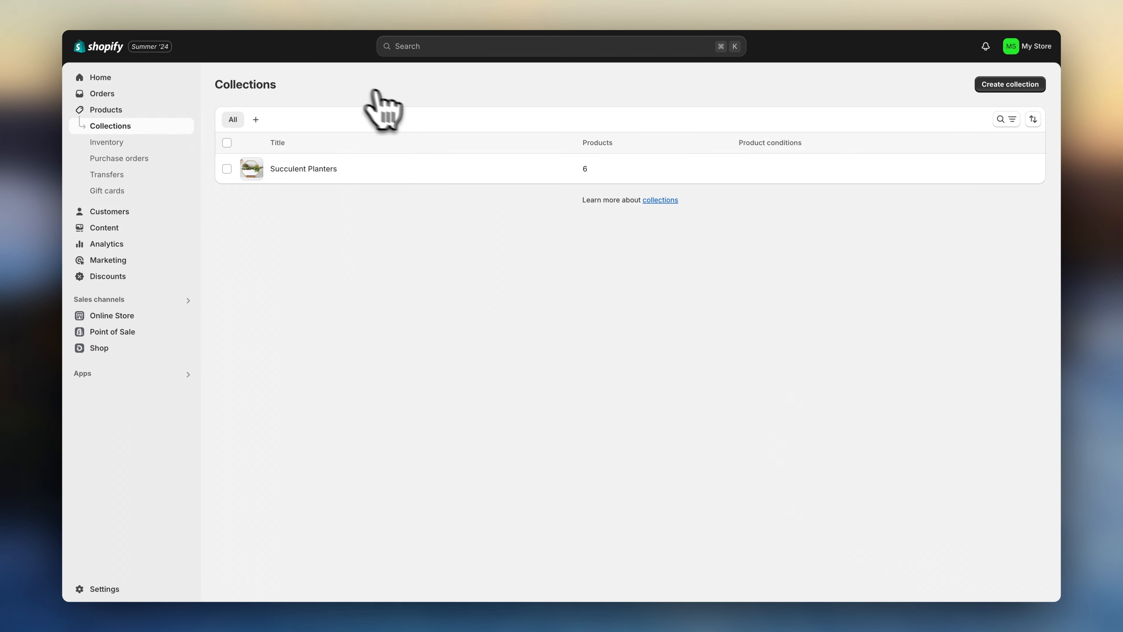
{"action": "mouse_move", "coordinate": [985, 91]}
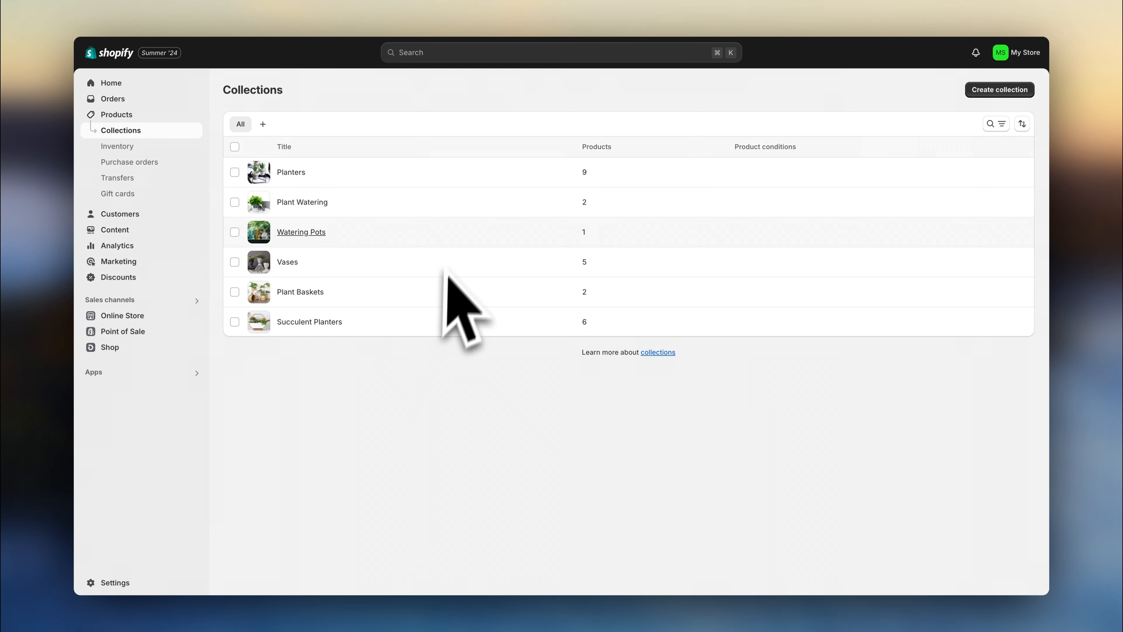
{"action": "mouse_move", "coordinate": [366, 46]}
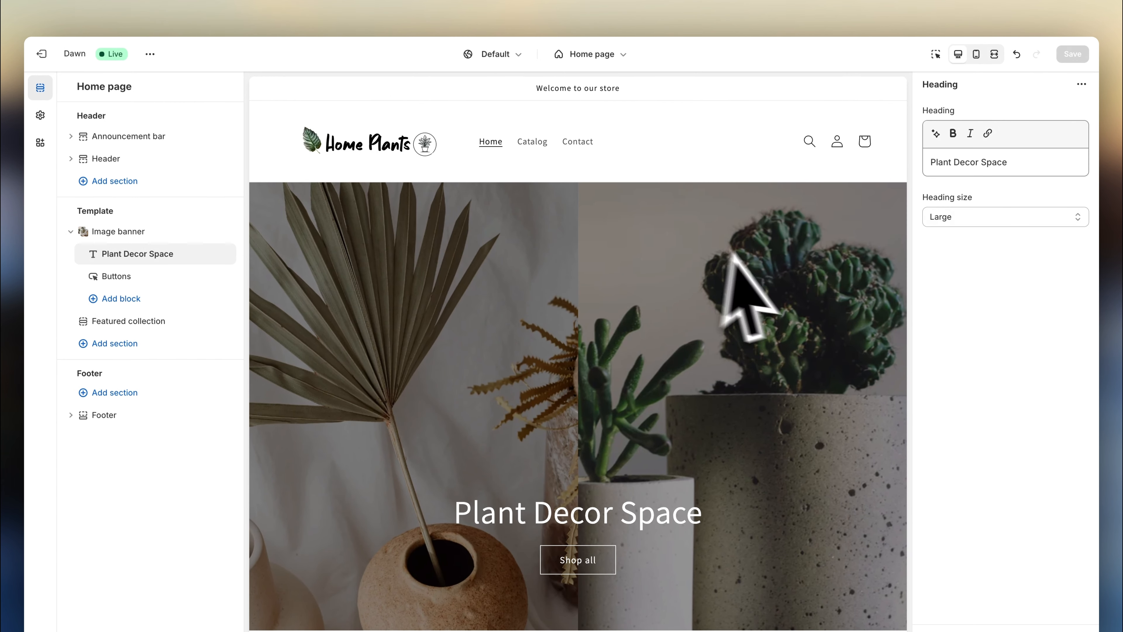
Point the home page's featured collection section at Succulent Planters with no heading
{"action": "scroll", "scroll_direction": "down", "scroll_amount": 3}
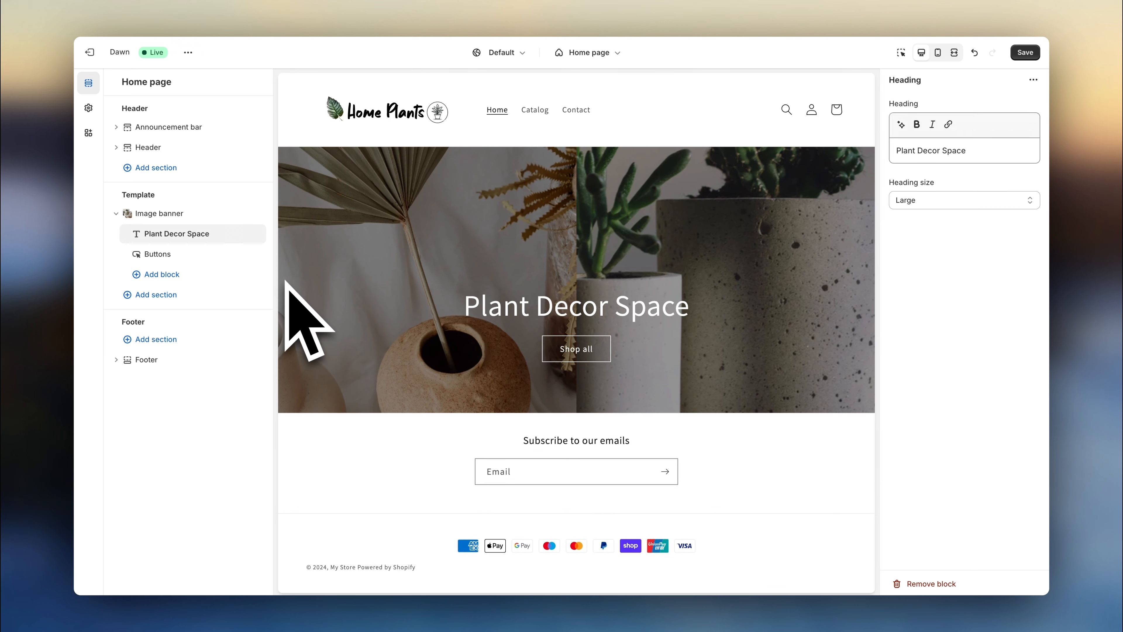
{"action": "left_click", "coordinate": [155, 295]}
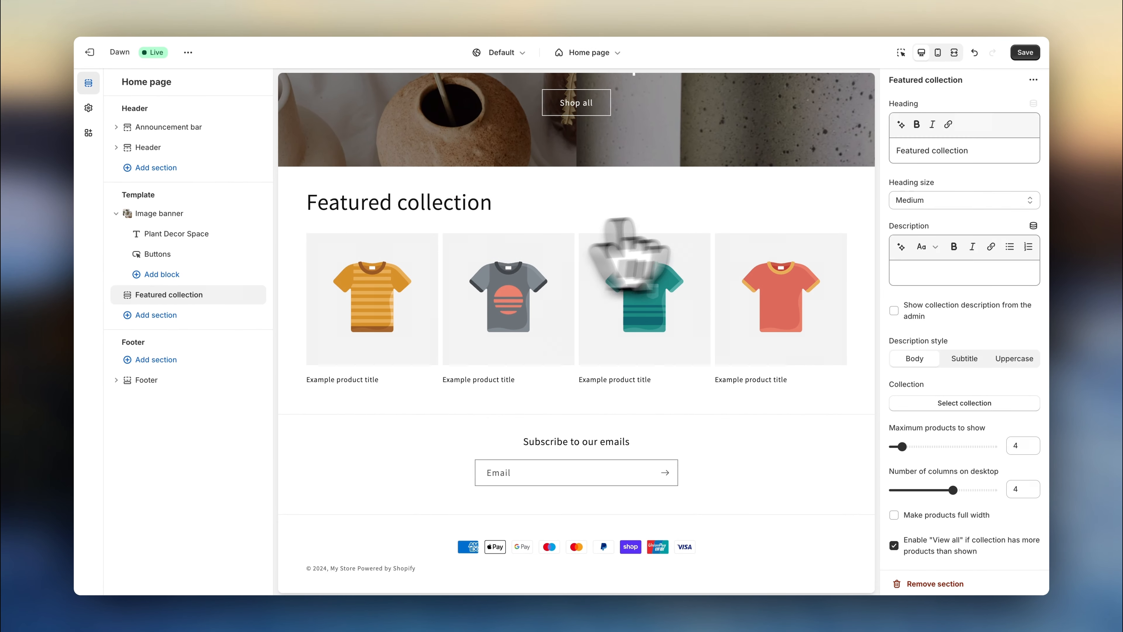
{"action": "left_click", "coordinate": [965, 403]}
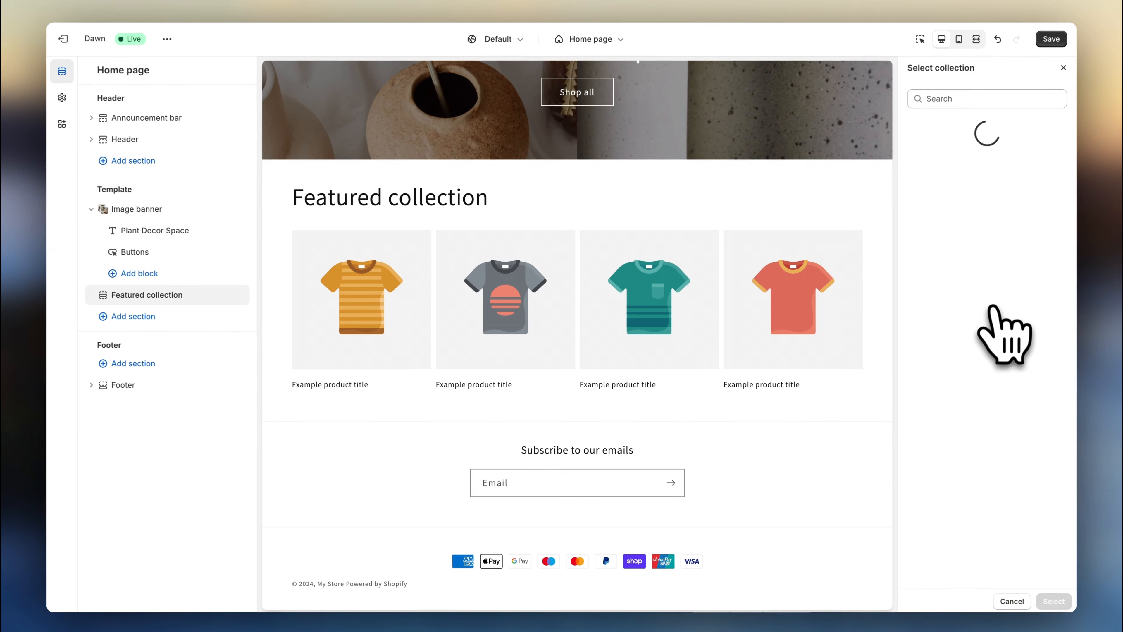
{"action": "left_click", "coordinate": [954, 311]}
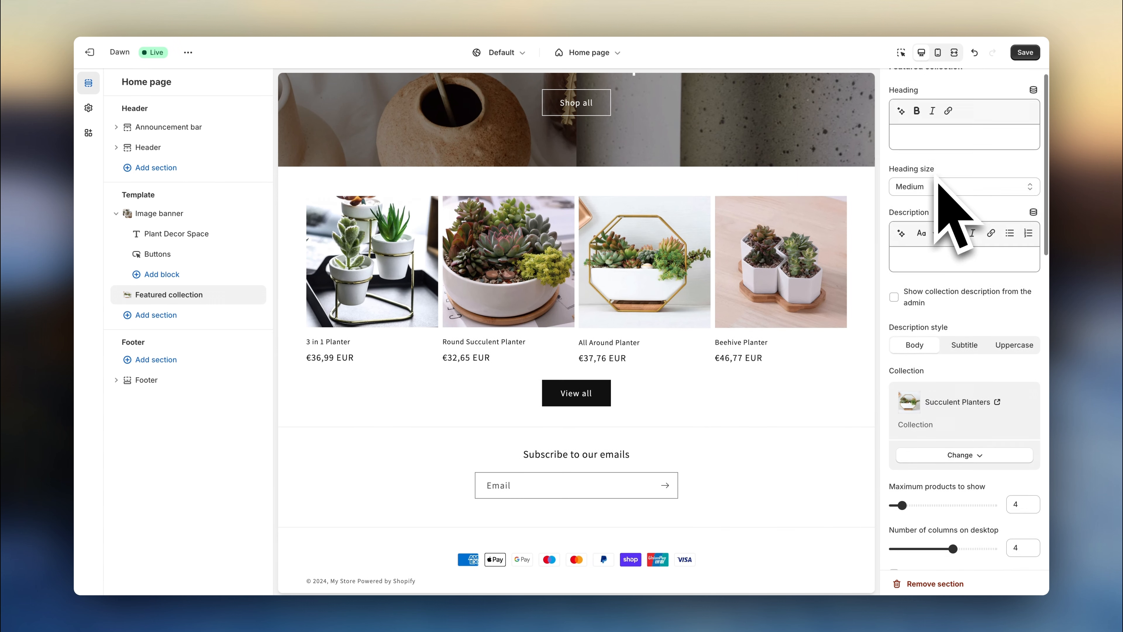
Show up to 12 products in the section as a desktop carousel
{"action": "left_click_drag", "start_coordinate": [900, 504], "coordinate": [928, 383]}
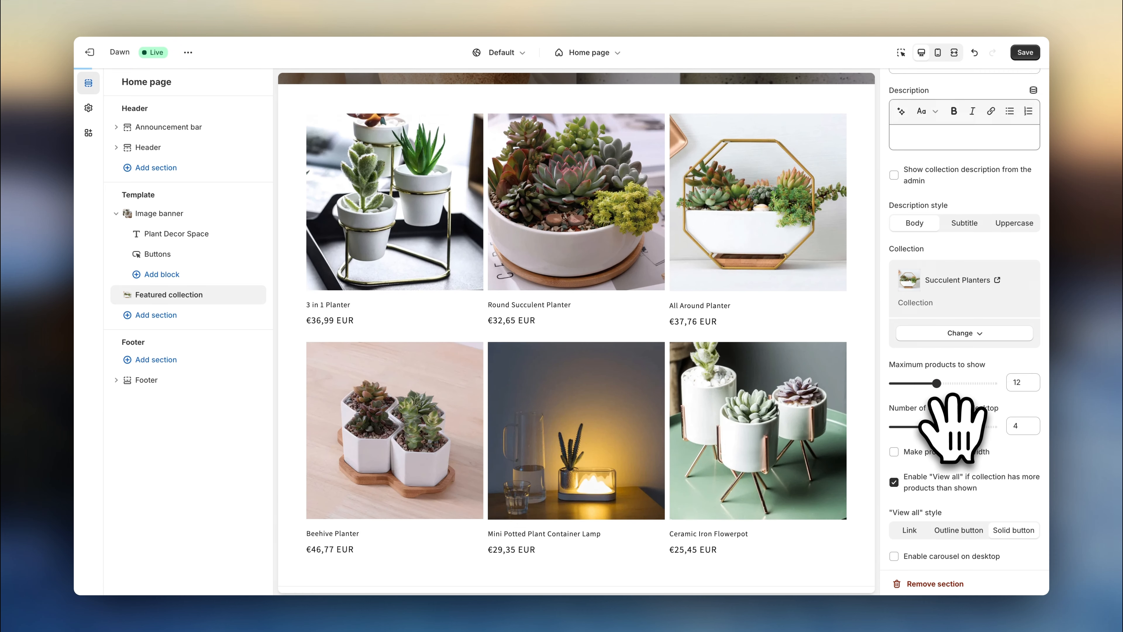
{"action": "left_click", "coordinate": [894, 461]}
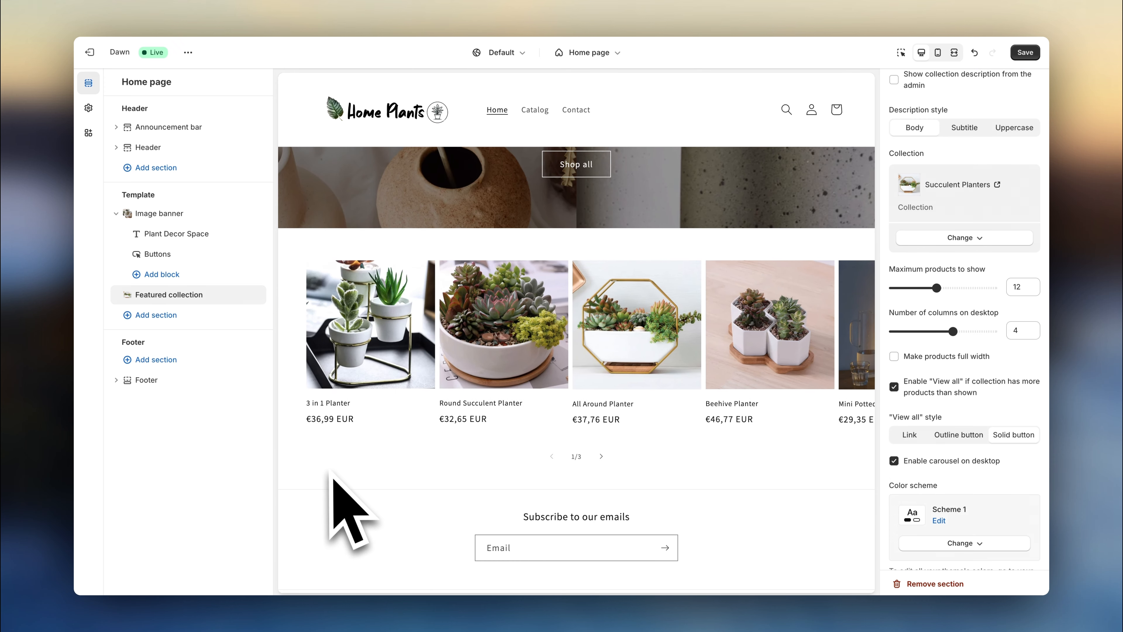
Add a collection list section with Succulent Planters as its first tile
{"action": "left_click", "coordinate": [156, 315]}
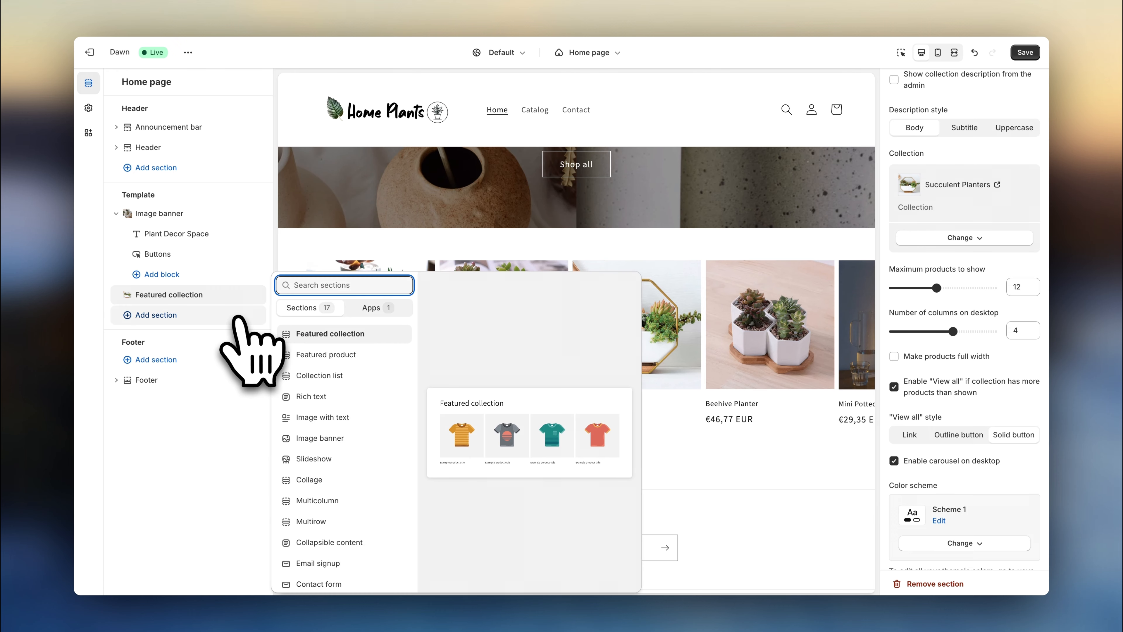
{"action": "left_click", "coordinate": [319, 376]}
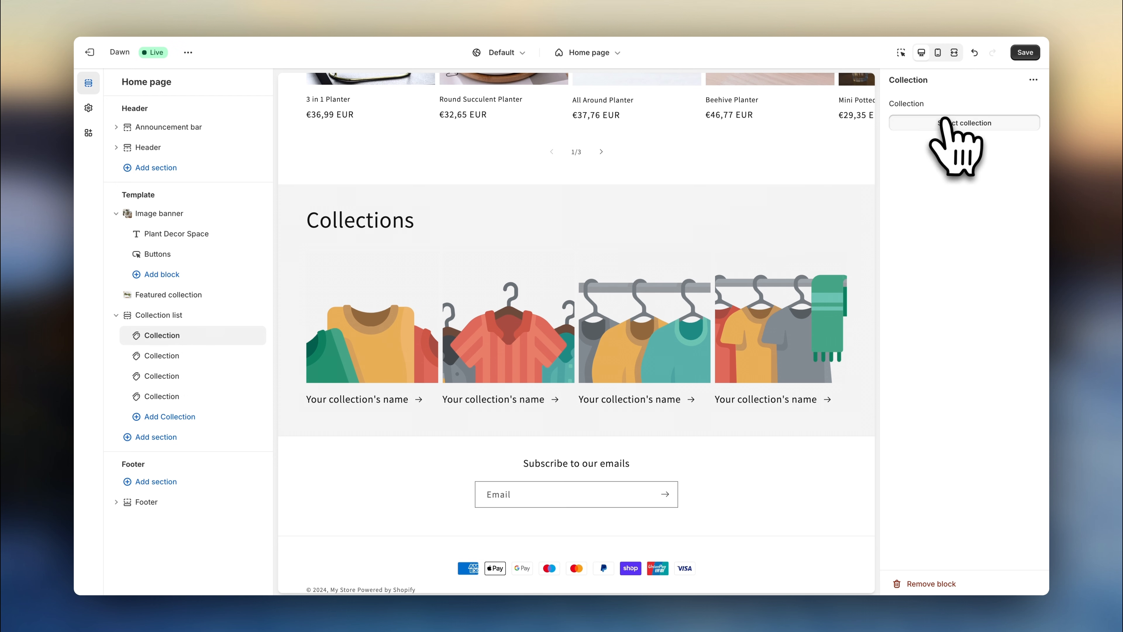
{"action": "left_click", "coordinate": [949, 275]}
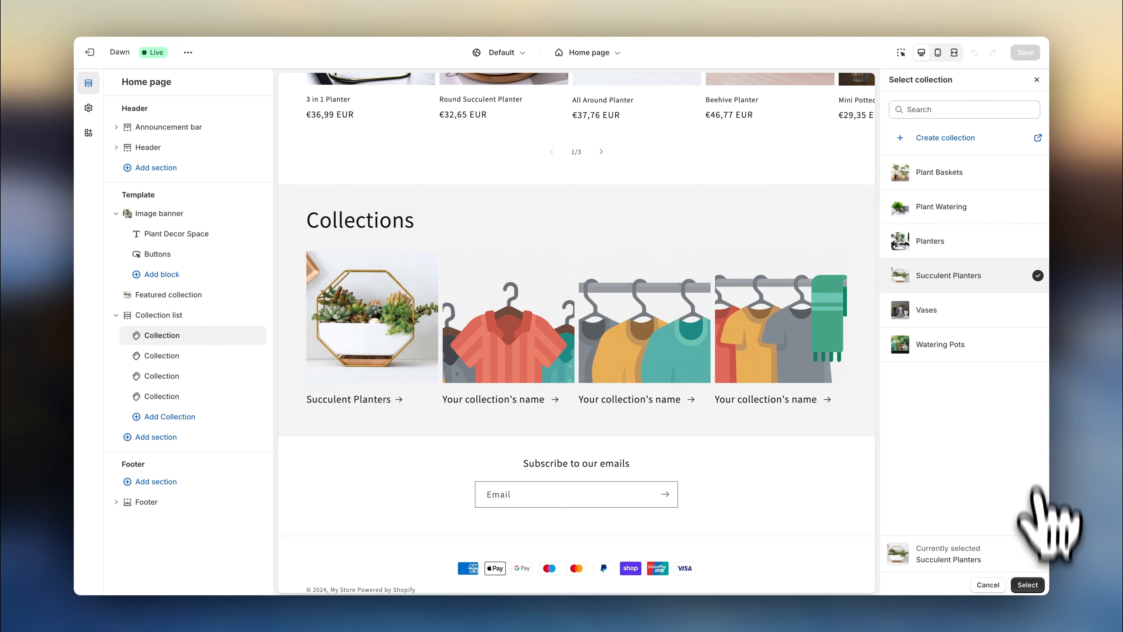
{"action": "left_click", "coordinate": [1028, 585]}
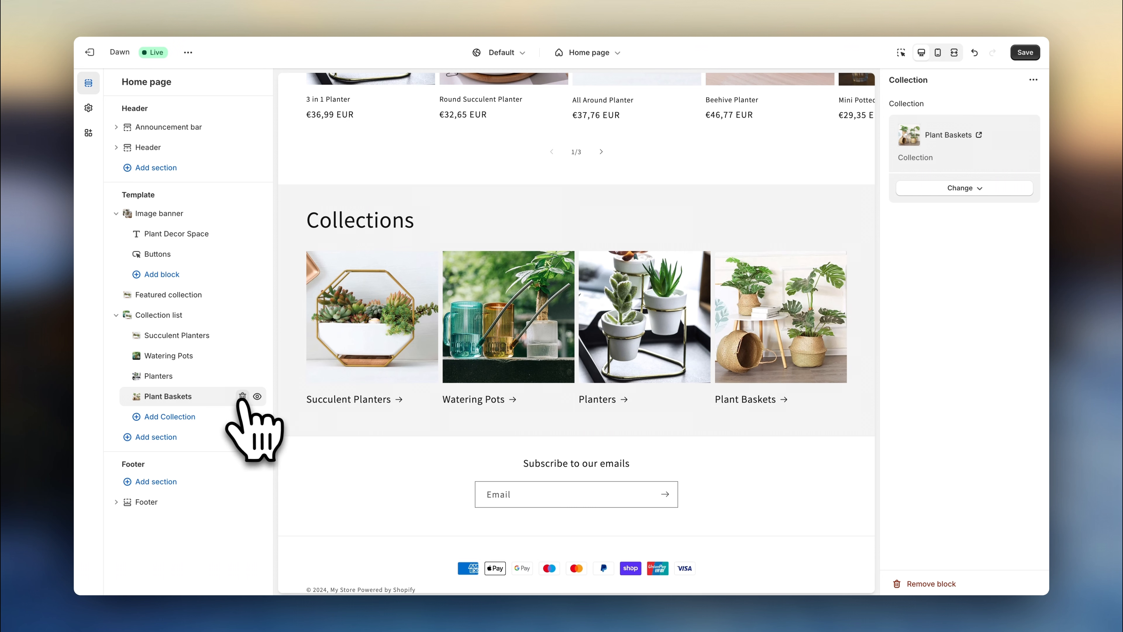
Remove the Plant Baskets tile and show three collections per row on desktop with no heading
{"action": "left_click", "coordinate": [243, 397]}
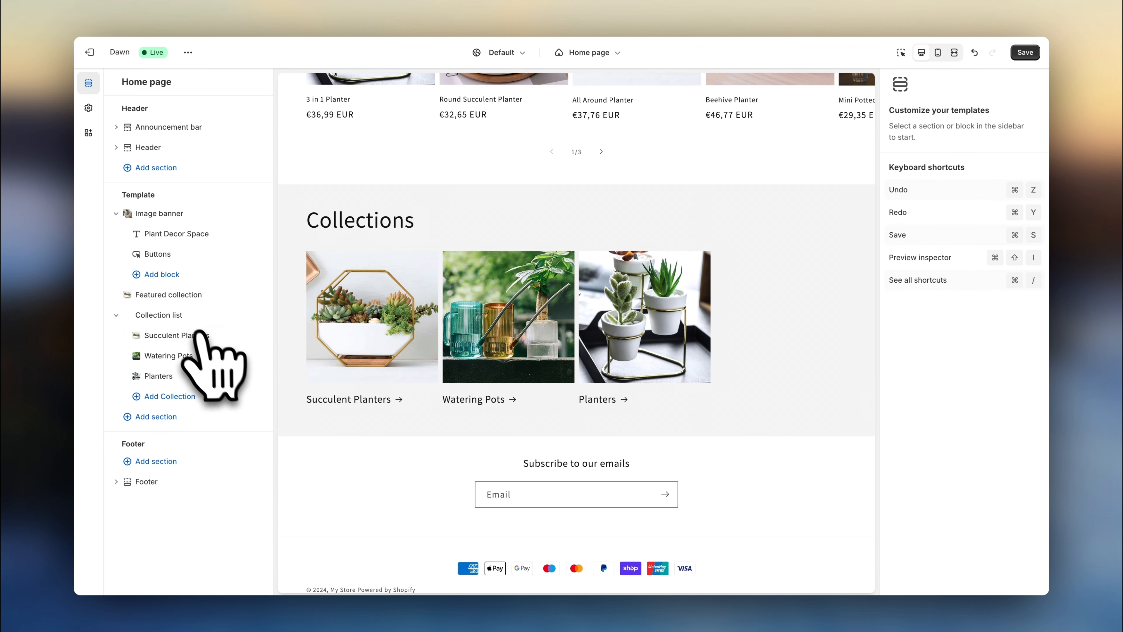
{"action": "left_click", "coordinate": [158, 315]}
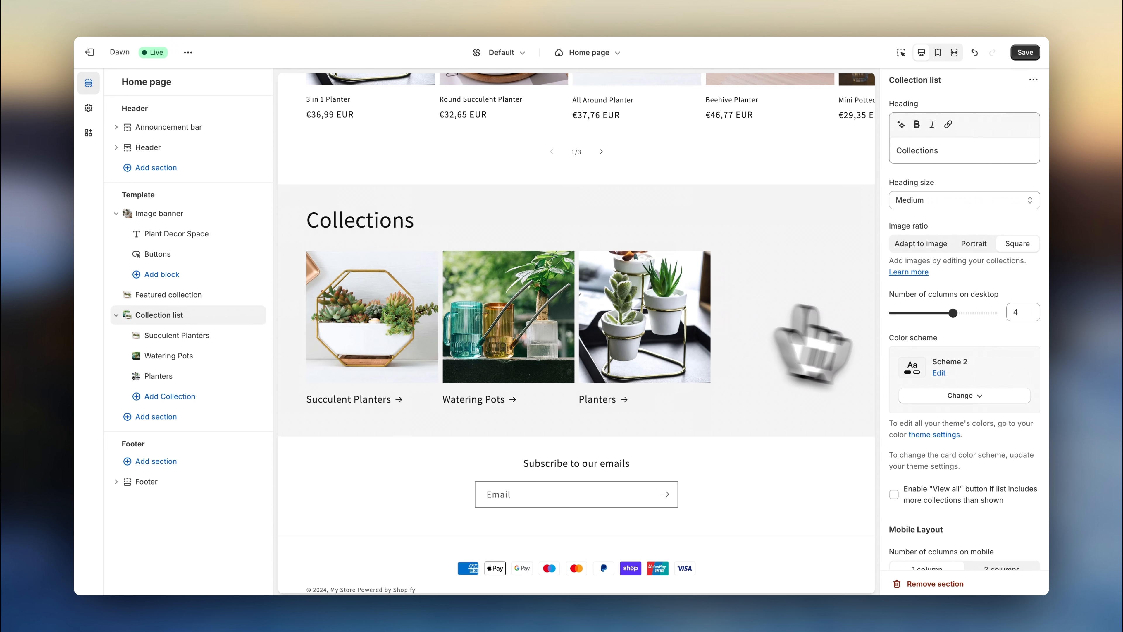
{"action": "left_click_drag", "start_coordinate": [954, 313], "coordinate": [935, 312]}
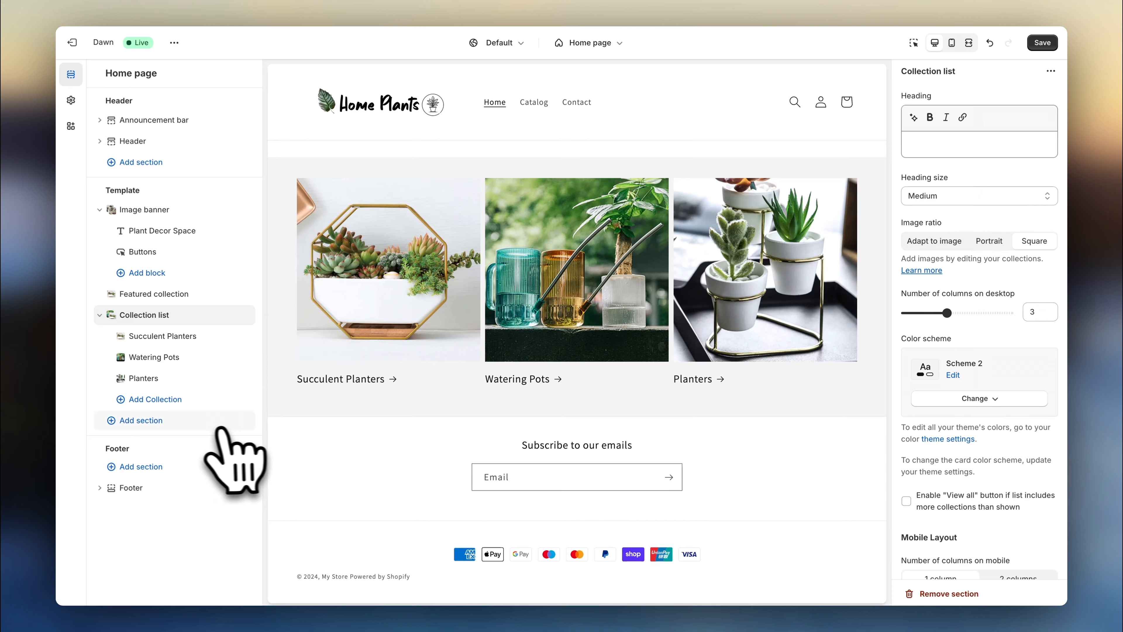
Add a 'Planters' featured collection section showing up to 8 Planters products
{"action": "left_click", "coordinate": [119, 418]}
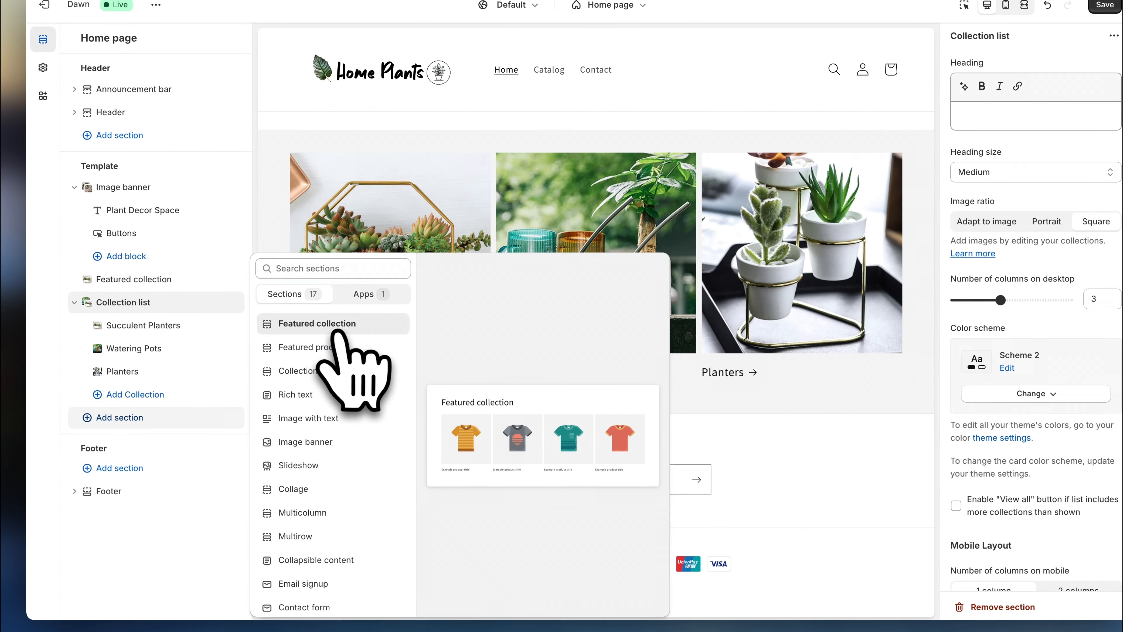
{"action": "left_click", "coordinate": [317, 324]}
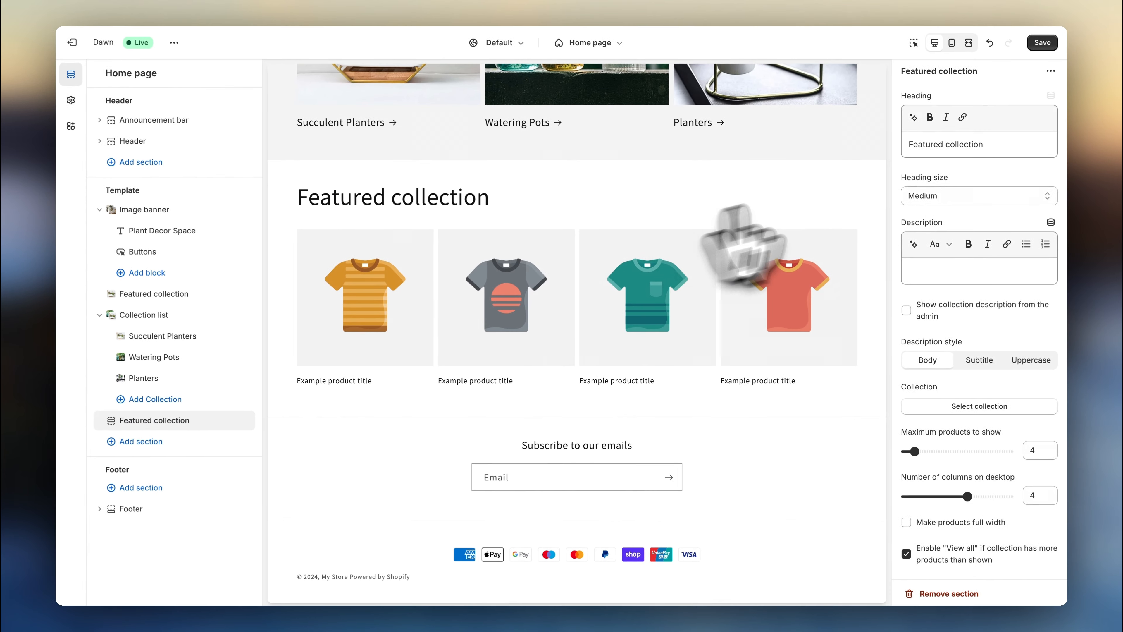
{"action": "type", "text": "Pln"}
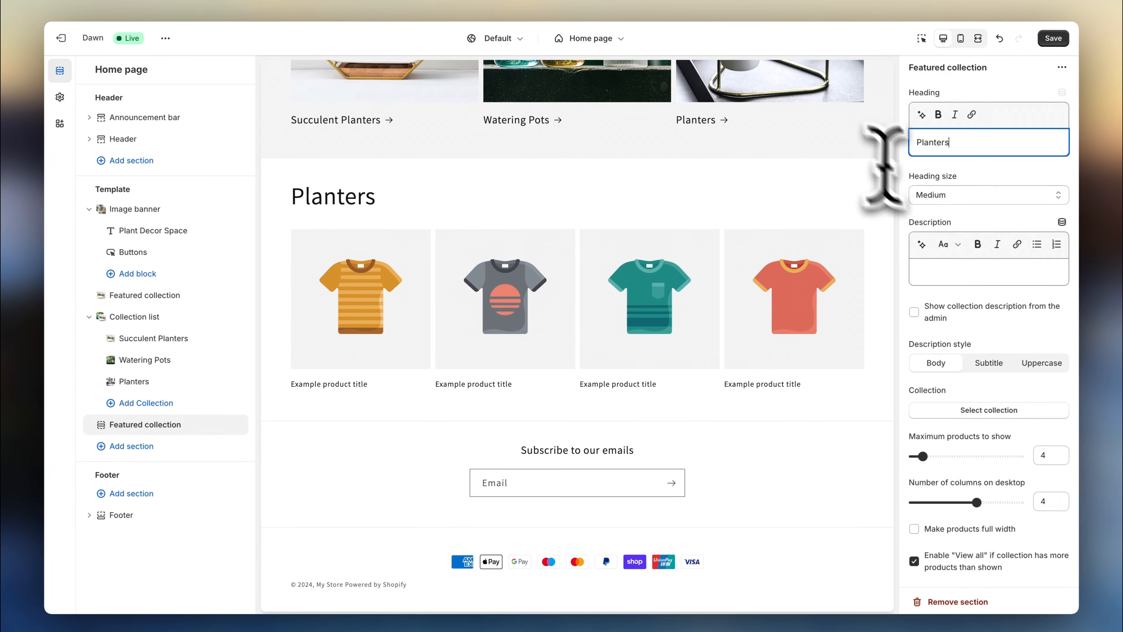
{"action": "left_click", "coordinate": [989, 410]}
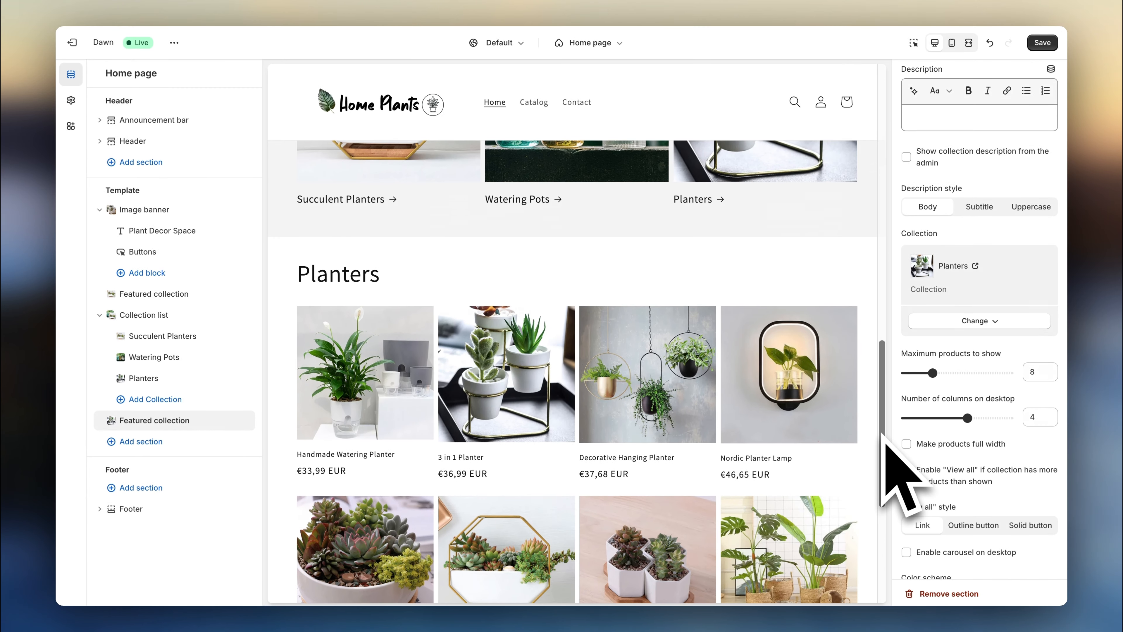
{"action": "scroll", "scroll_direction": "down", "scroll_amount": 3}
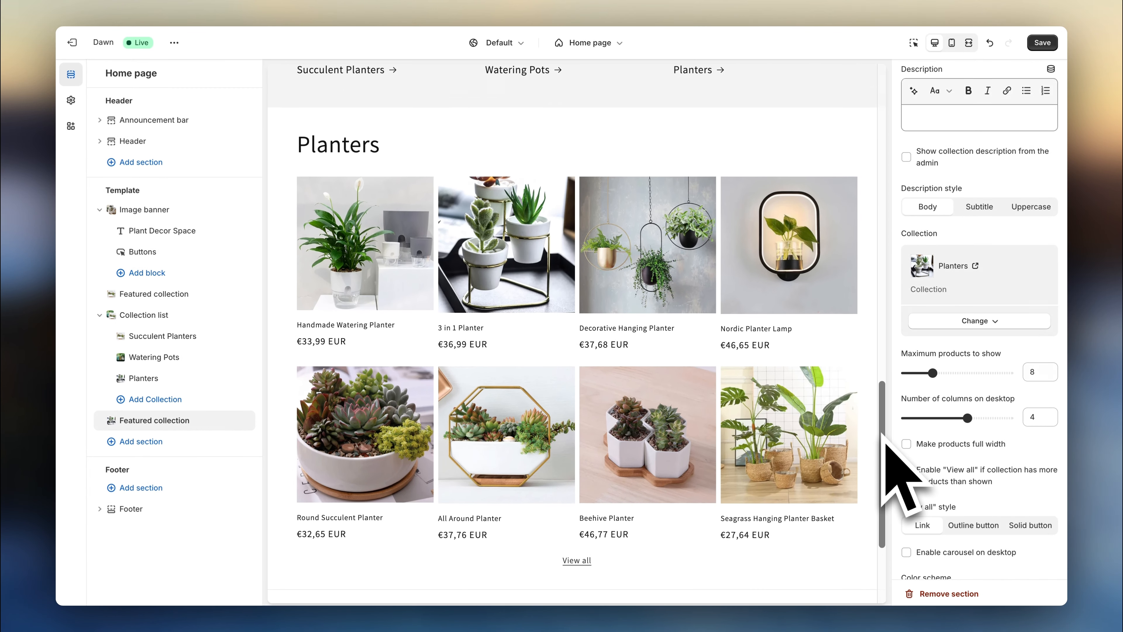
Insert a Featured product section for the Decorative Hanging Planter below the Planters collection
{"action": "left_click", "coordinate": [141, 441]}
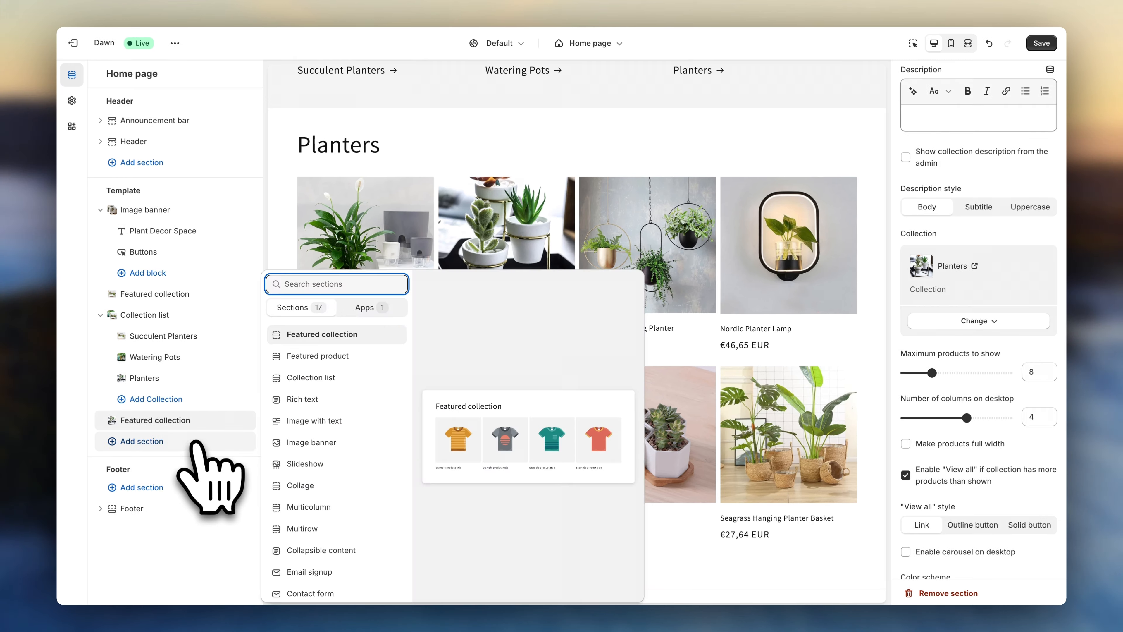
{"action": "mouse_move", "coordinate": [319, 355]}
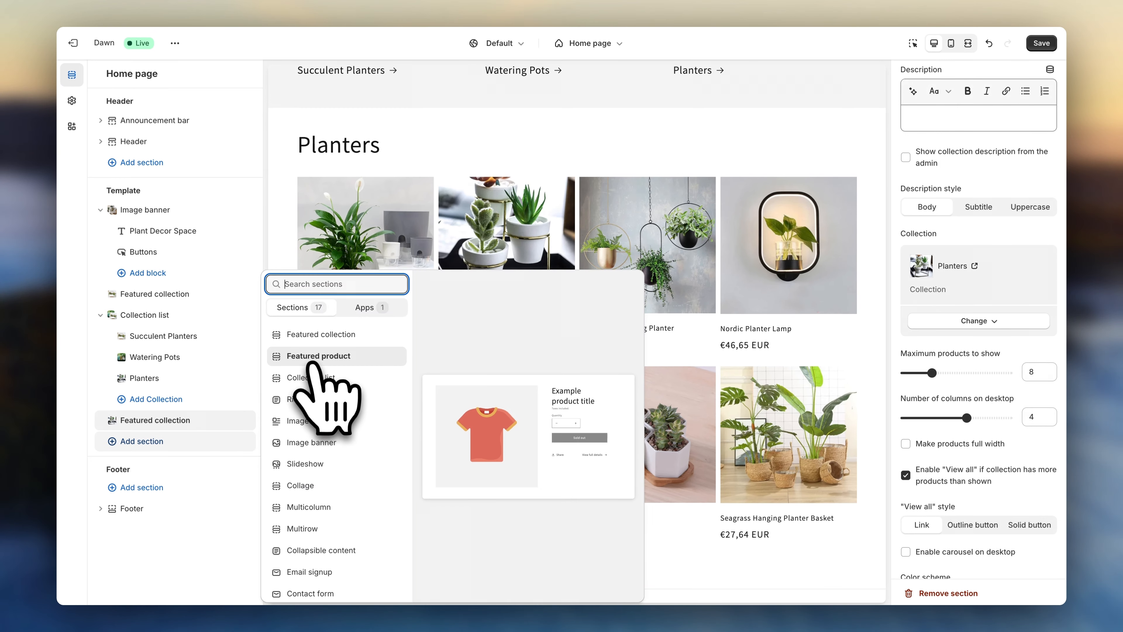
{"action": "left_click", "coordinate": [318, 356]}
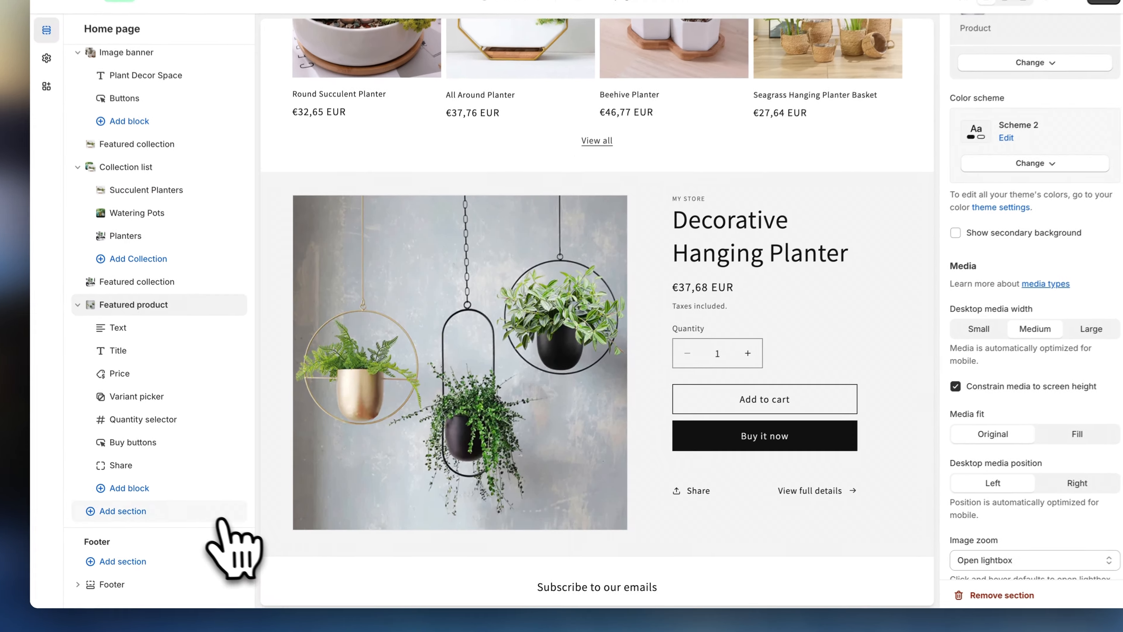
{"action": "left_click", "coordinate": [119, 511]}
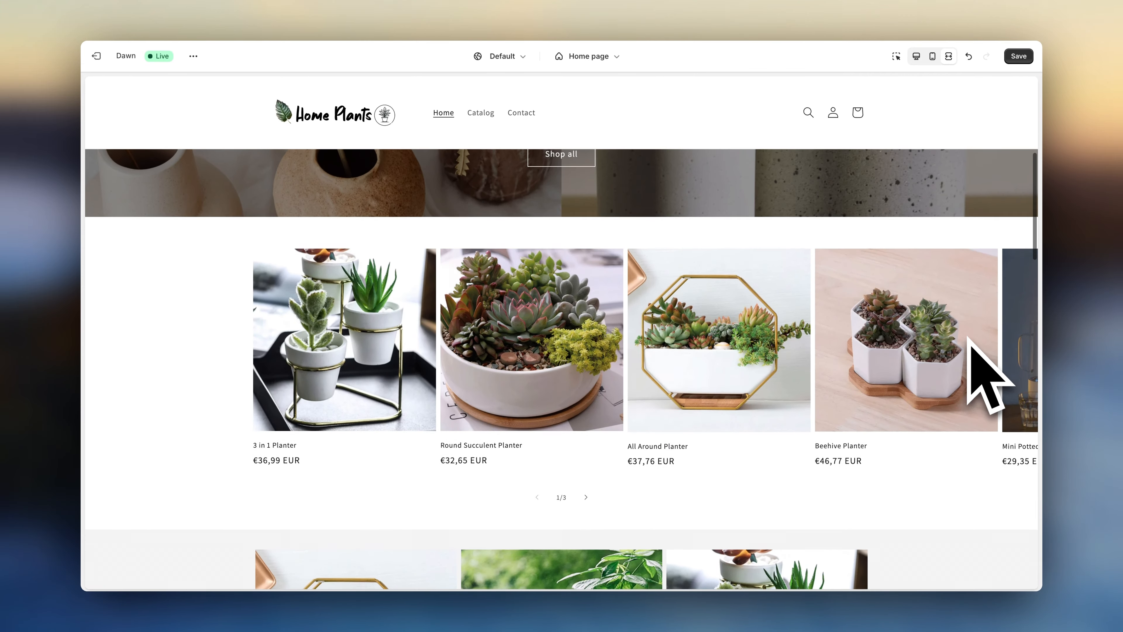
Scroll down the full-width preview to review the home page sections
{"action": "scroll", "scroll_direction": "down", "scroll_amount": 3}
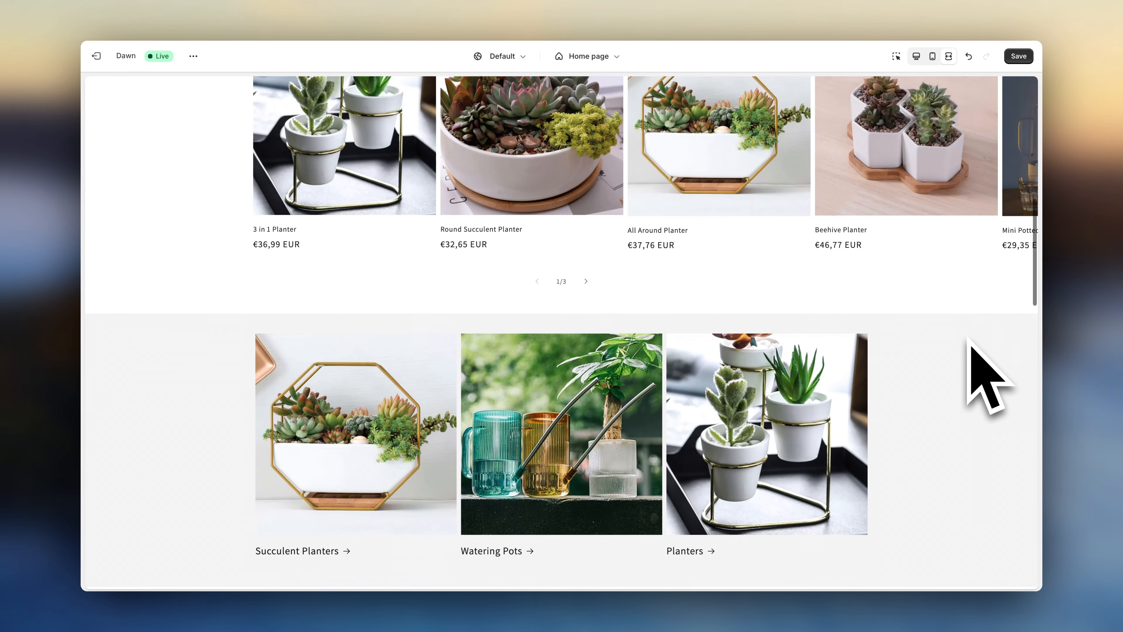
{"action": "scroll", "scroll_direction": "down", "scroll_amount": 3}
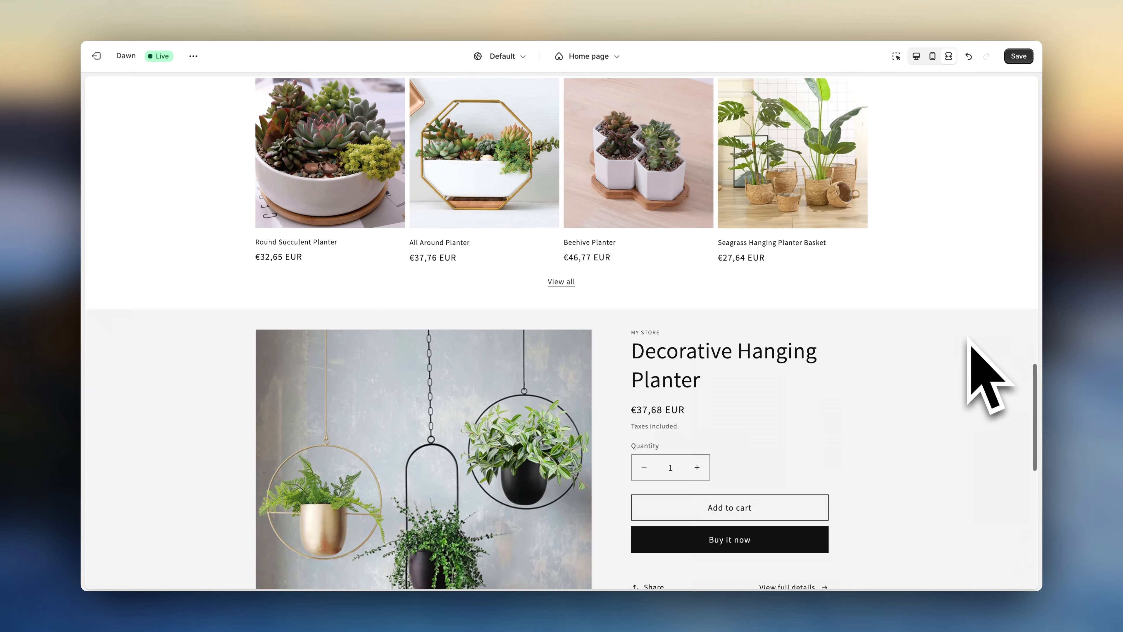
{"action": "scroll", "scroll_direction": "down", "scroll_amount": 3}
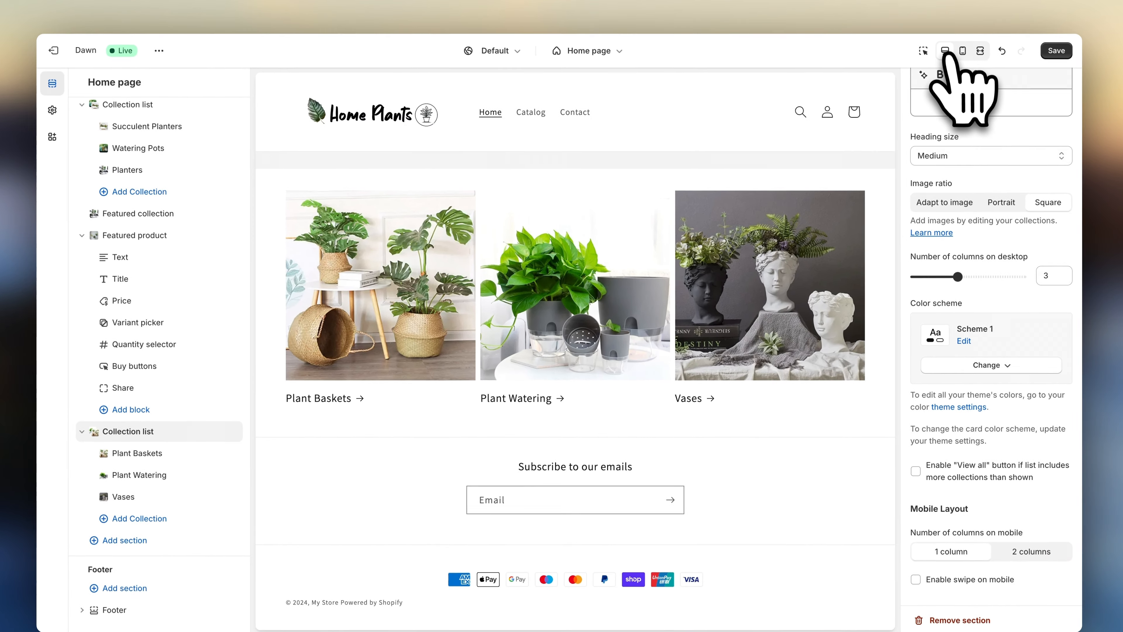
Insert an Image banner section below the collections with the desktop text container removed
{"action": "left_click", "coordinate": [124, 502]}
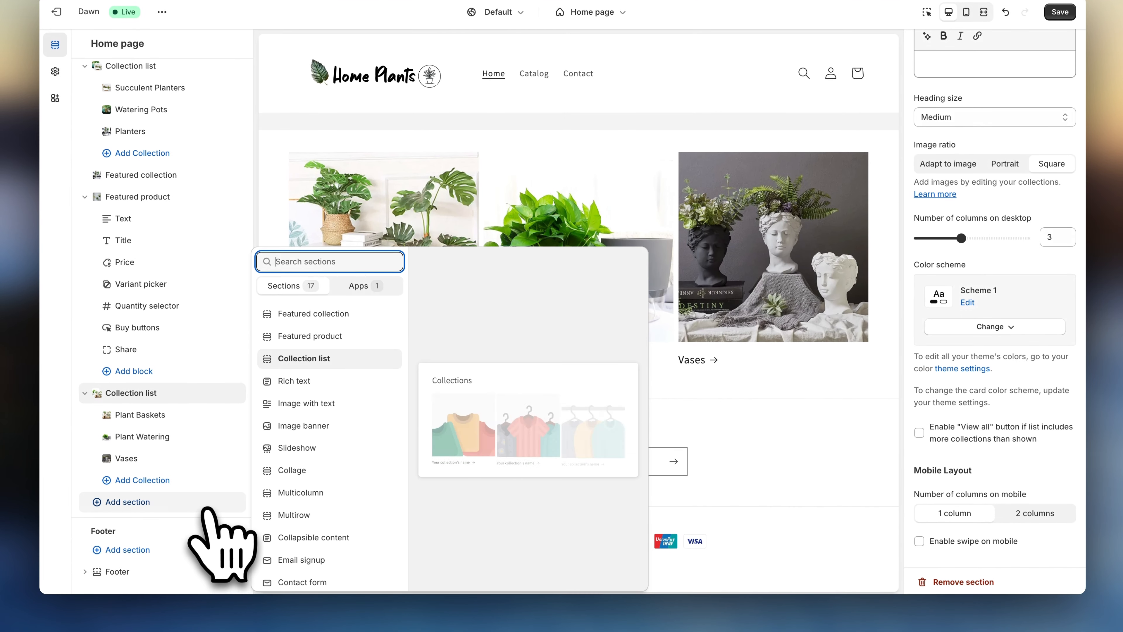
{"action": "mouse_move", "coordinate": [303, 426]}
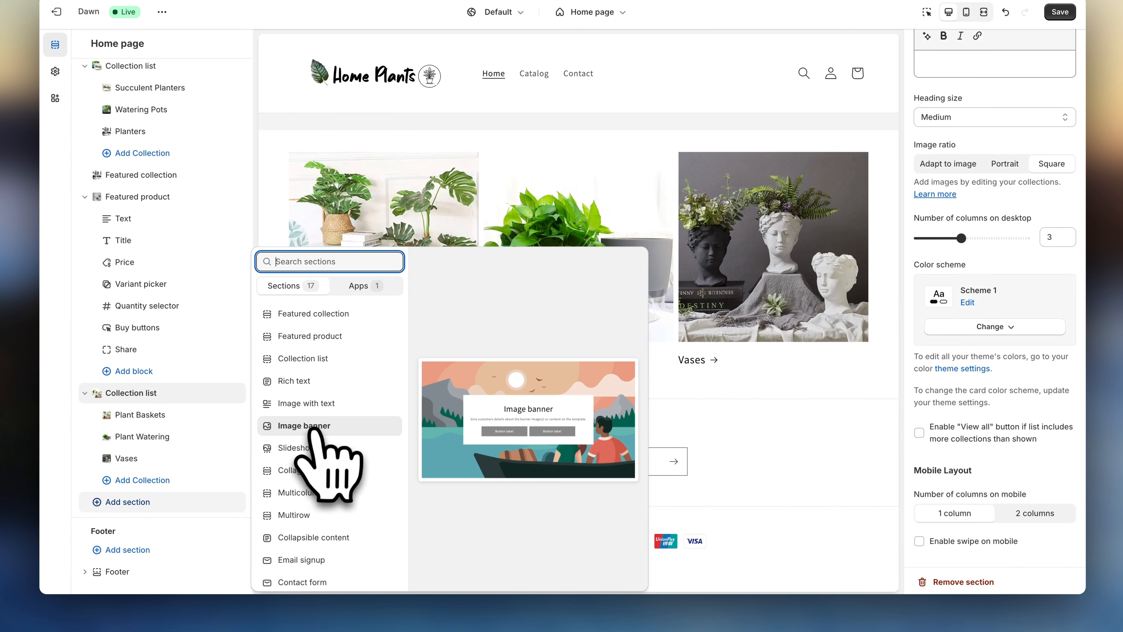
{"action": "left_click", "coordinate": [304, 426]}
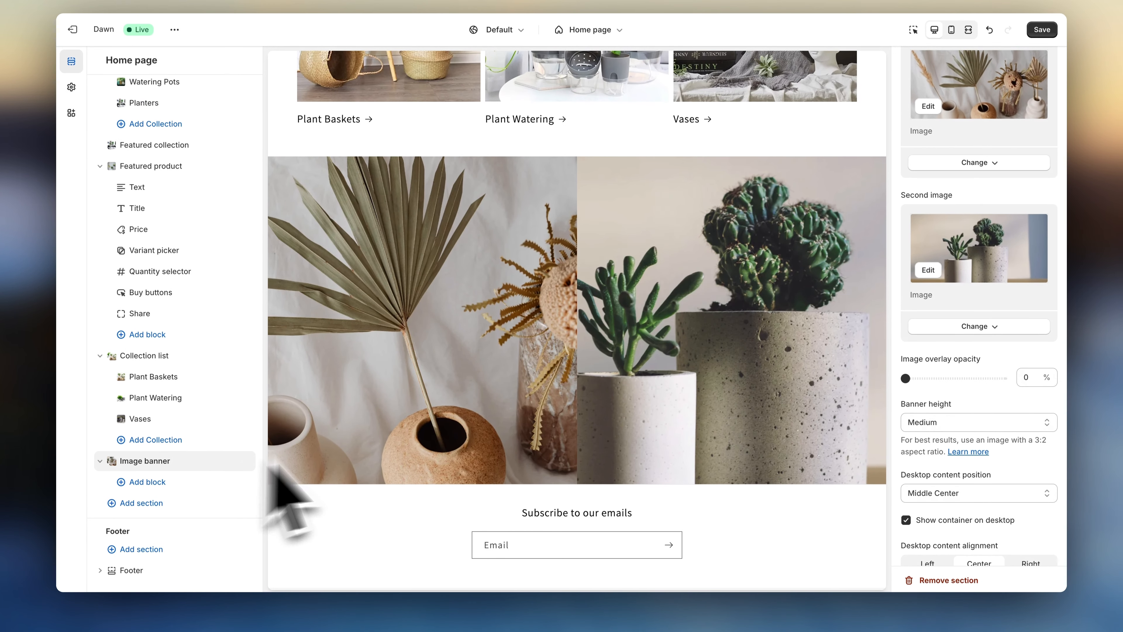
{"action": "left_click", "coordinate": [907, 526]}
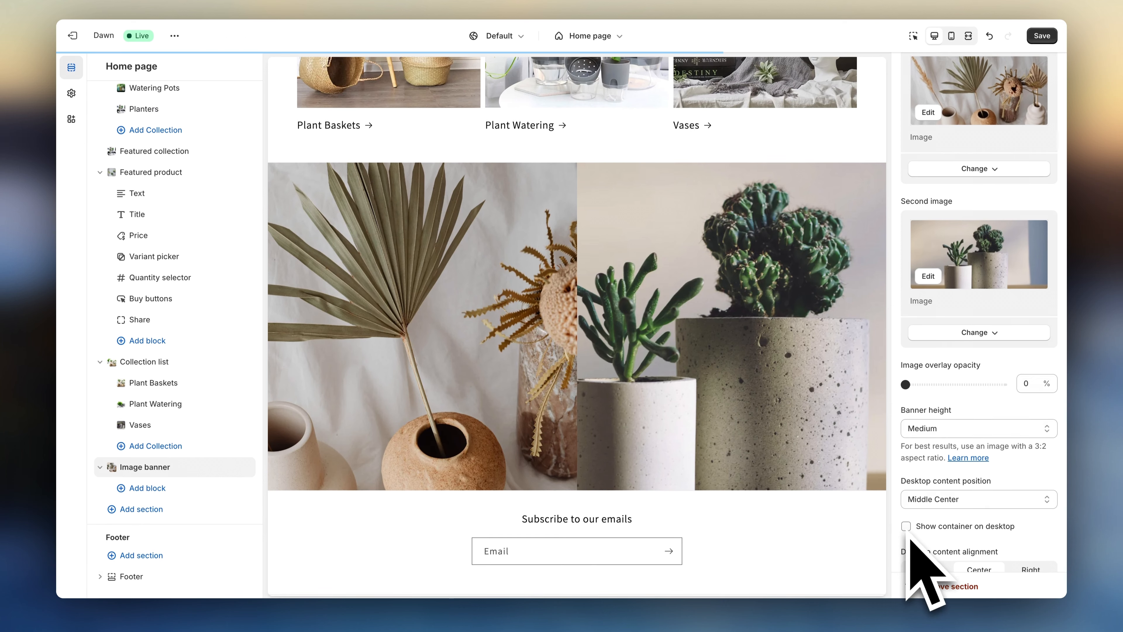
Give the banner small height, a 30% overlay and ambient movement image behavior
{"action": "scroll", "scroll_direction": "down", "scroll_amount": 3}
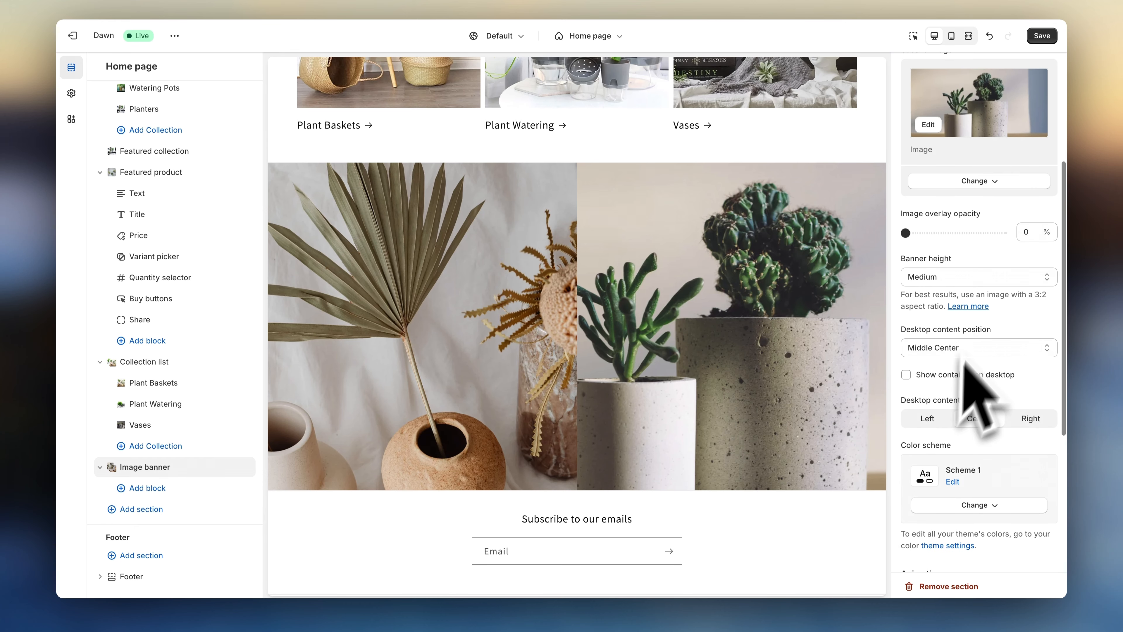
{"action": "left_click", "coordinate": [979, 278]}
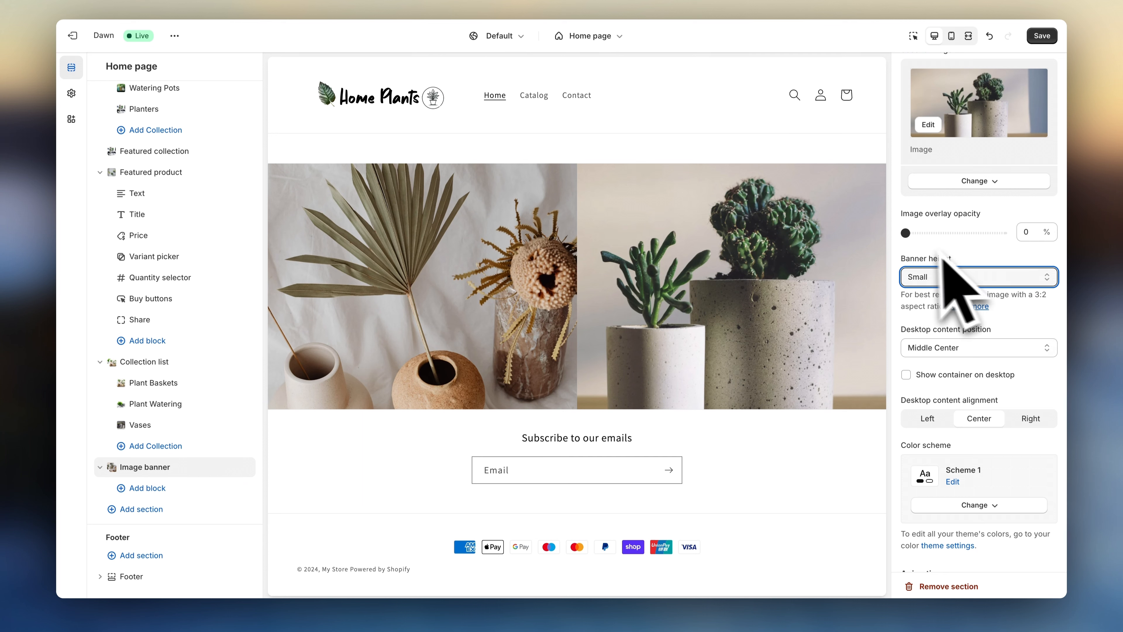
{"action": "left_click_drag", "start_coordinate": [905, 232], "coordinate": [954, 232]}
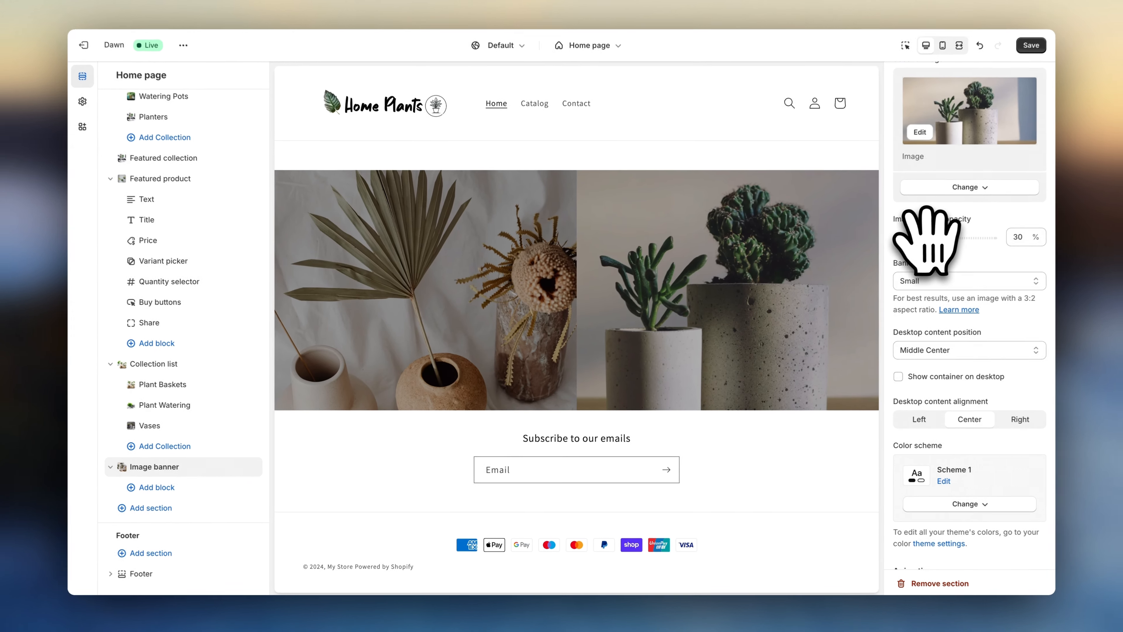
{"action": "scroll", "scroll_direction": "down", "scroll_amount": 3}
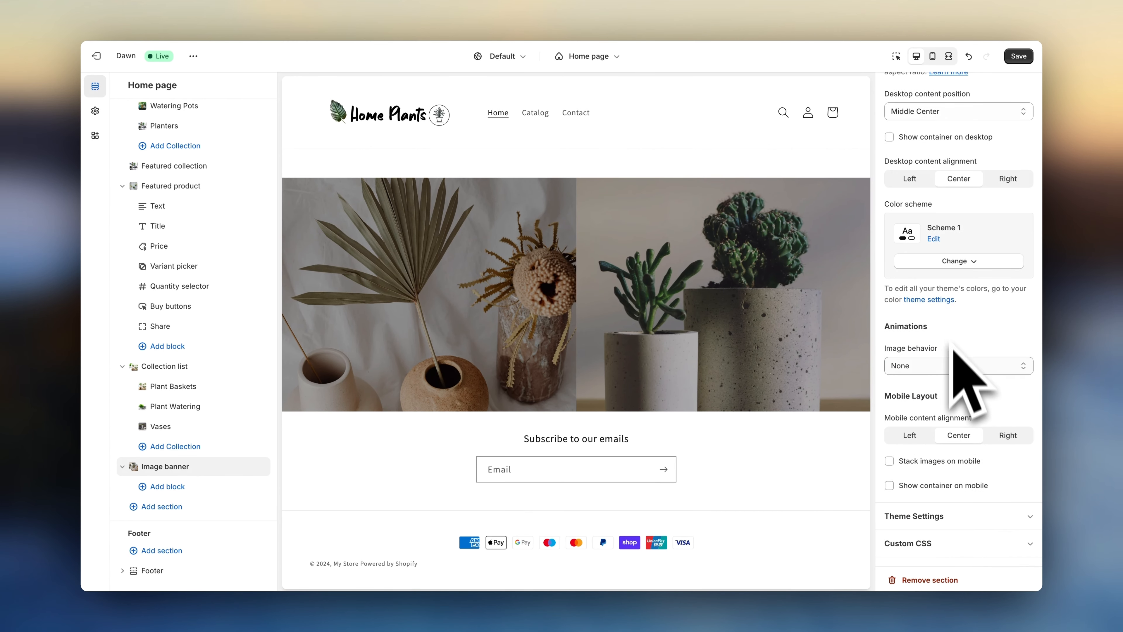
{"action": "left_click", "coordinate": [959, 365]}
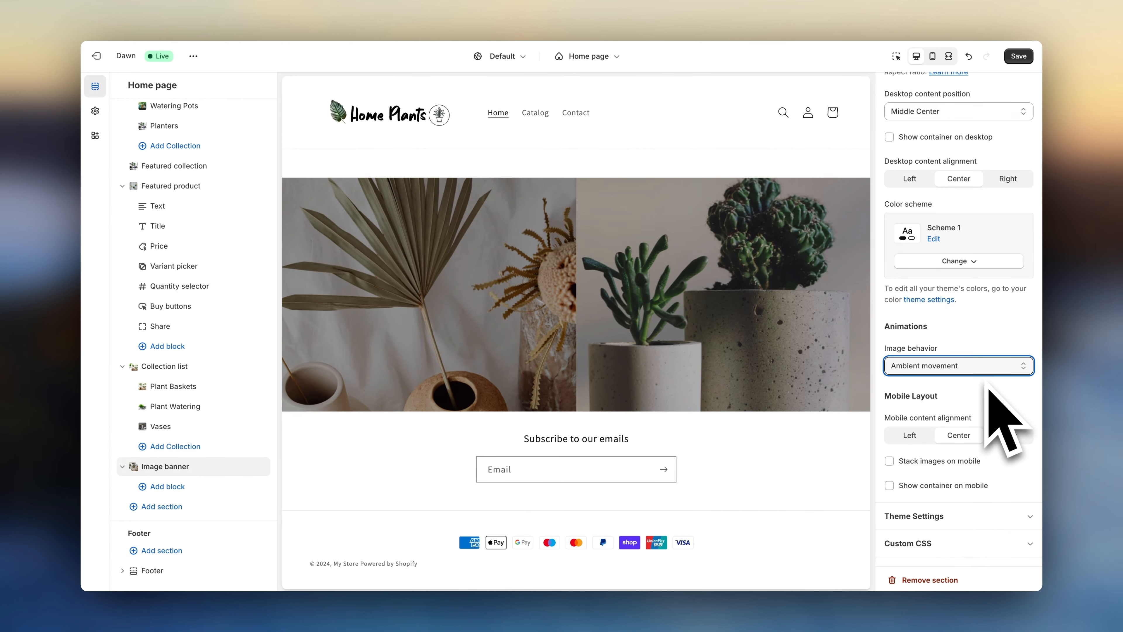
{"action": "mouse_move", "coordinate": [907, 416]}
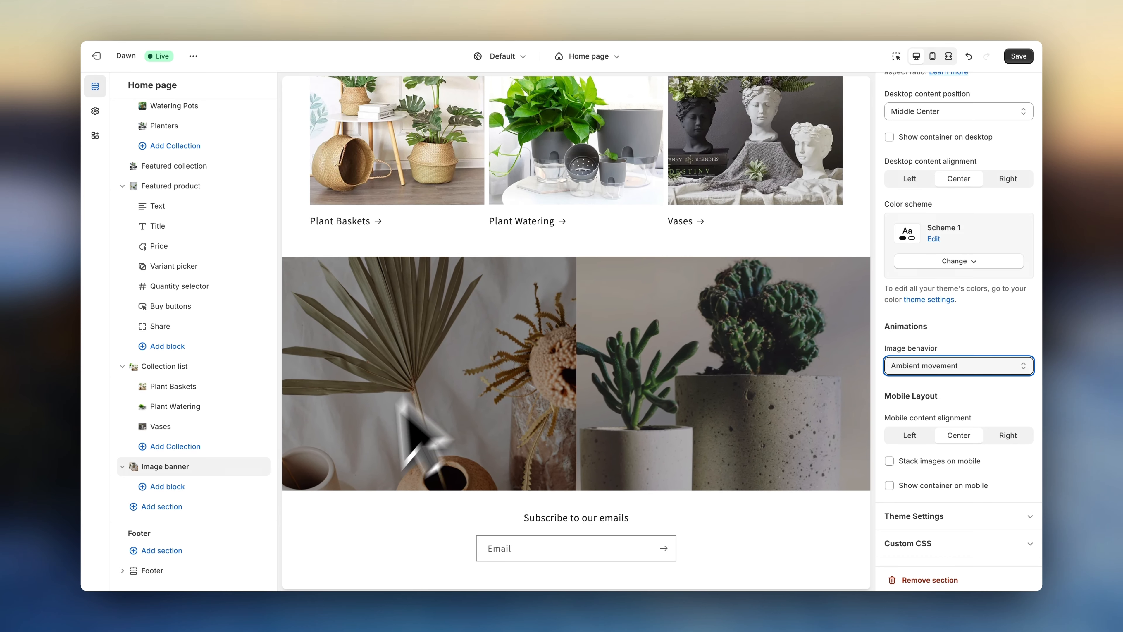
Insert a collapsible content section titled 'Frequently Asked Questions' with a 'How long does shipping take?' row
{"action": "left_click", "coordinate": [161, 506]}
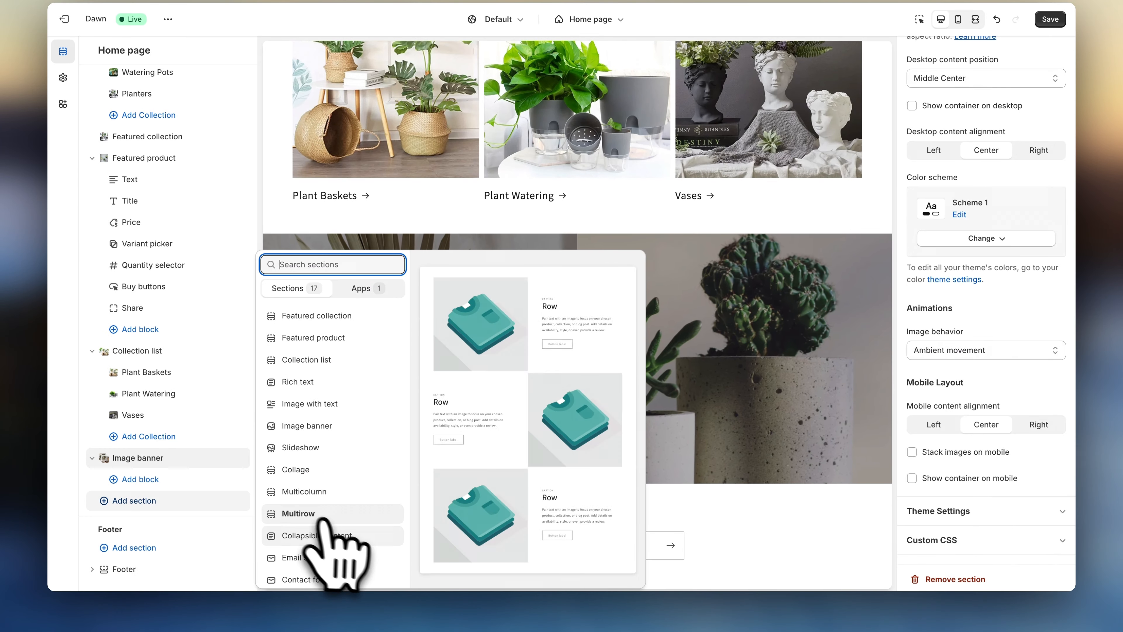
{"action": "left_click", "coordinate": [308, 535]}
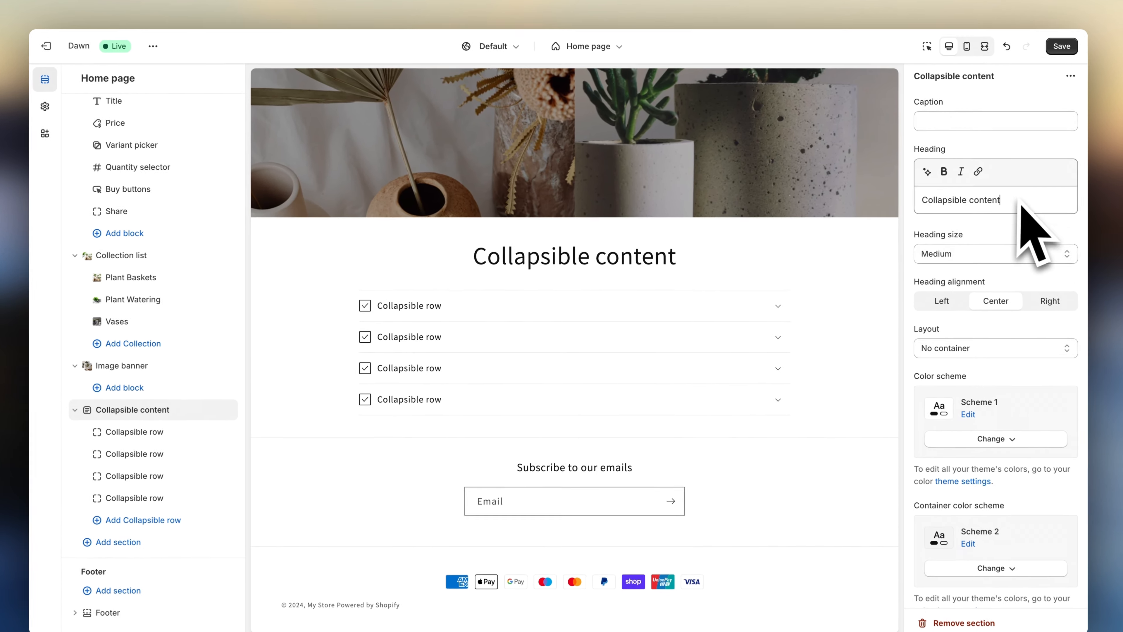
{"action": "type", "text": "Frequently Asked Questions"}
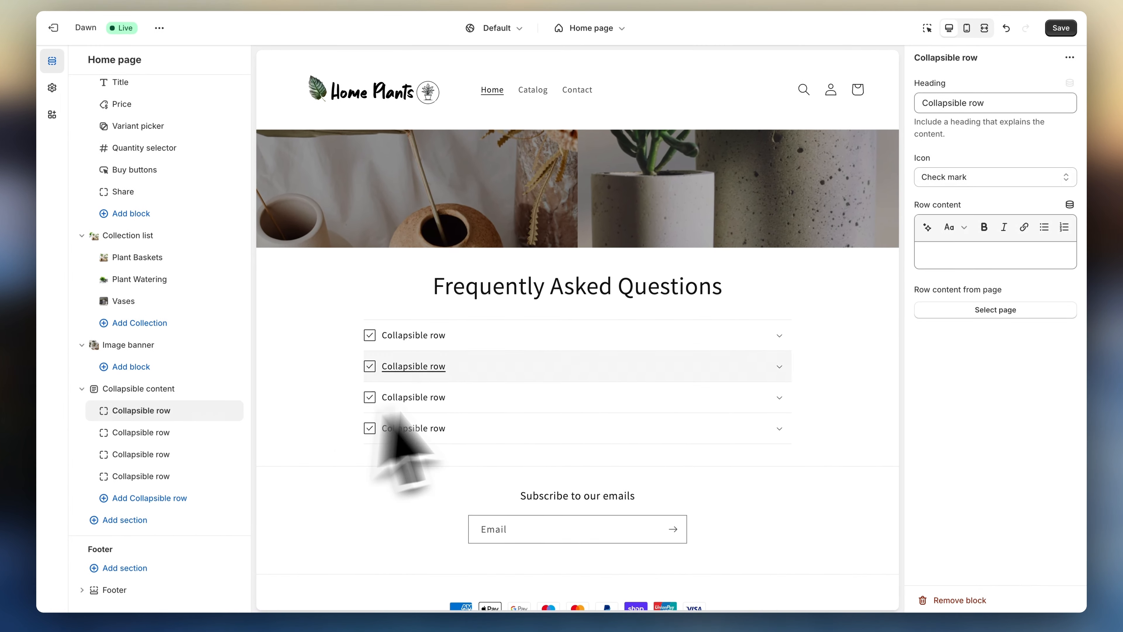
{"action": "type", "text": "How long"}
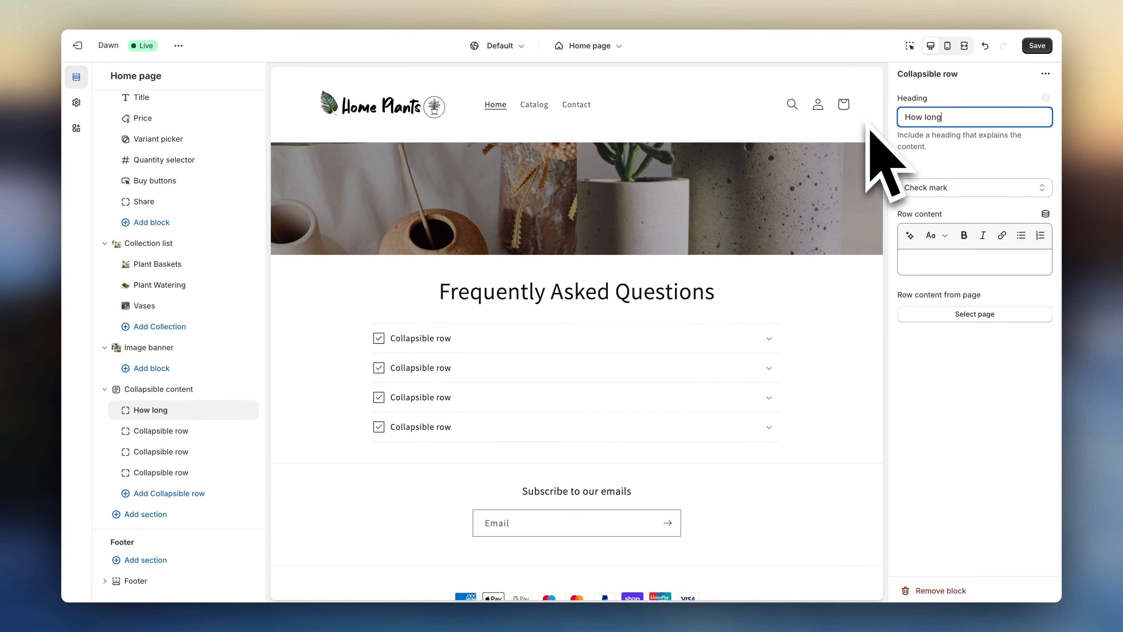
{"action": "type", "text": "does shipping take?"}
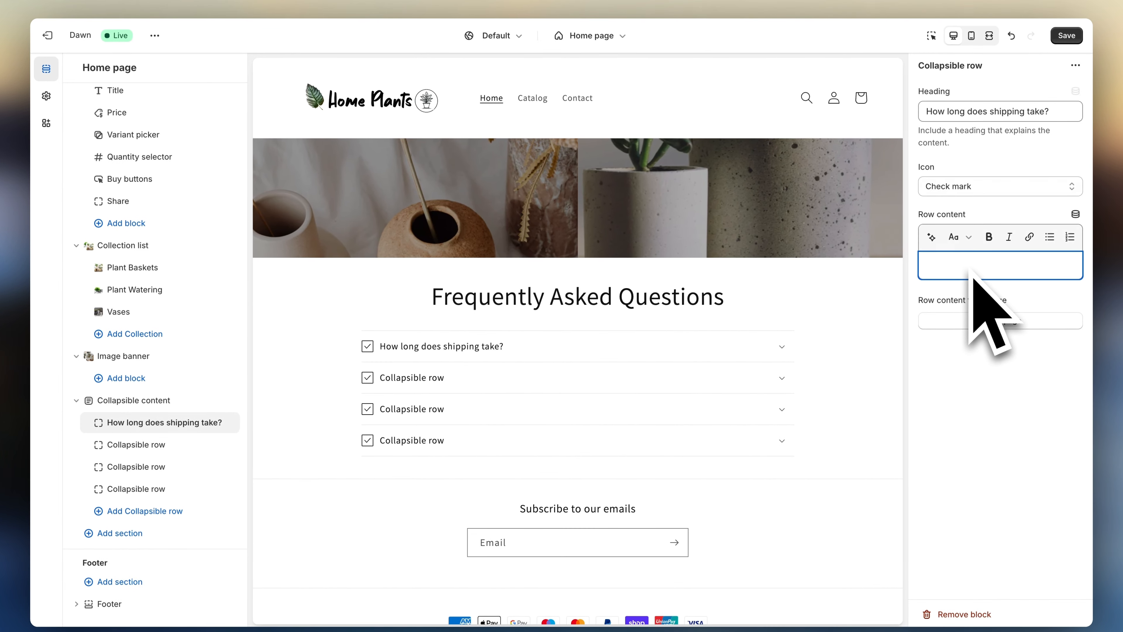
Answer the shipping question with average times of 5-11 business days and give it a Plane icon
{"action": "type", "text": "Shipping times will vary depending on your location. The average times are 5-11 business days."}
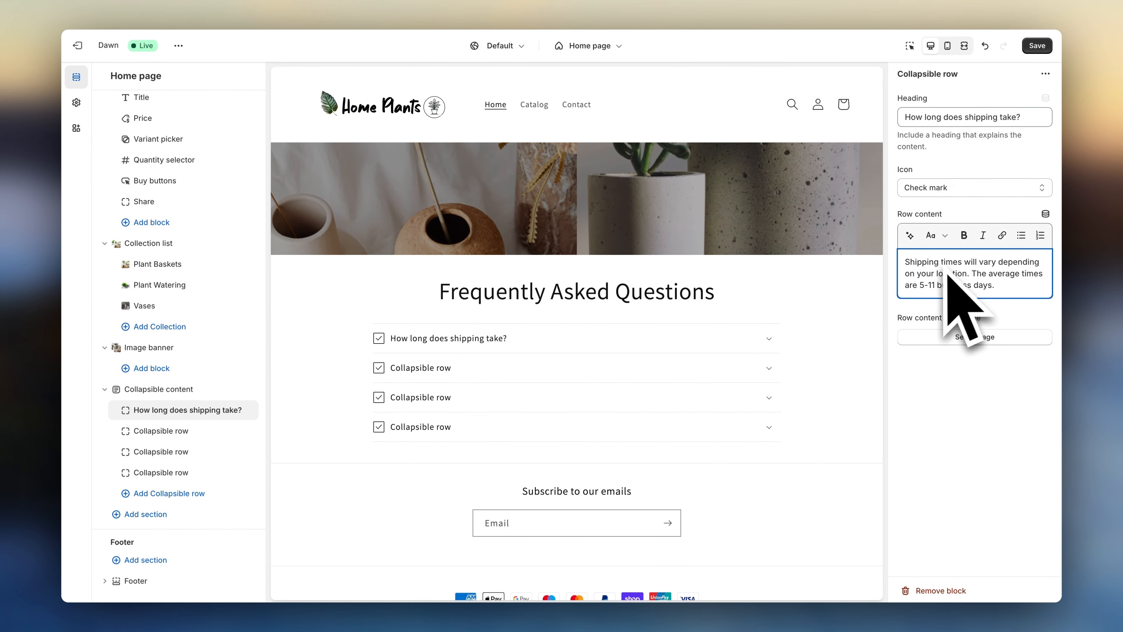
{"action": "left_click", "coordinate": [975, 187]}
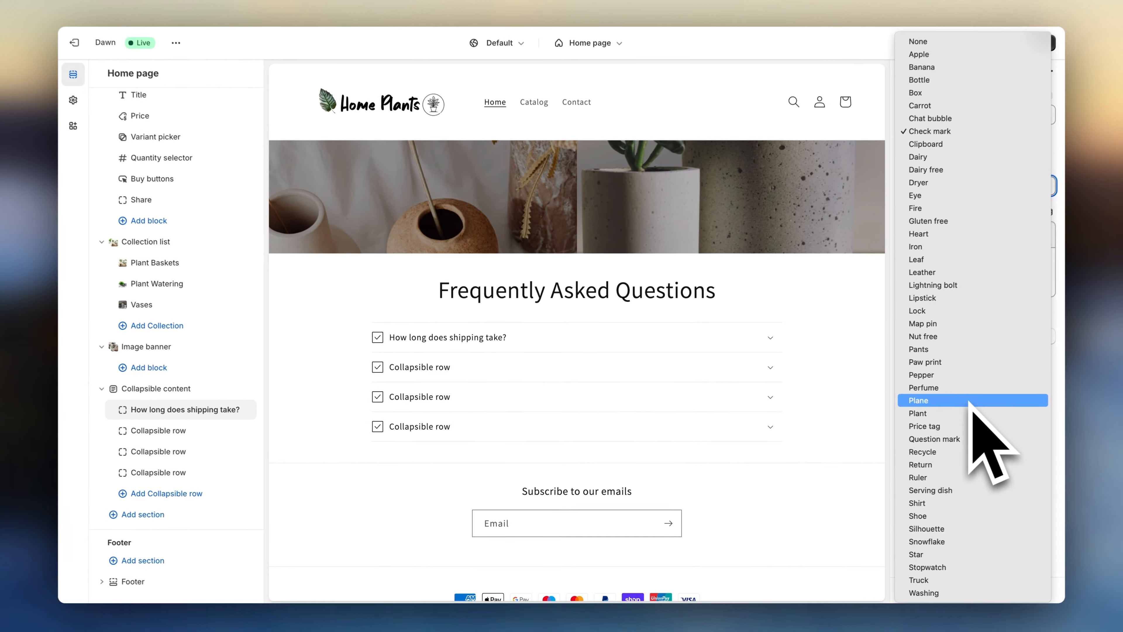
{"action": "left_click", "coordinate": [919, 400]}
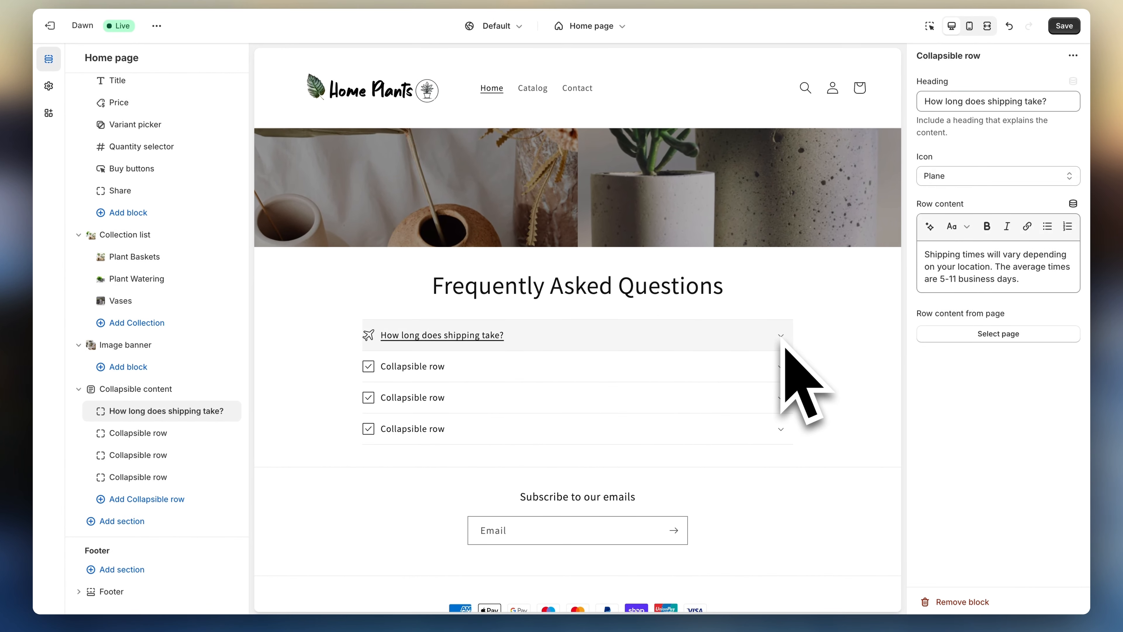
{"action": "left_click", "coordinate": [138, 433]}
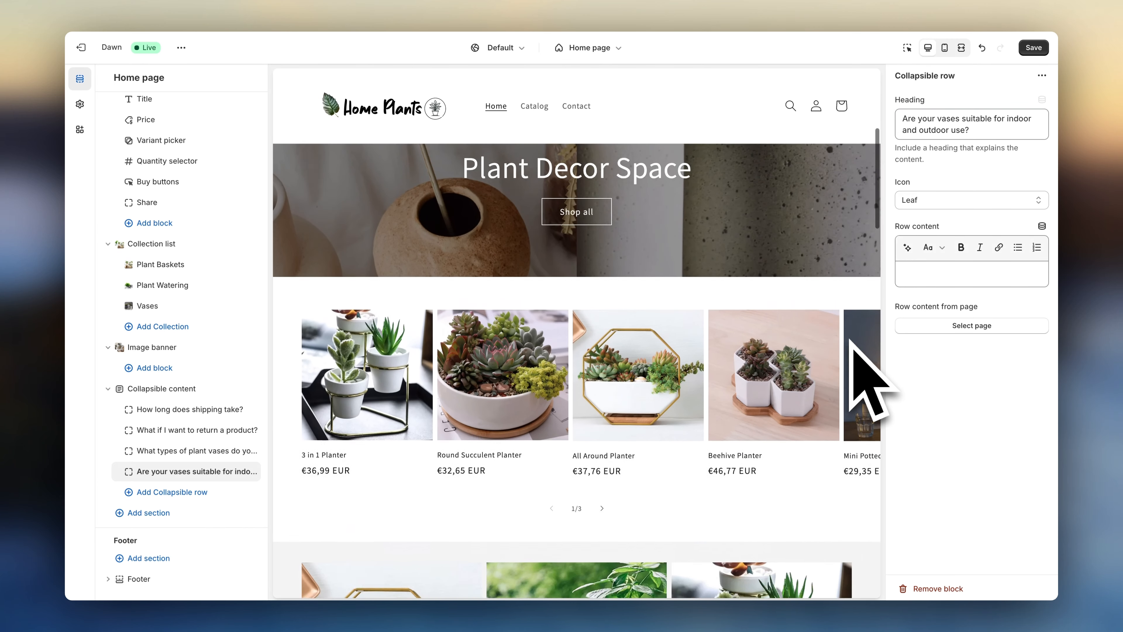
{"action": "left_click", "coordinate": [961, 48]}
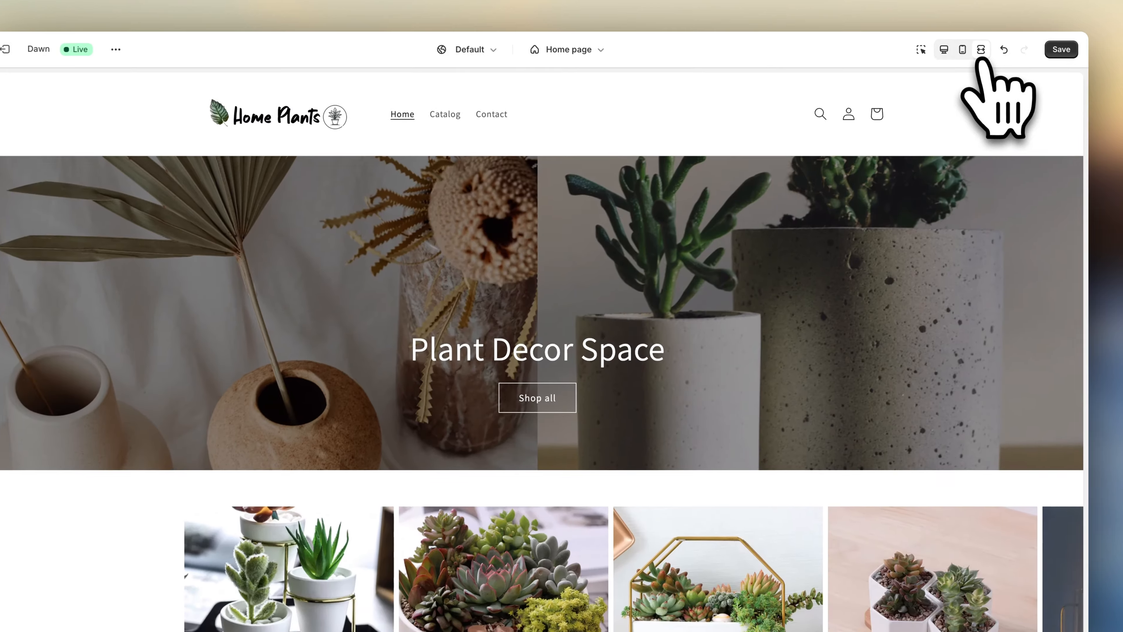
{"action": "scroll", "scroll_direction": "down", "scroll_amount": 3}
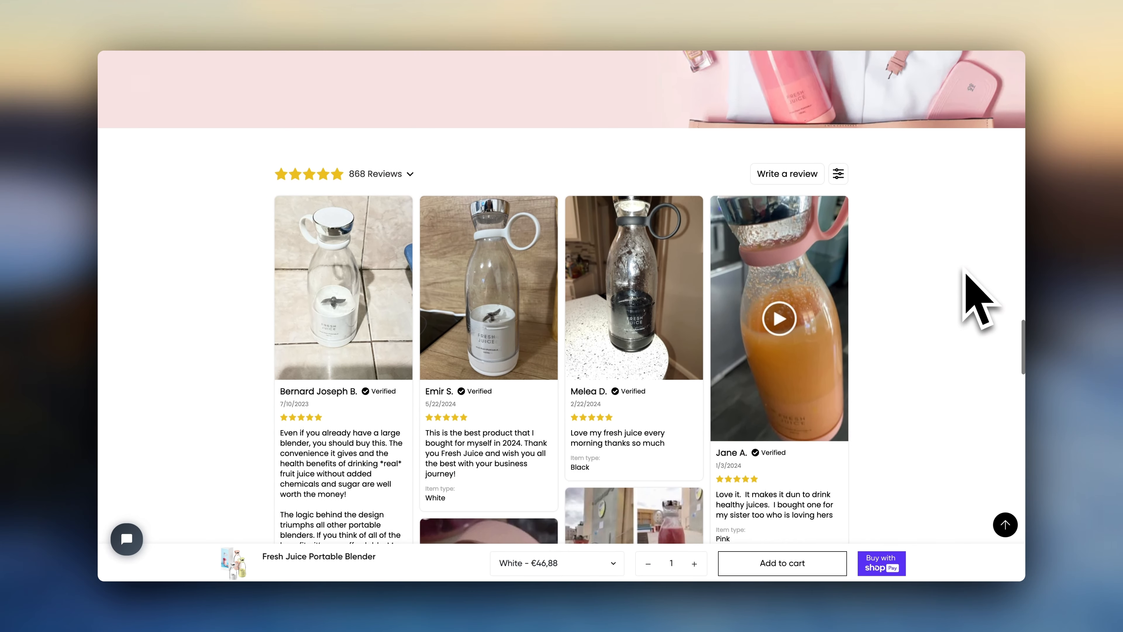
{"action": "scroll", "scroll_direction": "down", "scroll_amount": 3}
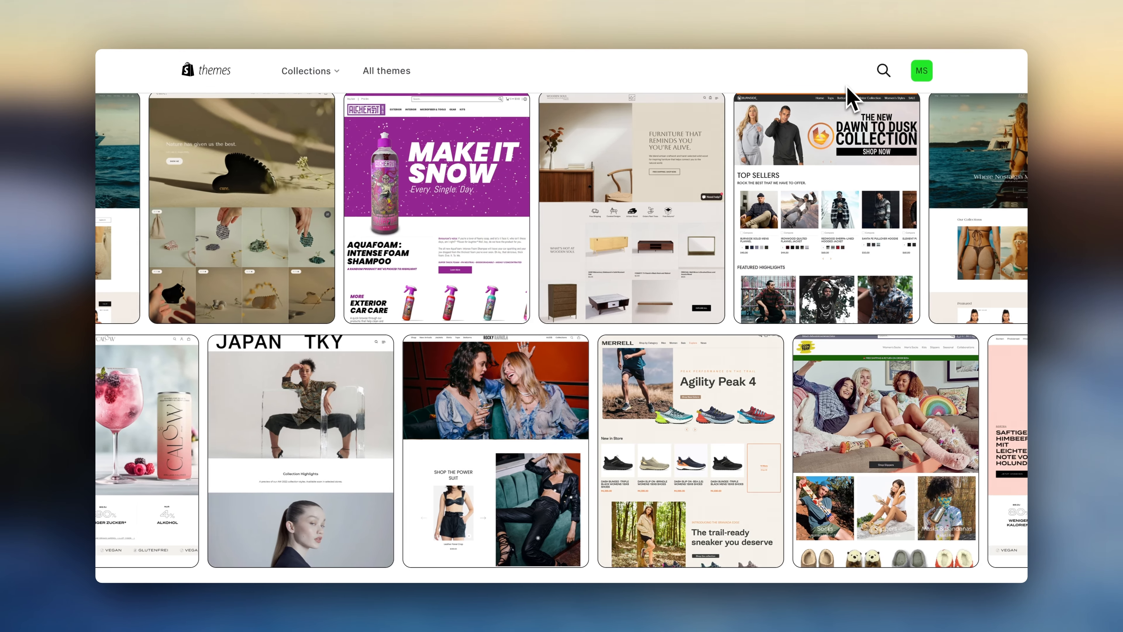
{"action": "scroll", "scroll_direction": "right", "scroll_amount": 3}
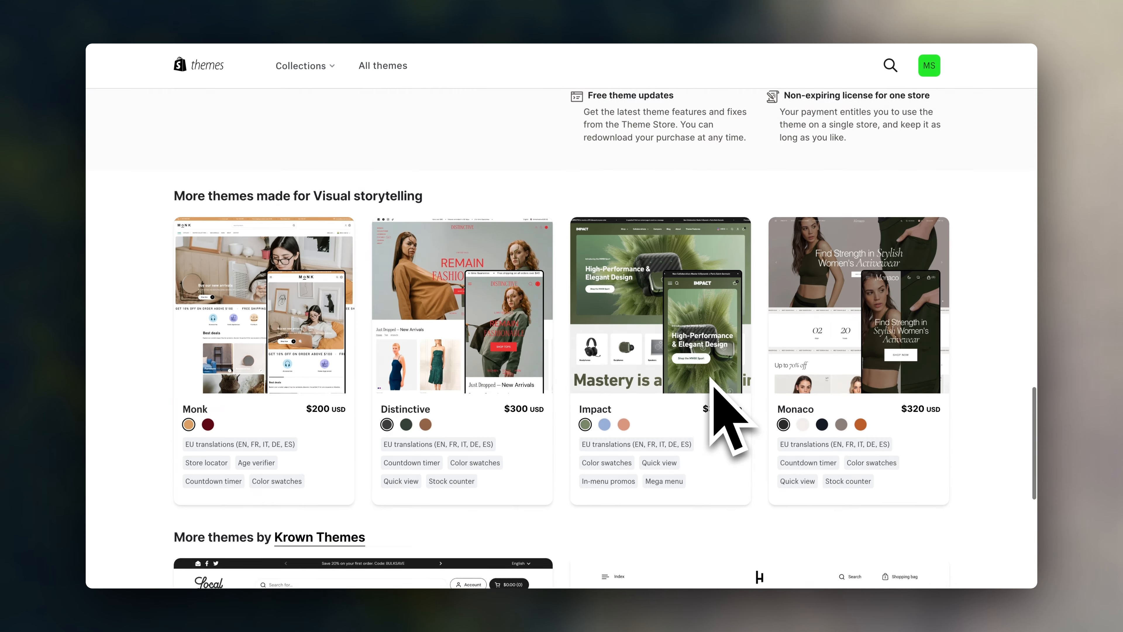
{"action": "scroll", "scroll_direction": "down", "scroll_amount": 3}
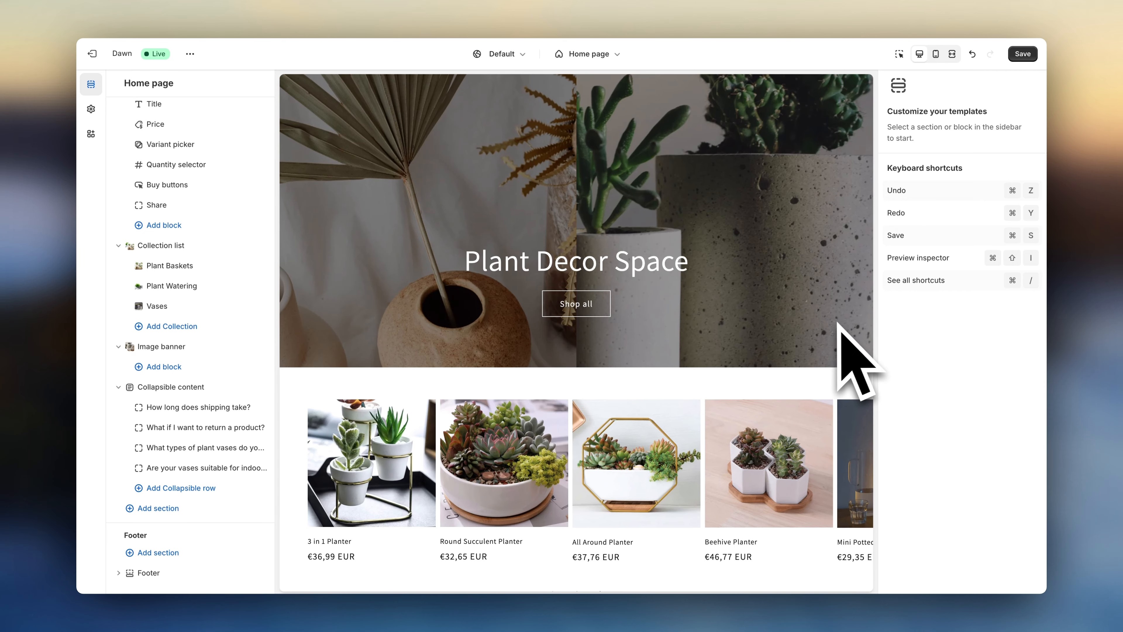
Switch the theme editor from Home page to the Default product template
{"action": "left_click", "coordinate": [589, 55]}
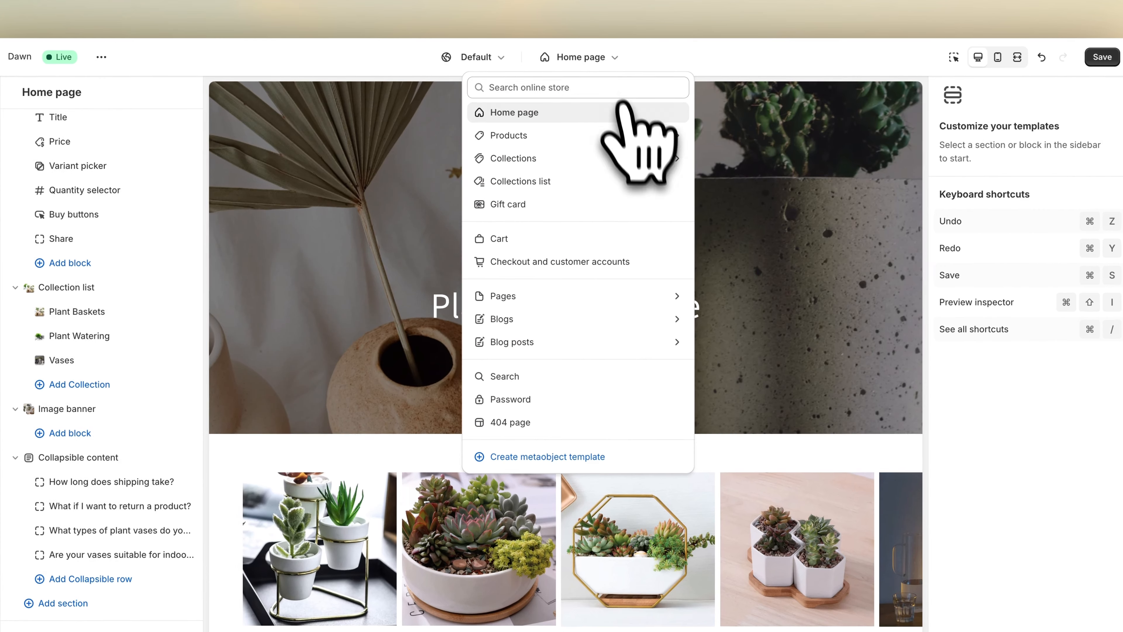
{"action": "left_click", "coordinate": [509, 136]}
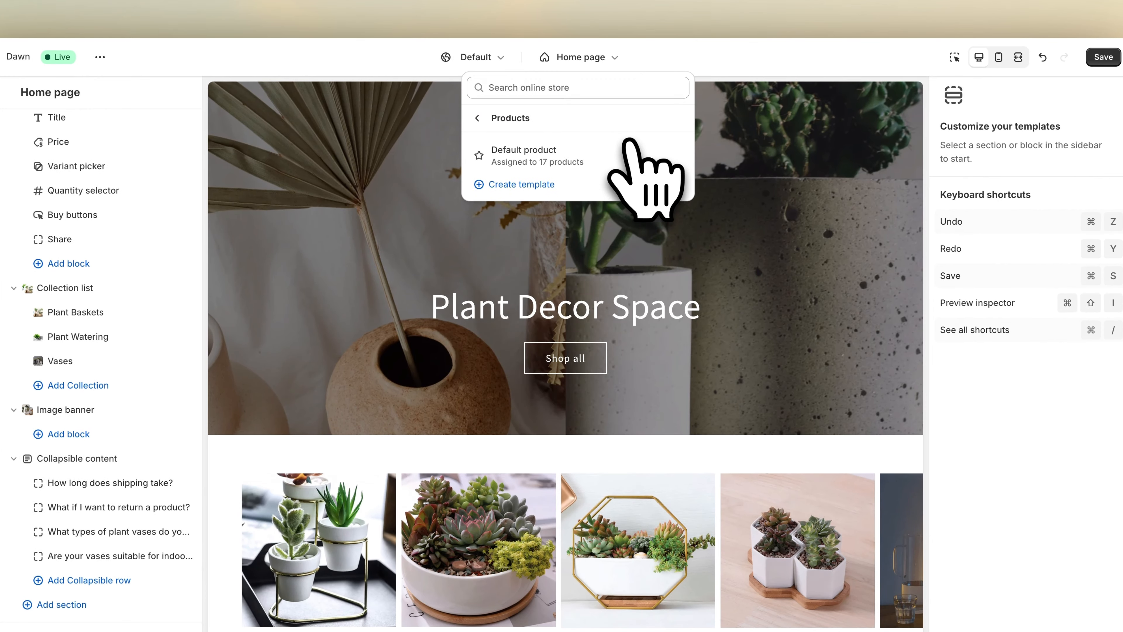
{"action": "left_click", "coordinate": [523, 150]}
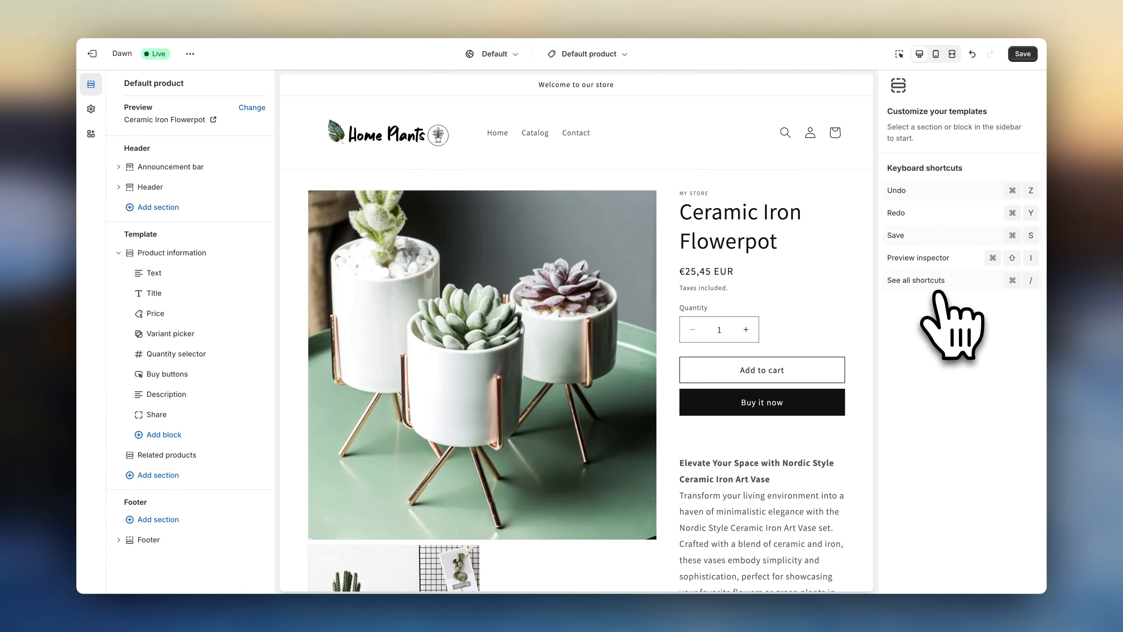
{"action": "scroll", "scroll_direction": "down", "scroll_amount": 3}
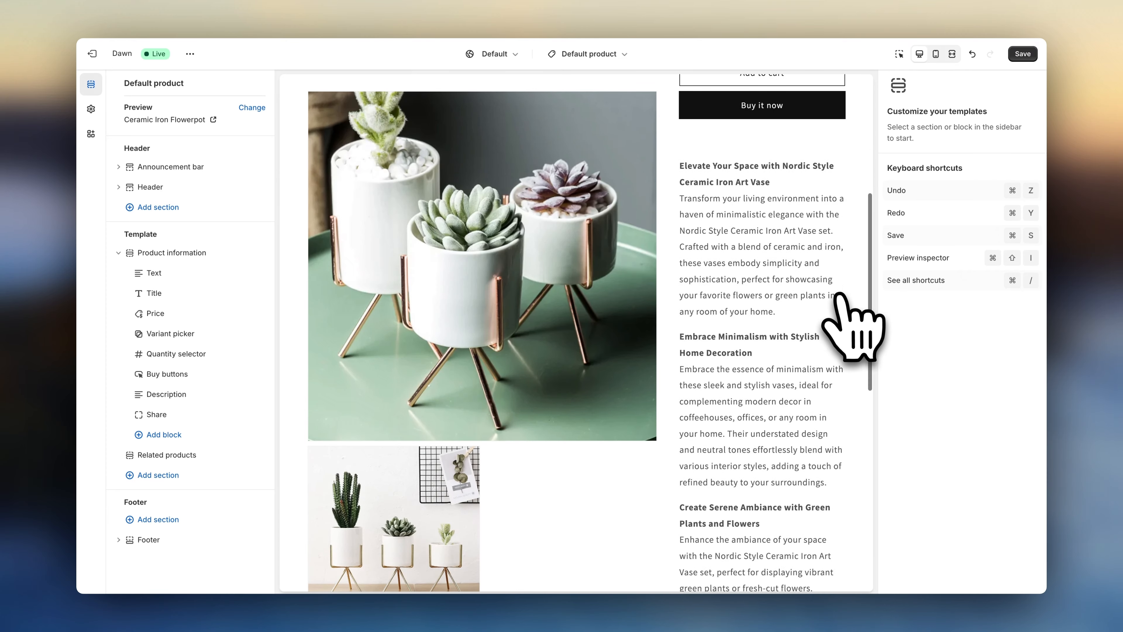
{"action": "scroll", "scroll_direction": "down", "scroll_amount": 3}
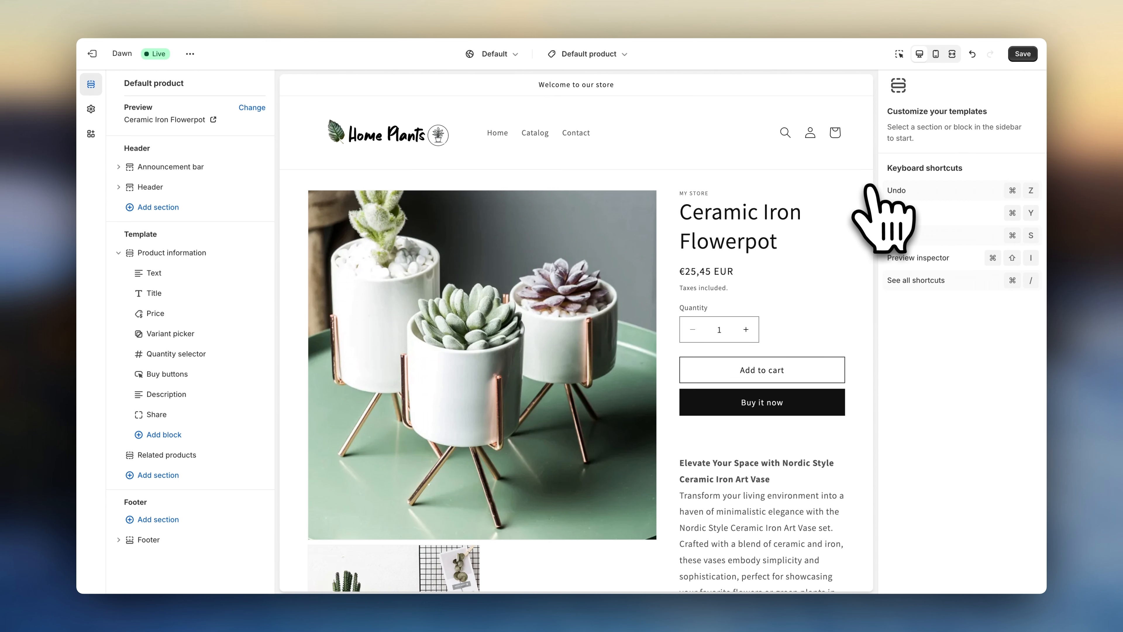
Review the product template and set the product media to medium width
{"action": "scroll", "scroll_direction": "down", "scroll_amount": 3}
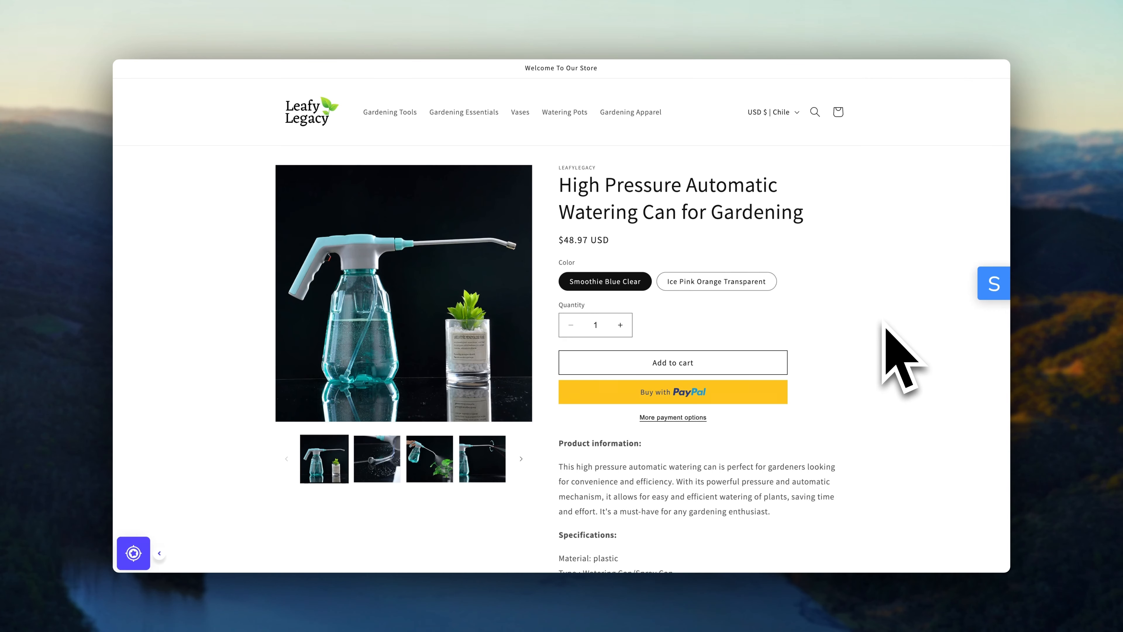
{"action": "scroll", "scroll_direction": "down", "scroll_amount": 3}
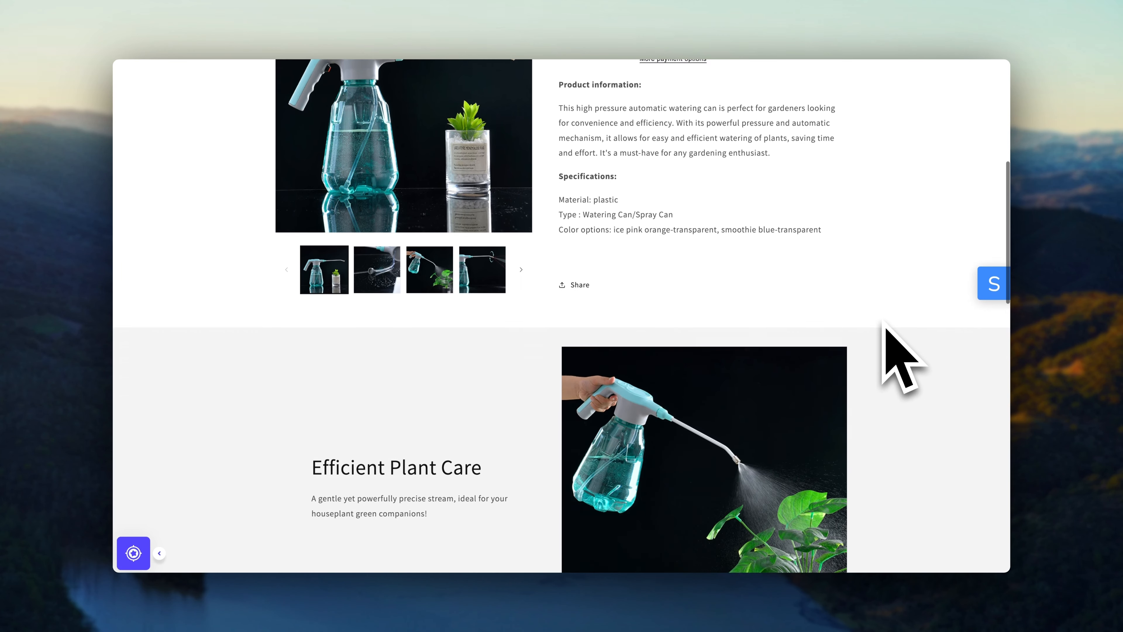
{"action": "scroll", "scroll_direction": "down", "scroll_amount": 3}
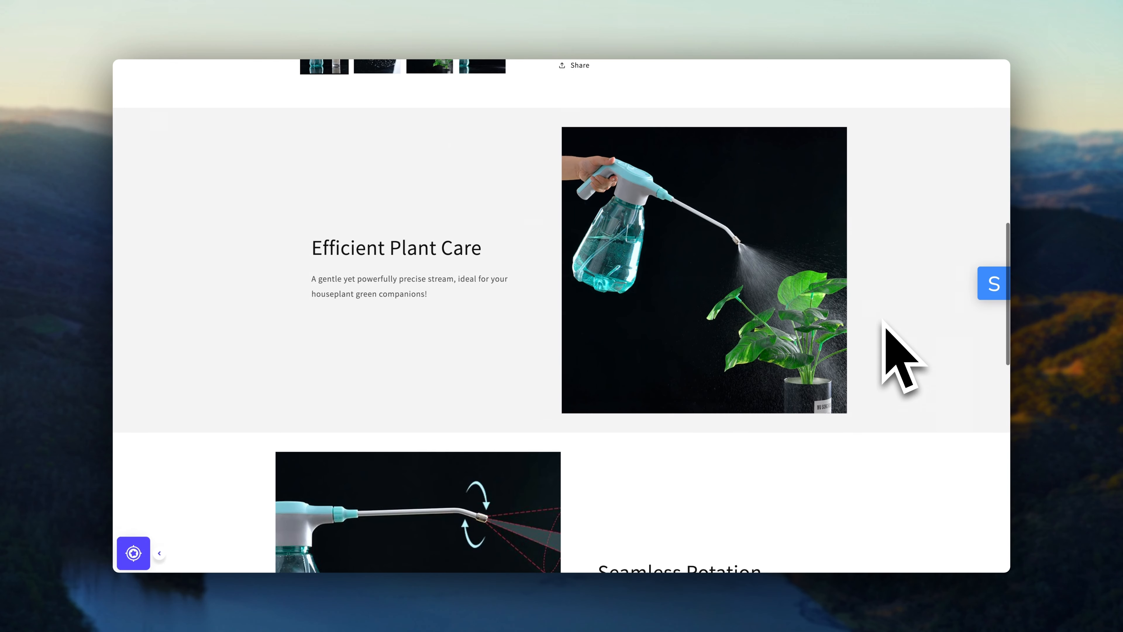
{"action": "scroll", "scroll_direction": "down", "scroll_amount": 3}
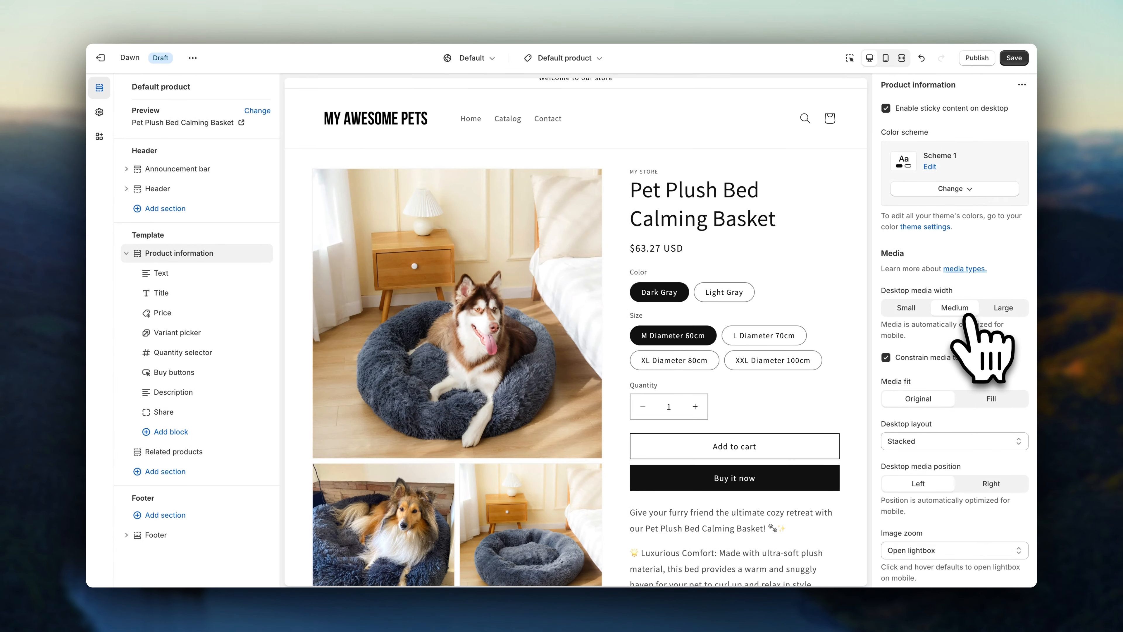
{"action": "left_click", "coordinate": [954, 442]}
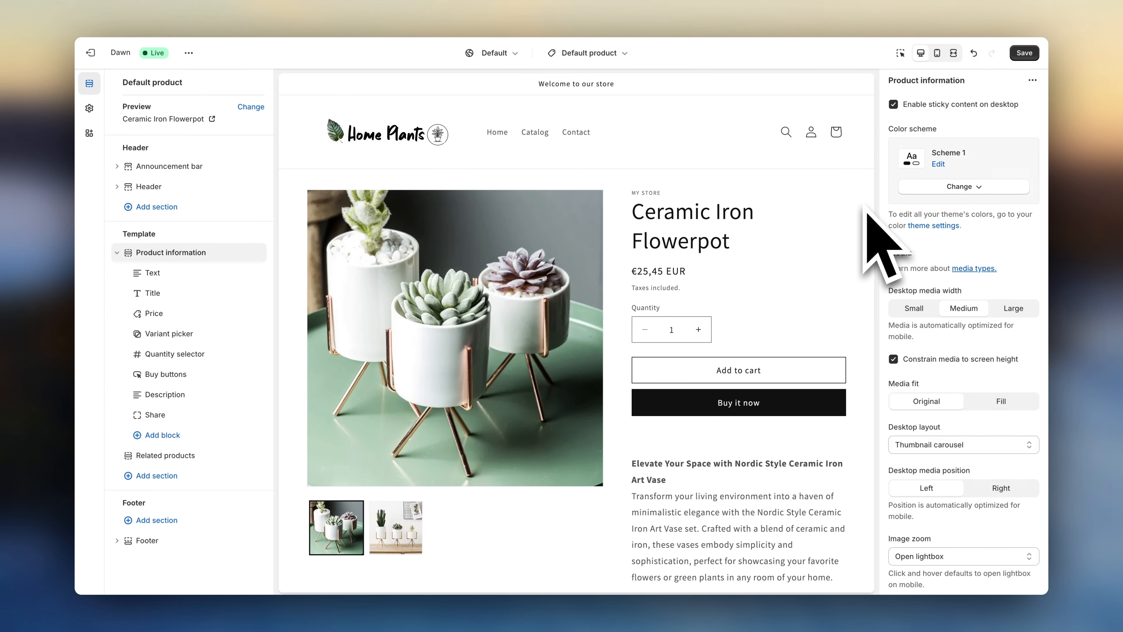
Leave the theme editor and go to Online Store > Navigation > Main menu
{"action": "left_click", "coordinate": [1024, 52]}
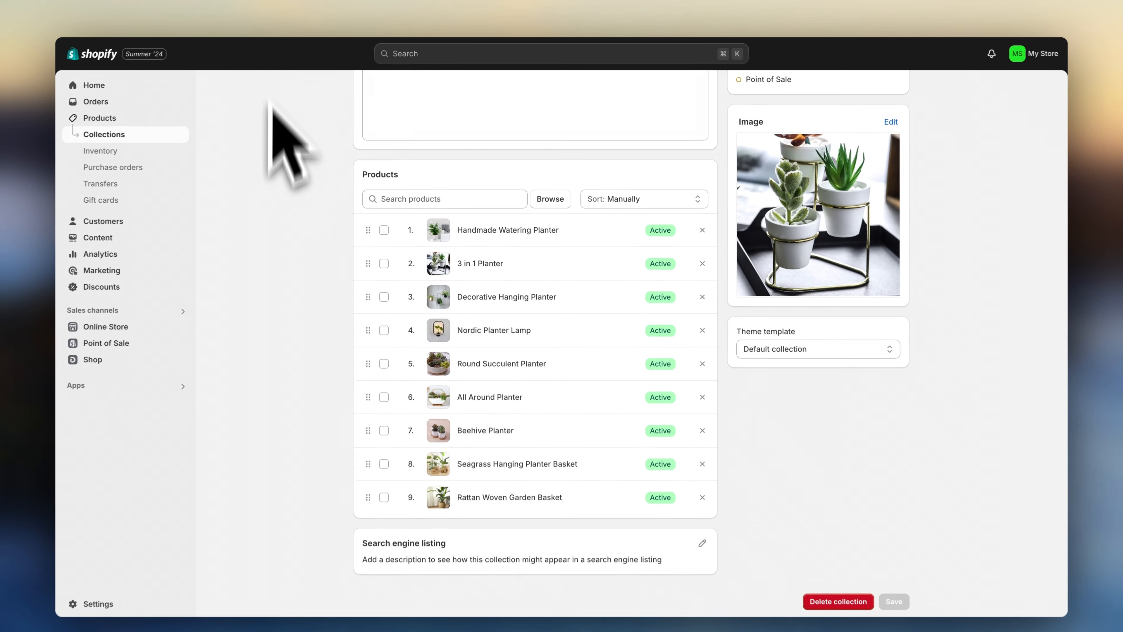
{"action": "left_click", "coordinate": [106, 327]}
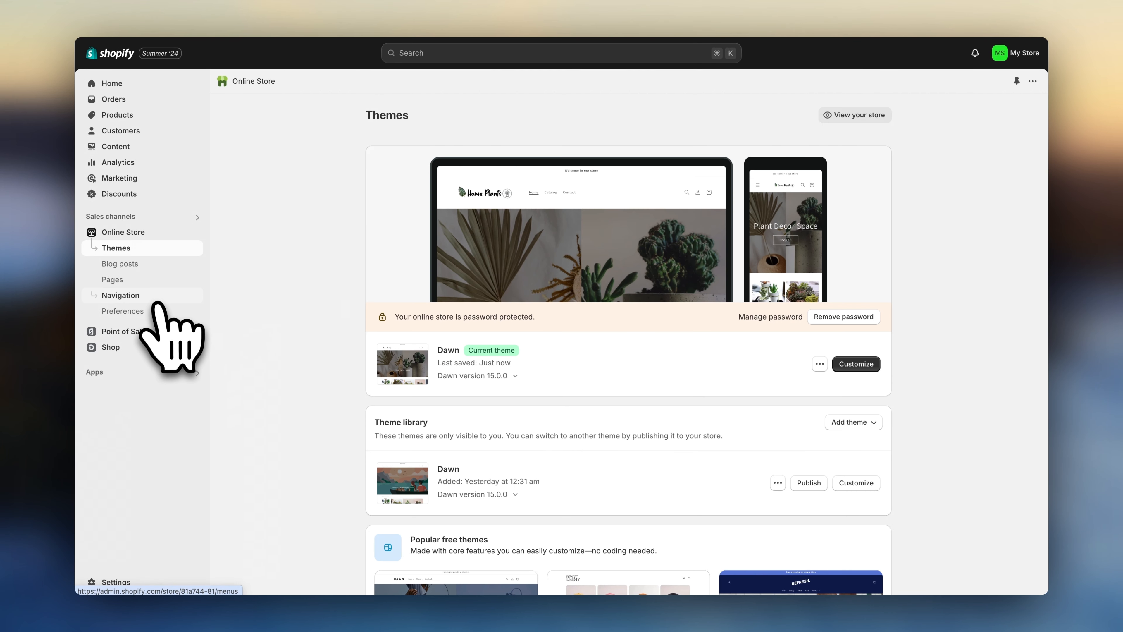
{"action": "left_click", "coordinate": [121, 295]}
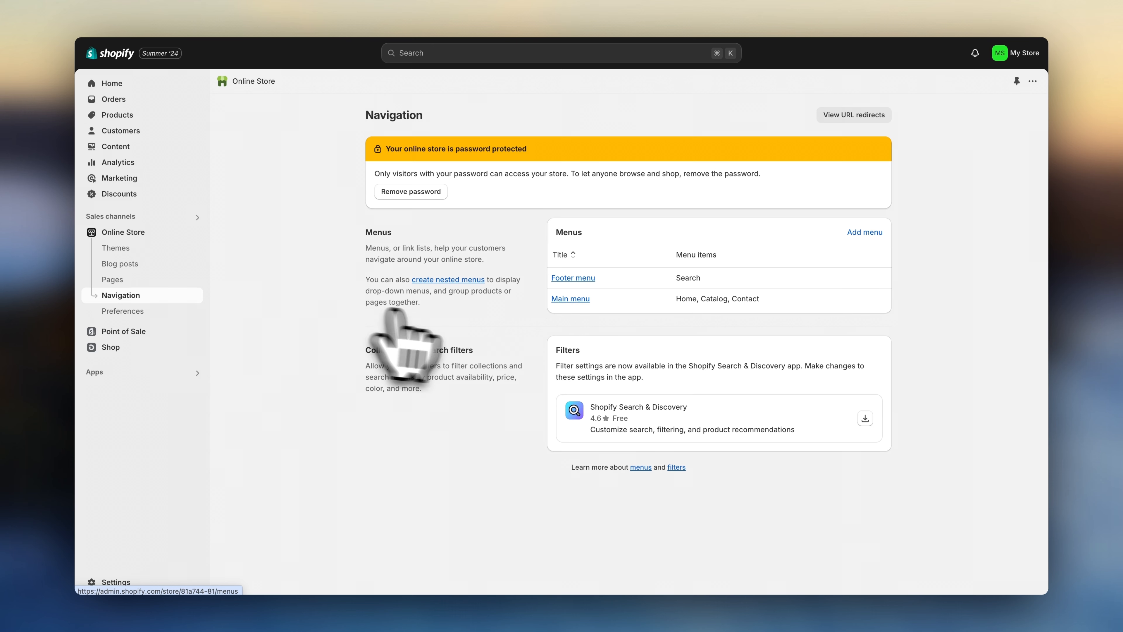
{"action": "left_click", "coordinate": [571, 299]}
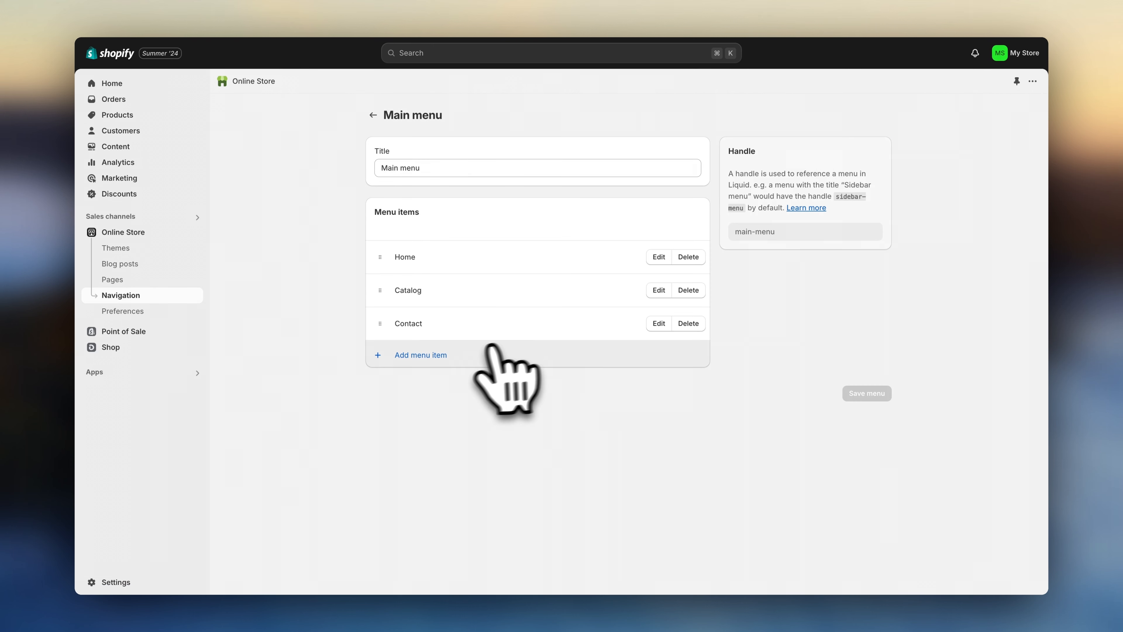
Add a 'Vases' item linked to the Vases collection and save the main menu
{"action": "left_click", "coordinate": [421, 355]}
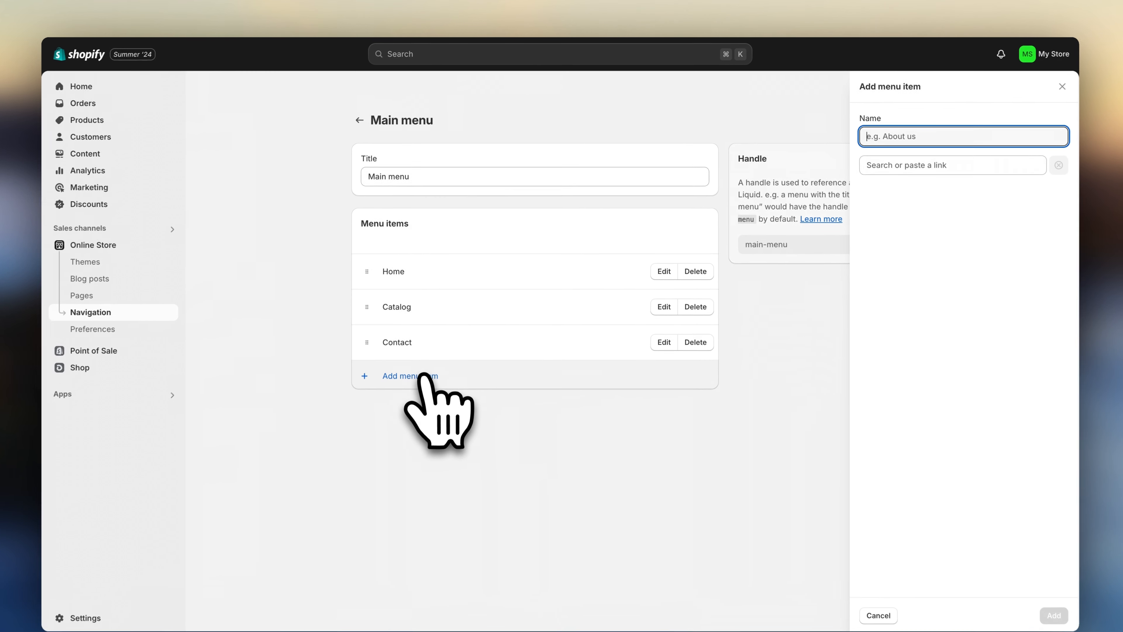
{"action": "type", "text": "Vases"}
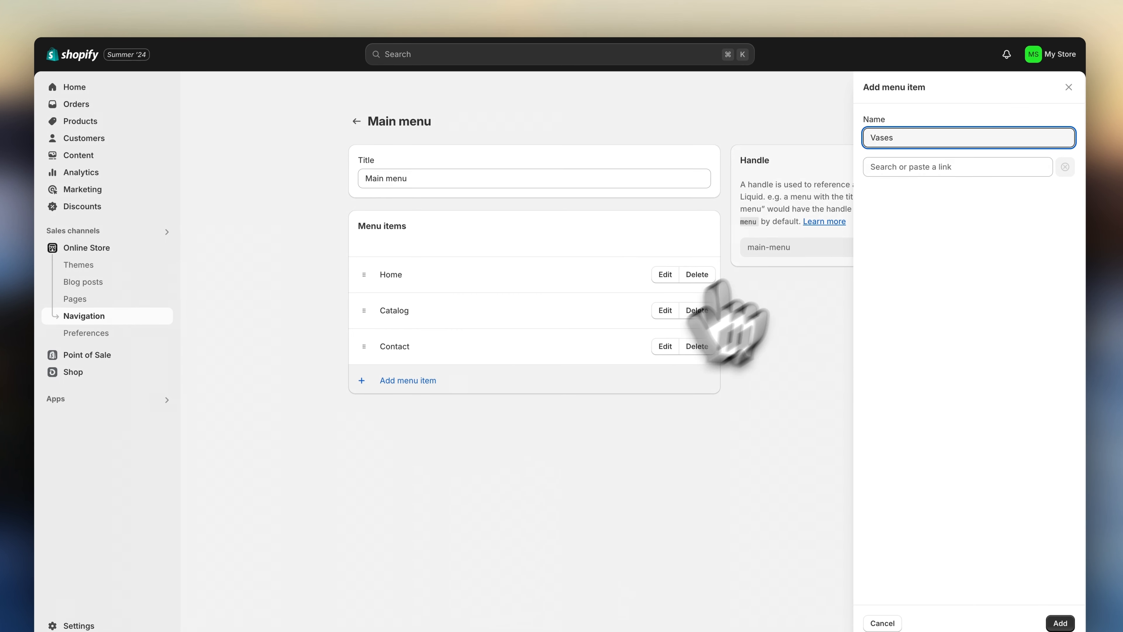
{"action": "type", "text": "vases"}
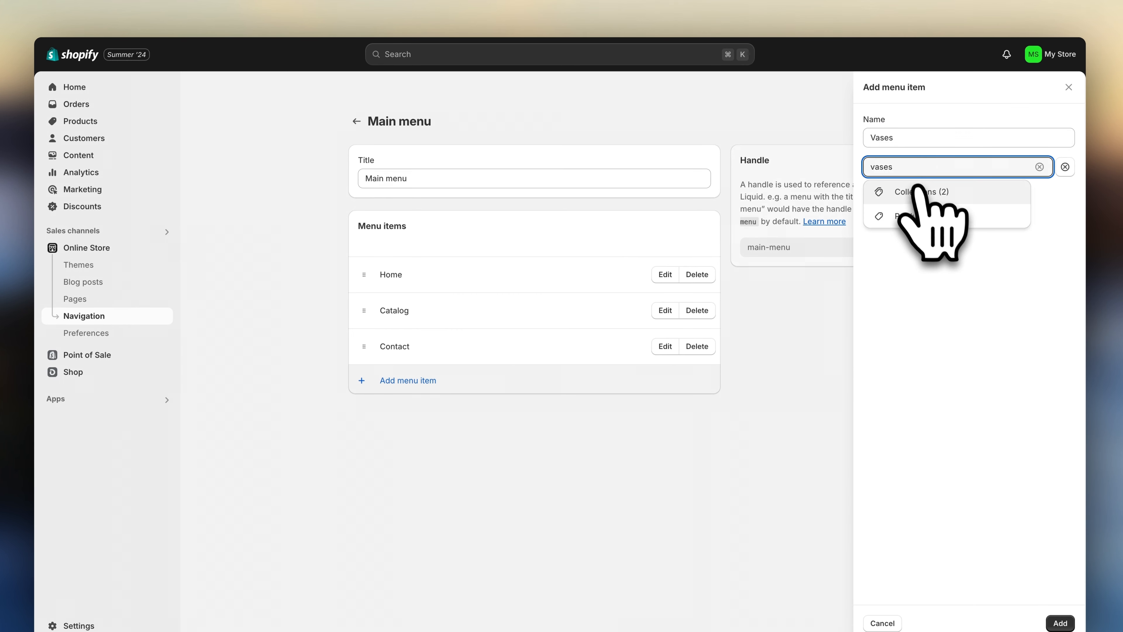
{"action": "left_click", "coordinate": [918, 191]}
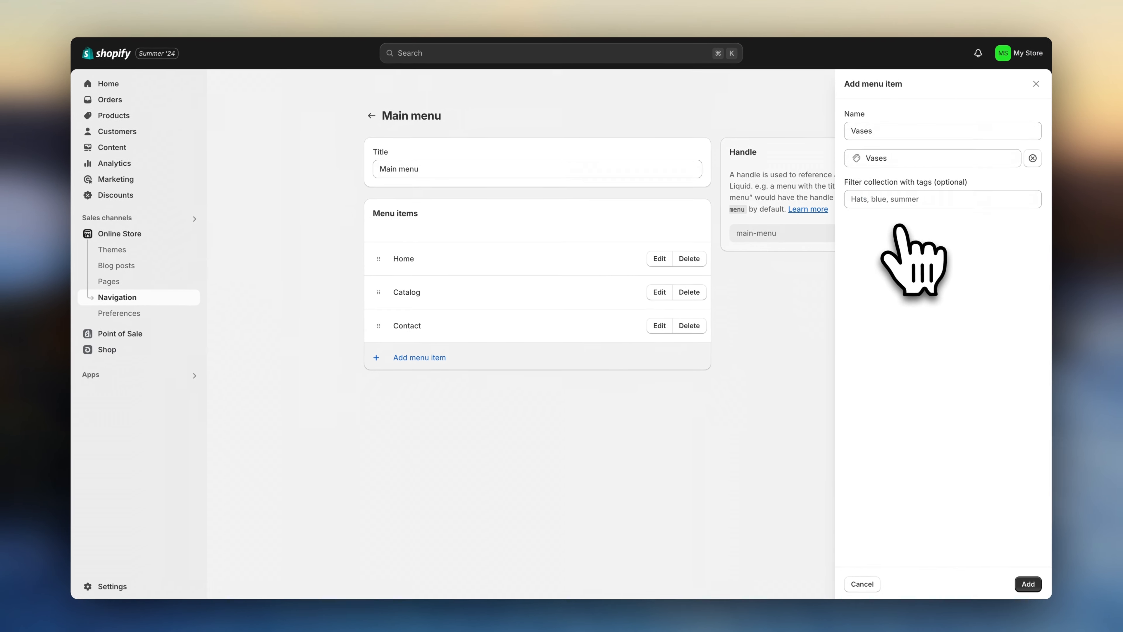
{"action": "left_click", "coordinate": [1029, 584]}
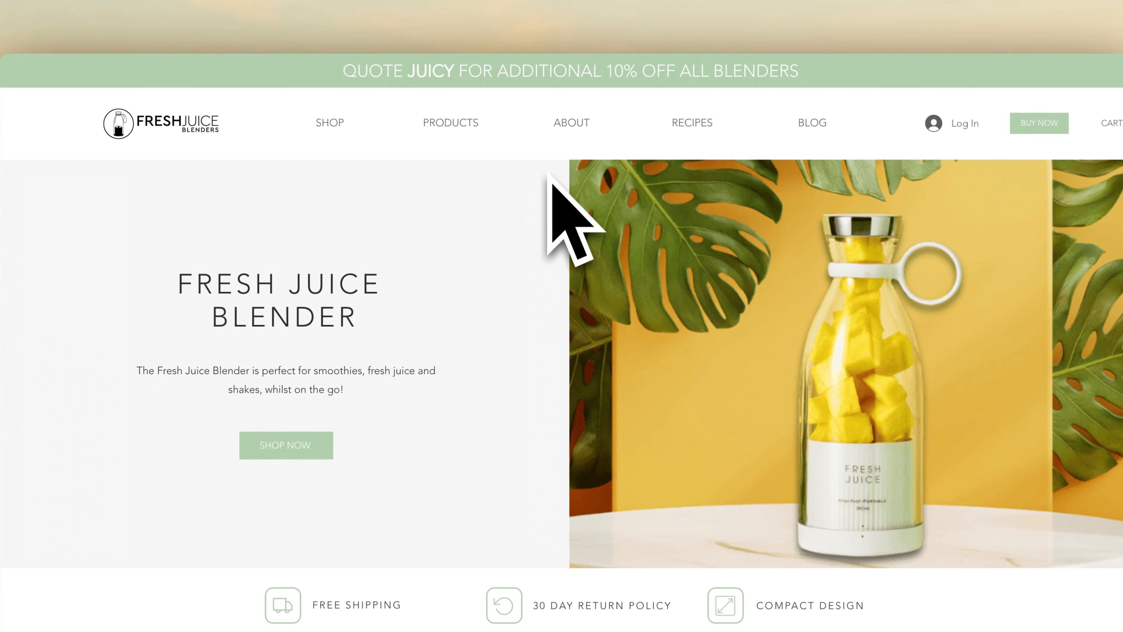
{"action": "left_click", "coordinate": [572, 123]}
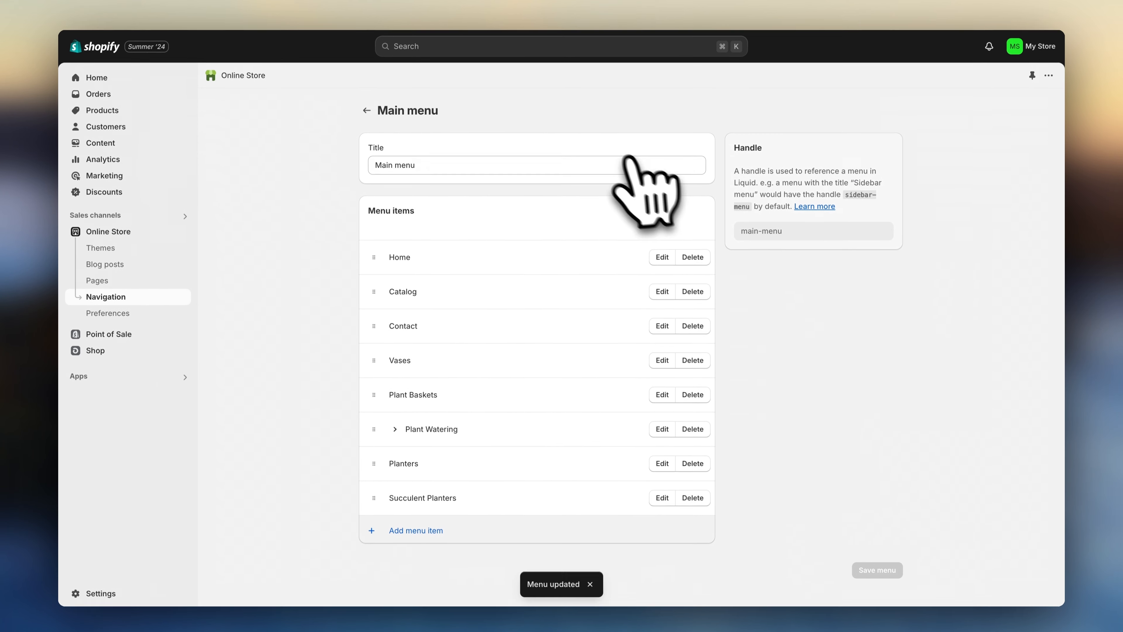
{"action": "left_click", "coordinate": [366, 110]}
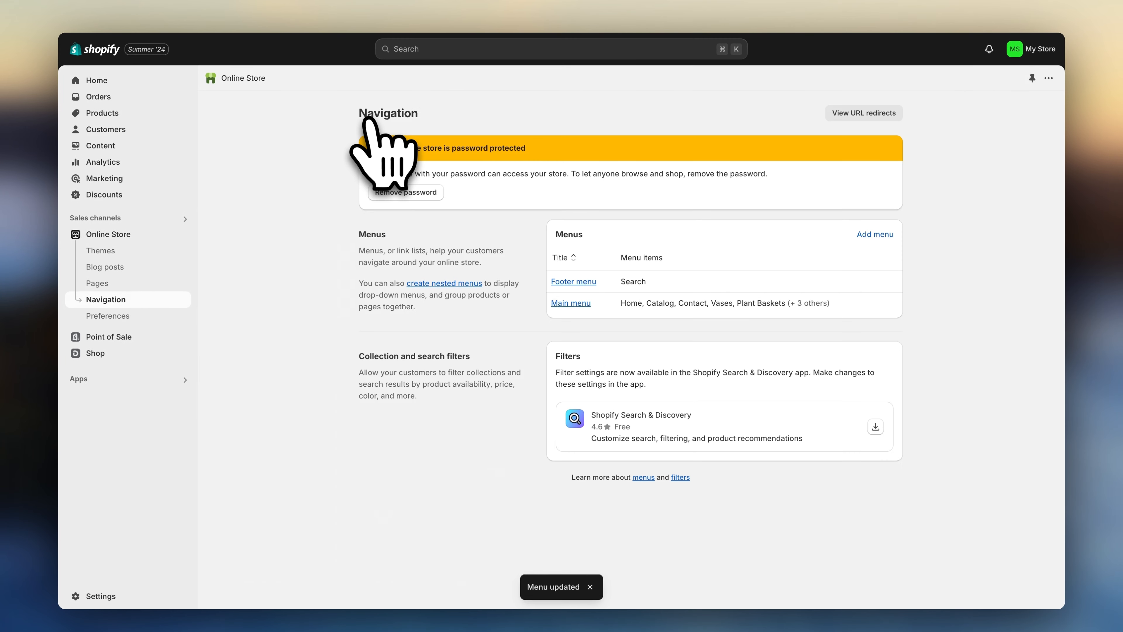
Preview the updated menu in the theme editor and review the header settings
{"action": "left_click", "coordinate": [574, 281]}
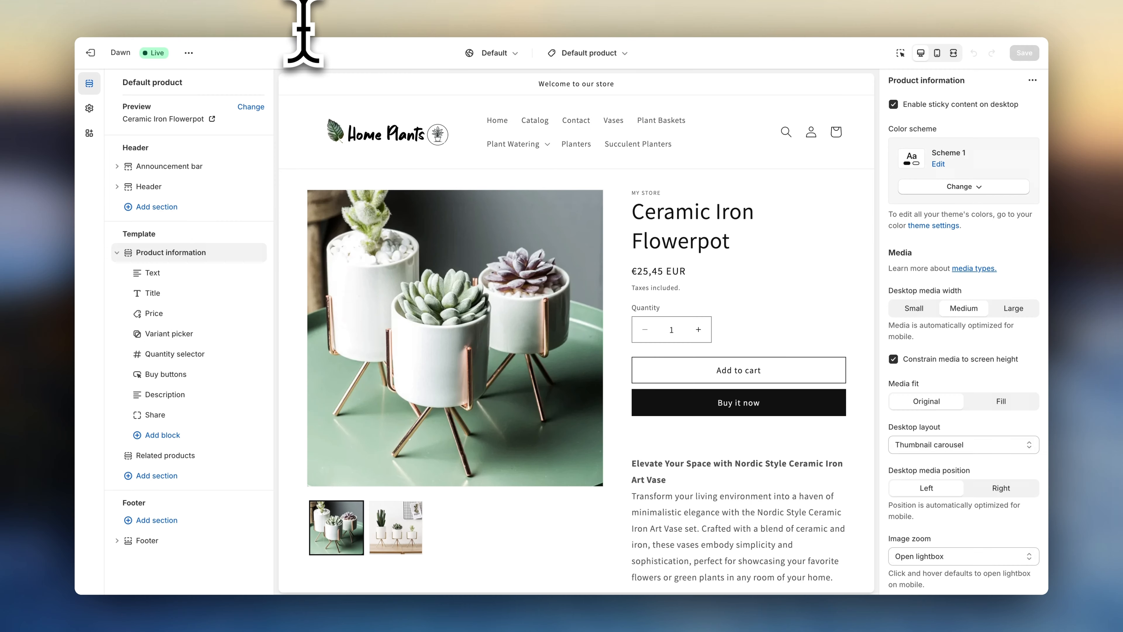
{"action": "left_click", "coordinate": [149, 186]}
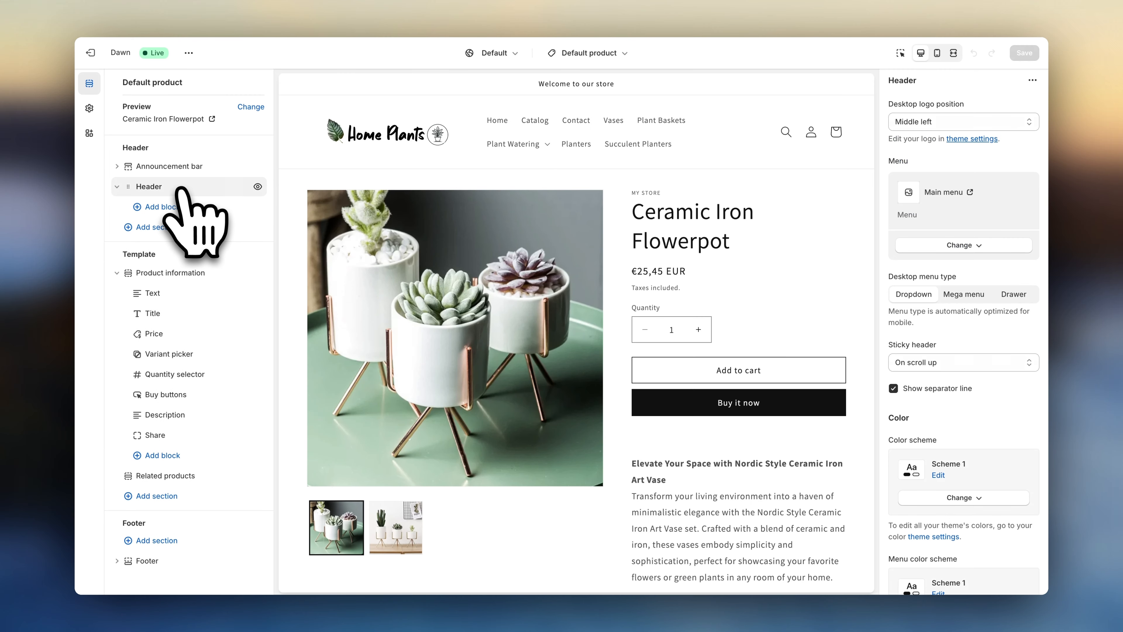
{"action": "left_click", "coordinate": [964, 245]}
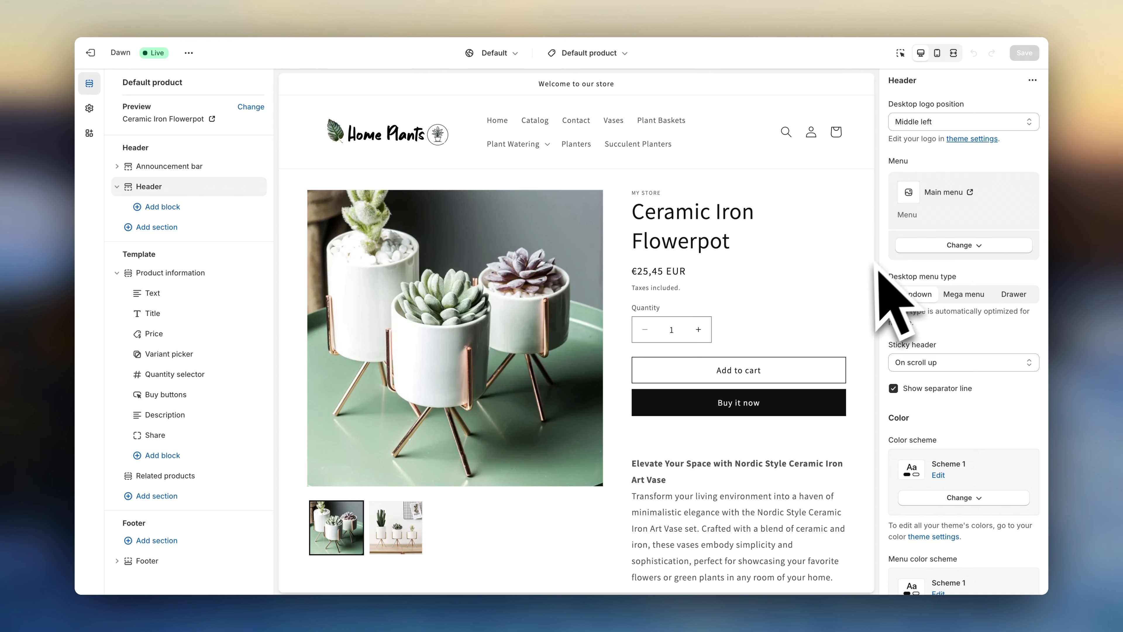
{"action": "scroll", "scroll_direction": "down", "scroll_amount": 3}
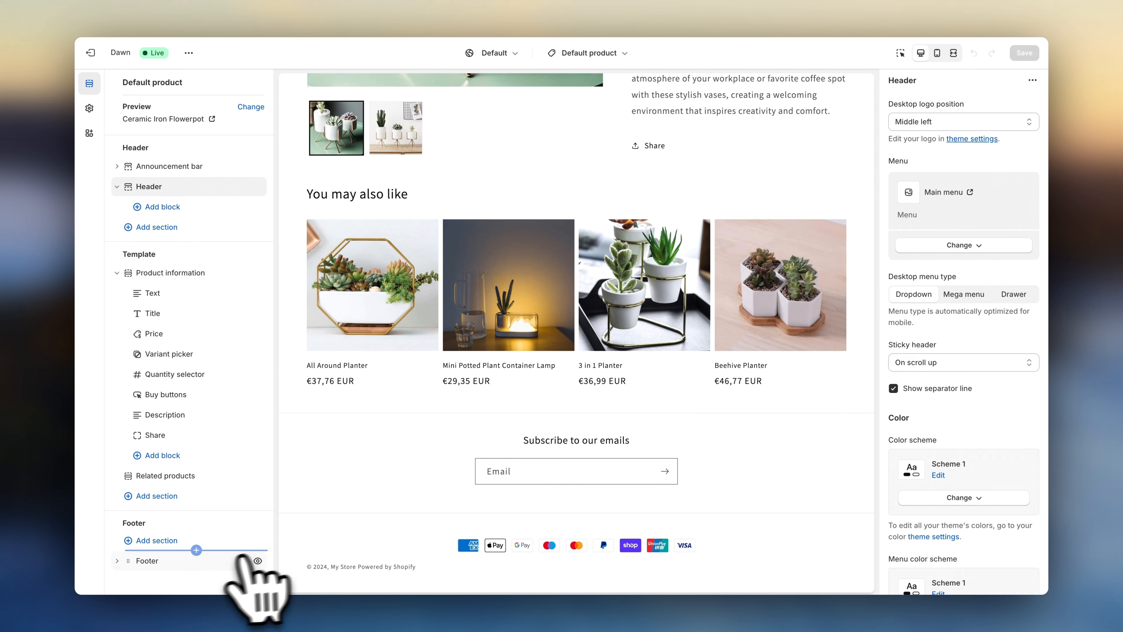
Add a Menu block (Footer menu) to the footer and open the Footer menu in Navigation
{"action": "left_click", "coordinate": [147, 560]}
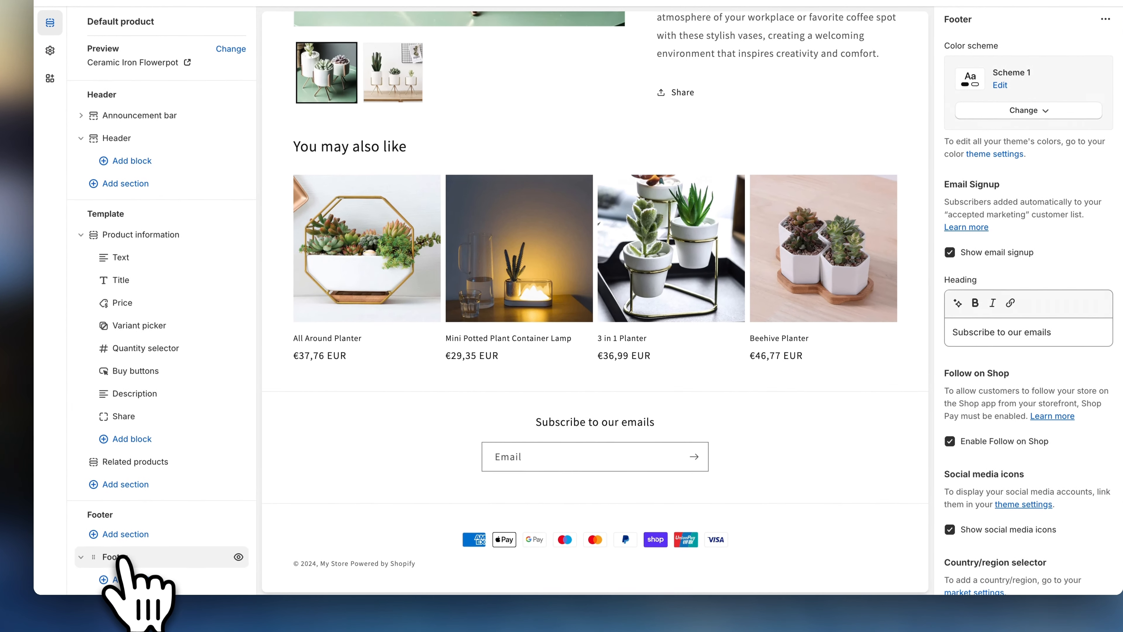
{"action": "left_click", "coordinate": [126, 571]}
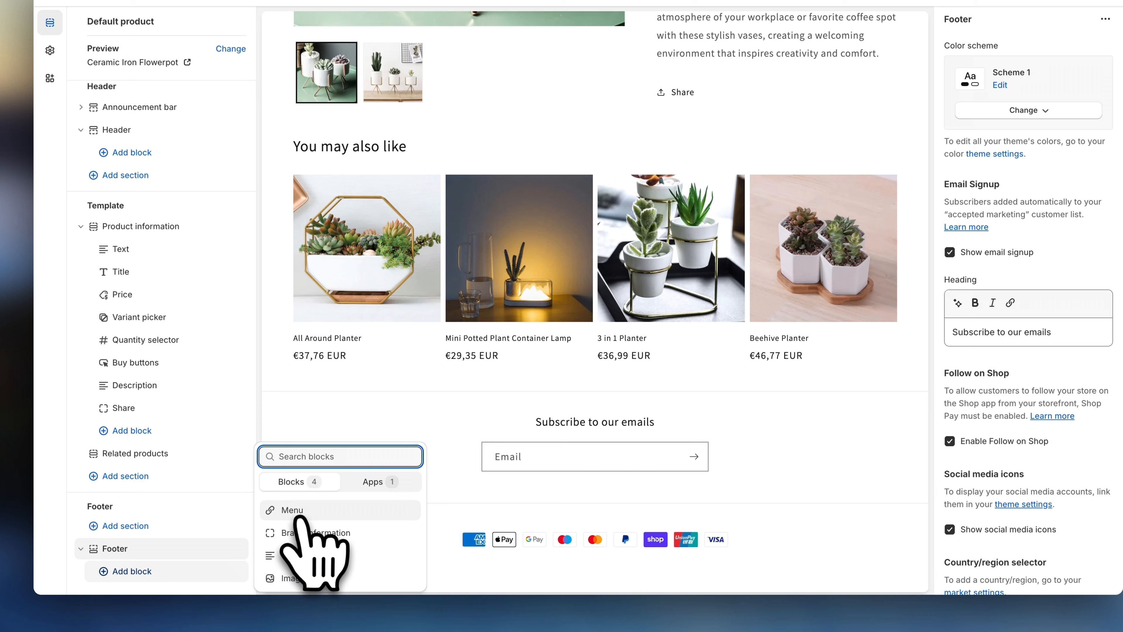
{"action": "left_click", "coordinate": [292, 510]}
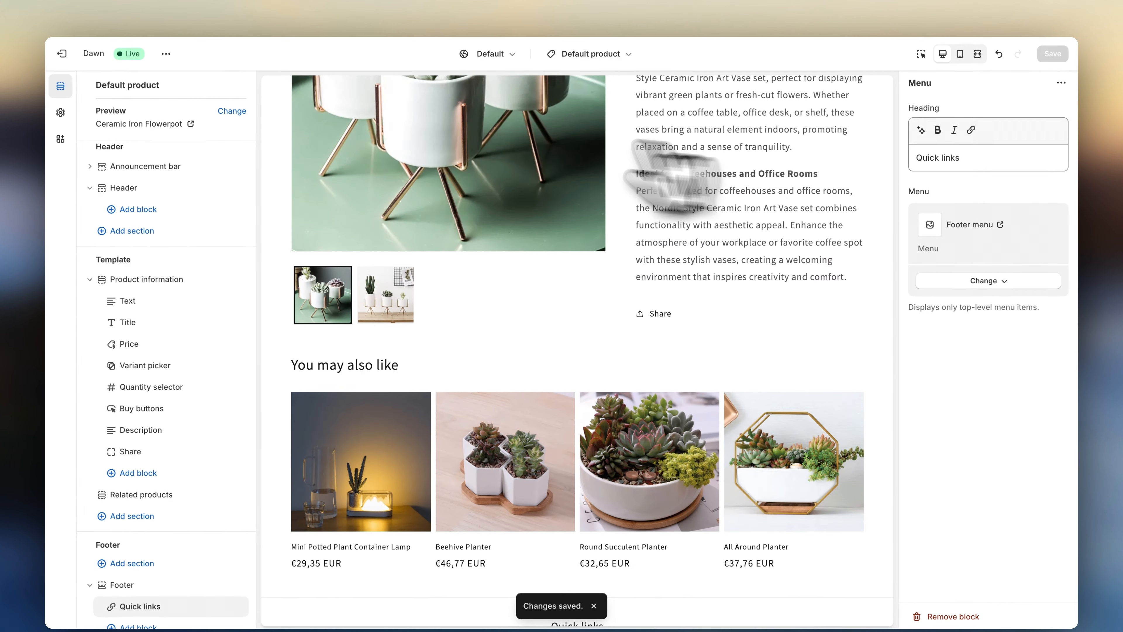
{"action": "left_click", "coordinate": [1000, 225]}
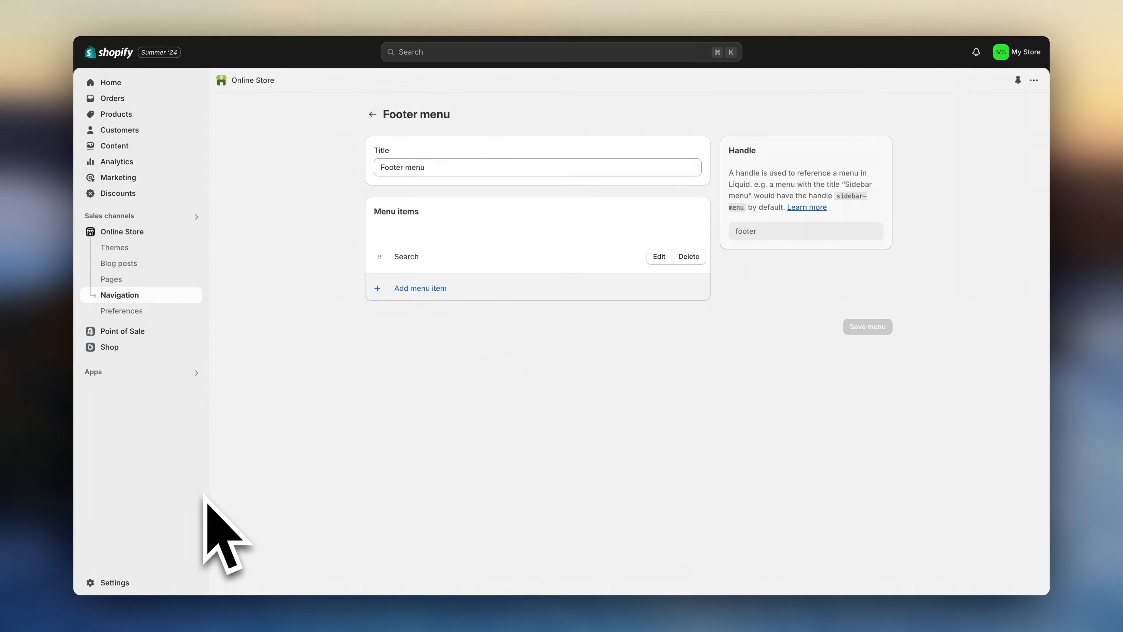
In Settings > Markets > International, edit and save the 27-country list
{"action": "left_click", "coordinate": [111, 583]}
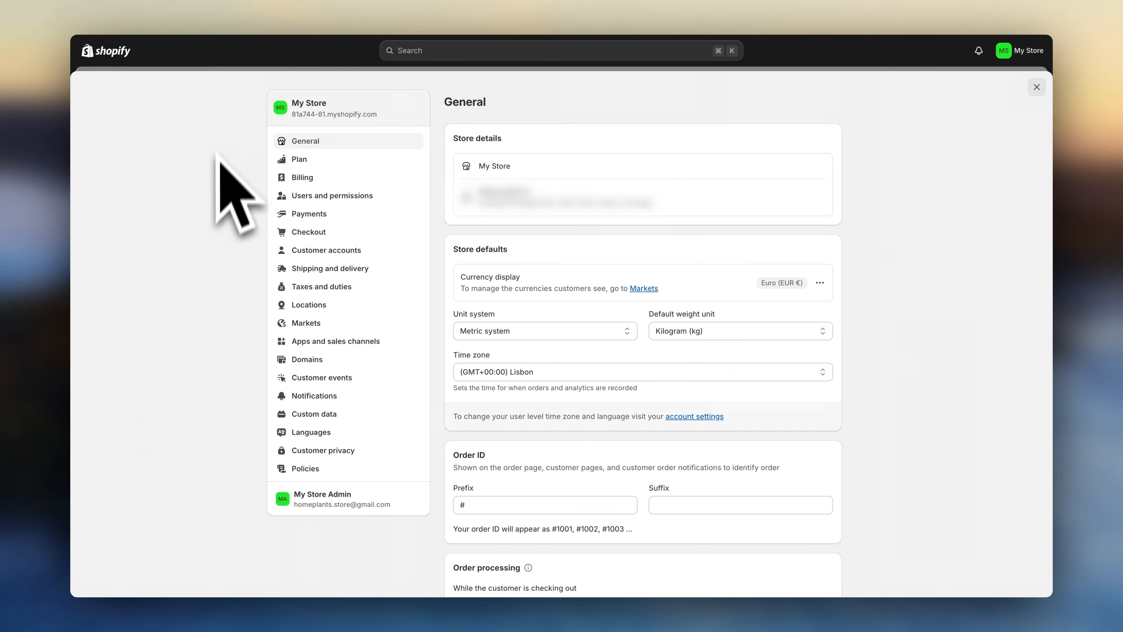
{"action": "left_click", "coordinate": [307, 323]}
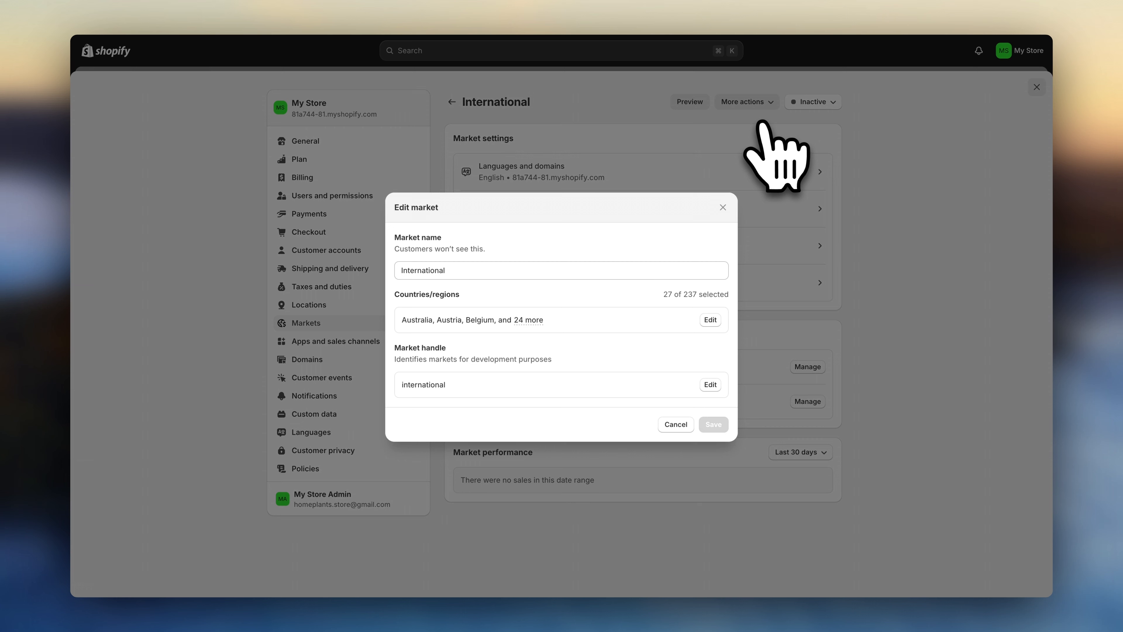
{"action": "left_click", "coordinate": [710, 319]}
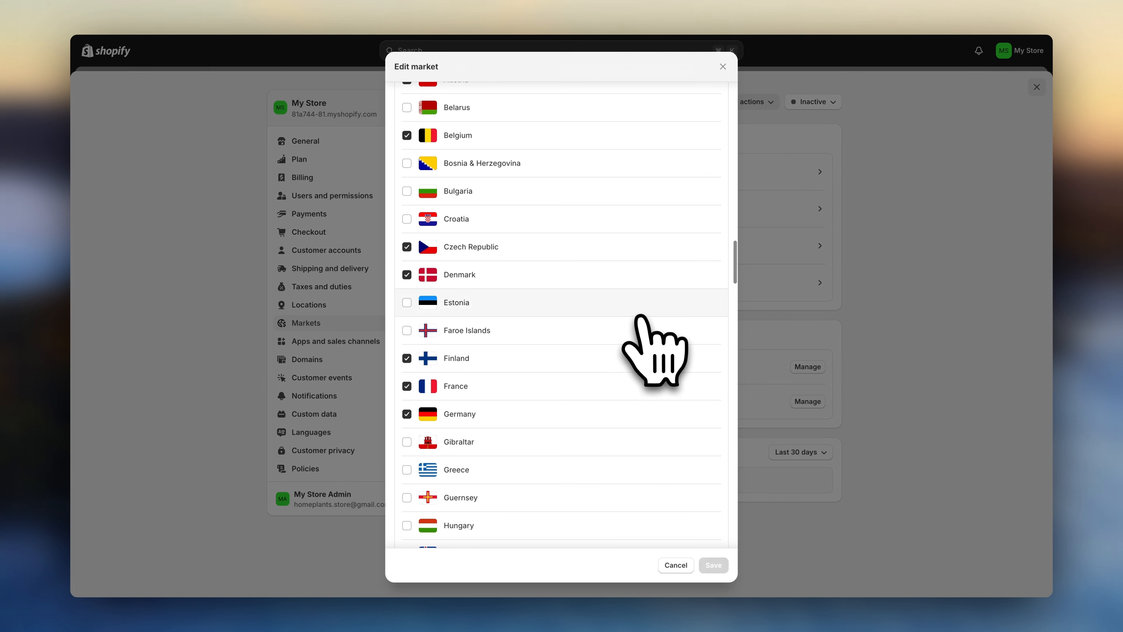
{"action": "scroll", "scroll_direction": "down", "scroll_amount": 3}
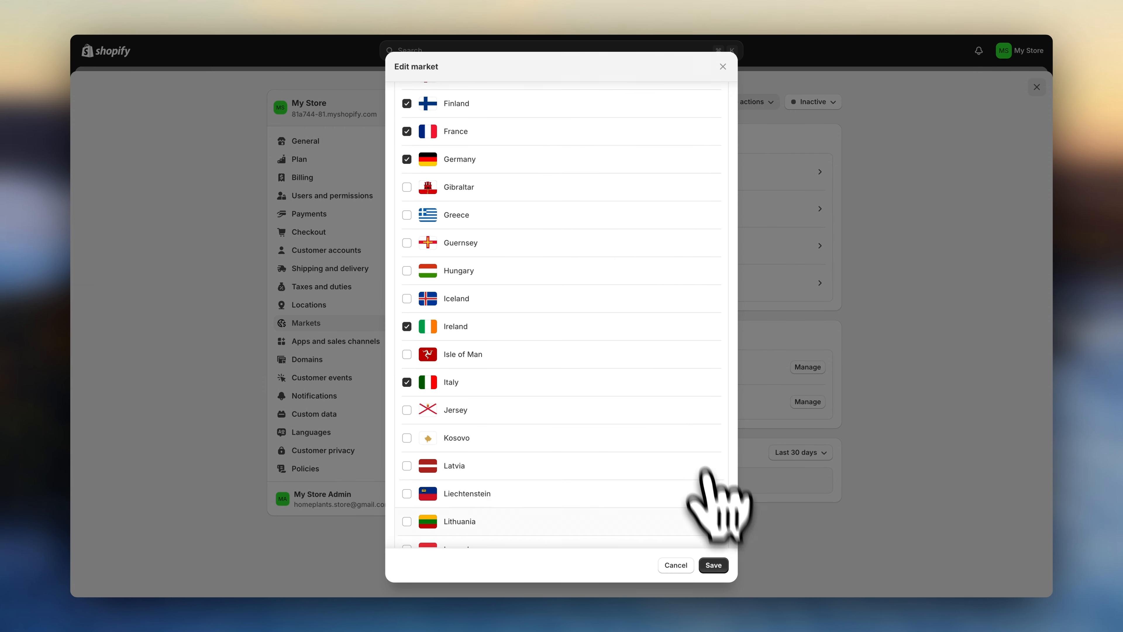
{"action": "left_click", "coordinate": [714, 566]}
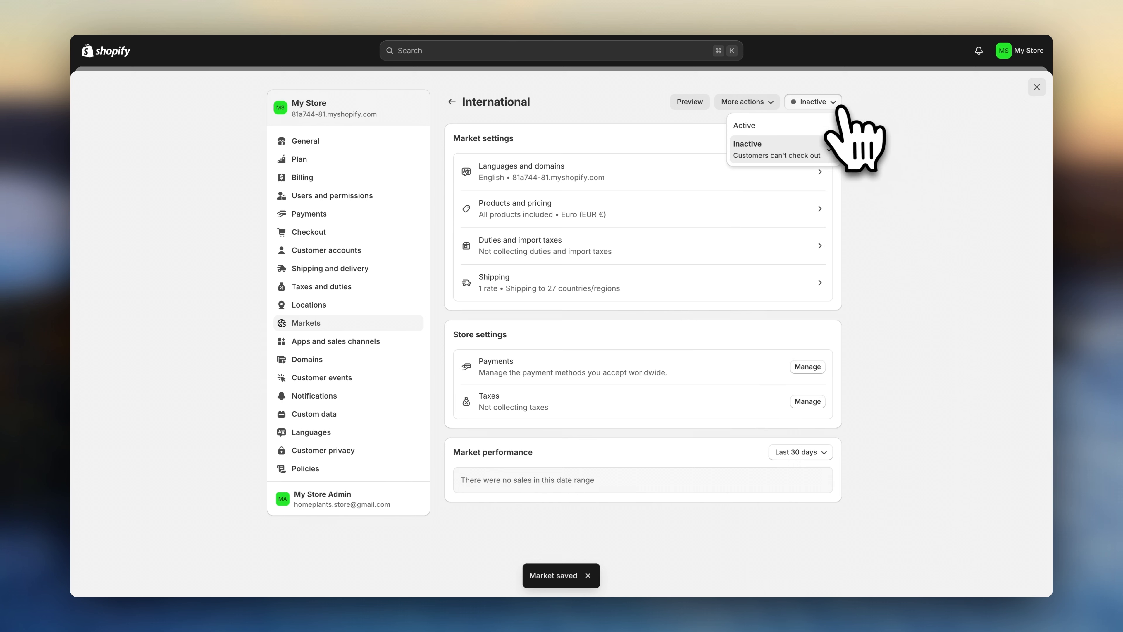
Set the International market status to Active and save
{"action": "left_click", "coordinate": [764, 125]}
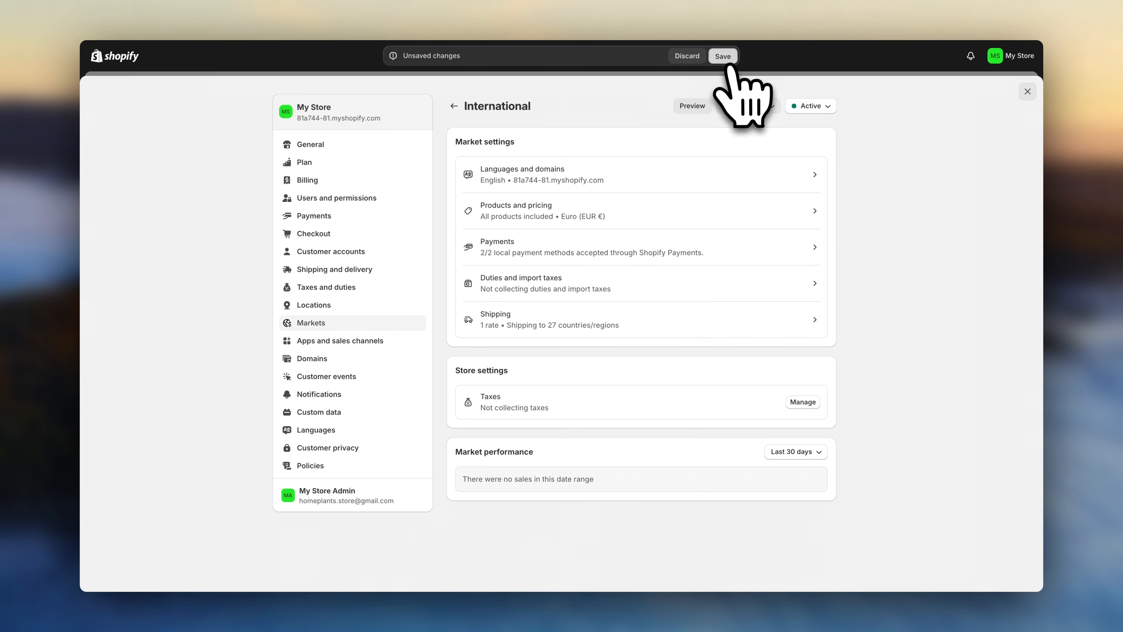
{"action": "left_click", "coordinate": [723, 56]}
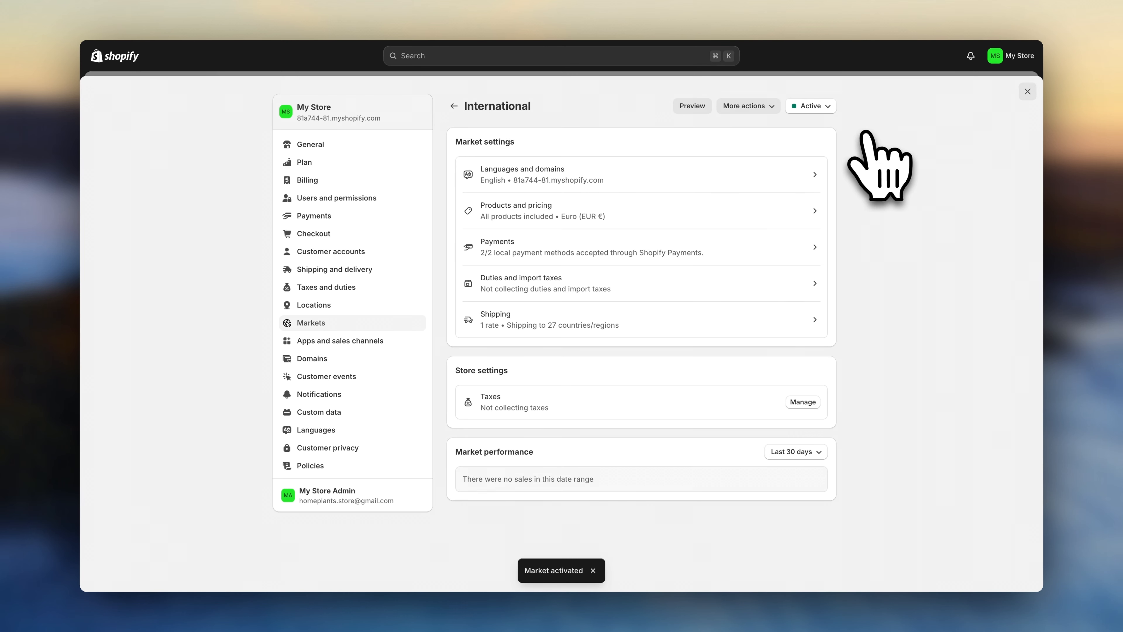
{"action": "mouse_move", "coordinate": [335, 269]}
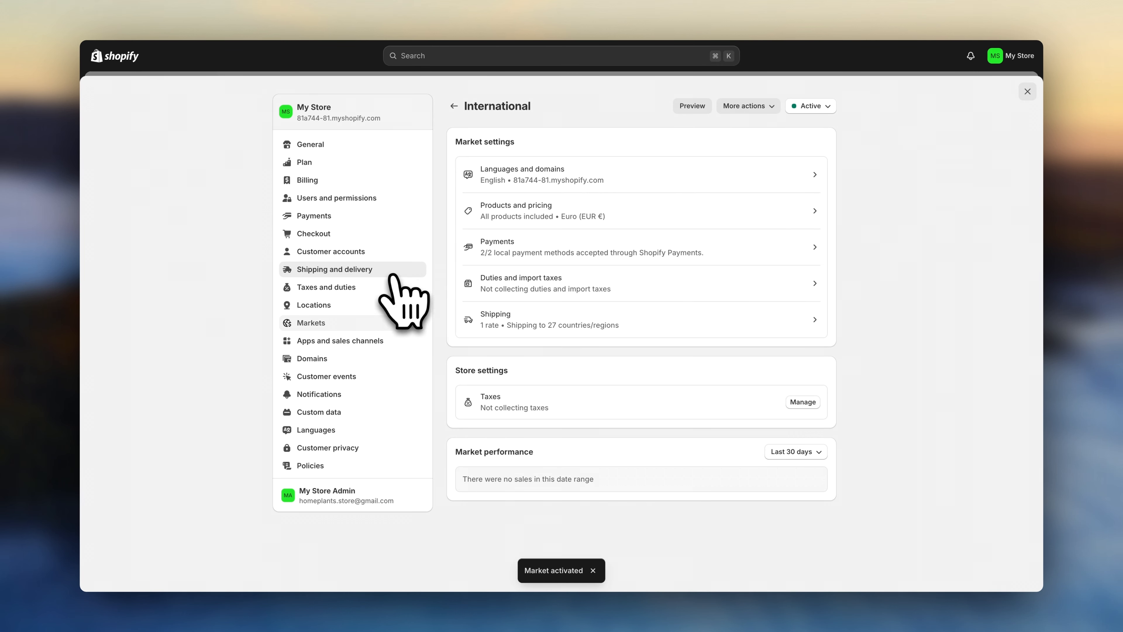
In Shipping and delivery, create a shipping zone named 'World'
{"action": "left_click", "coordinate": [334, 269]}
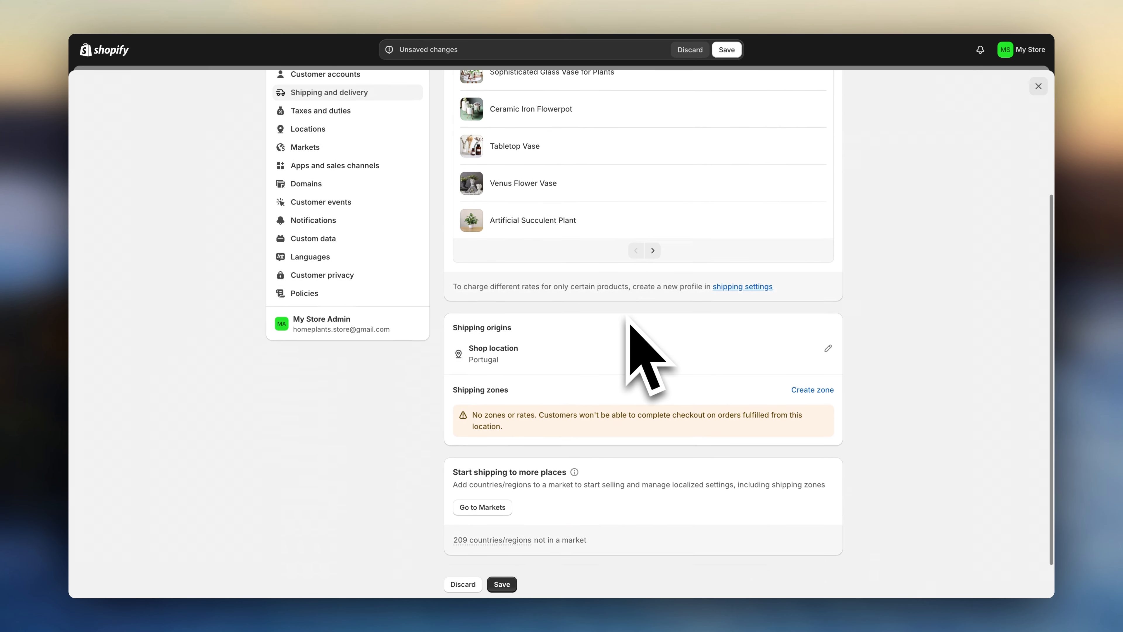
{"action": "scroll", "scroll_direction": "down", "scroll_amount": 3}
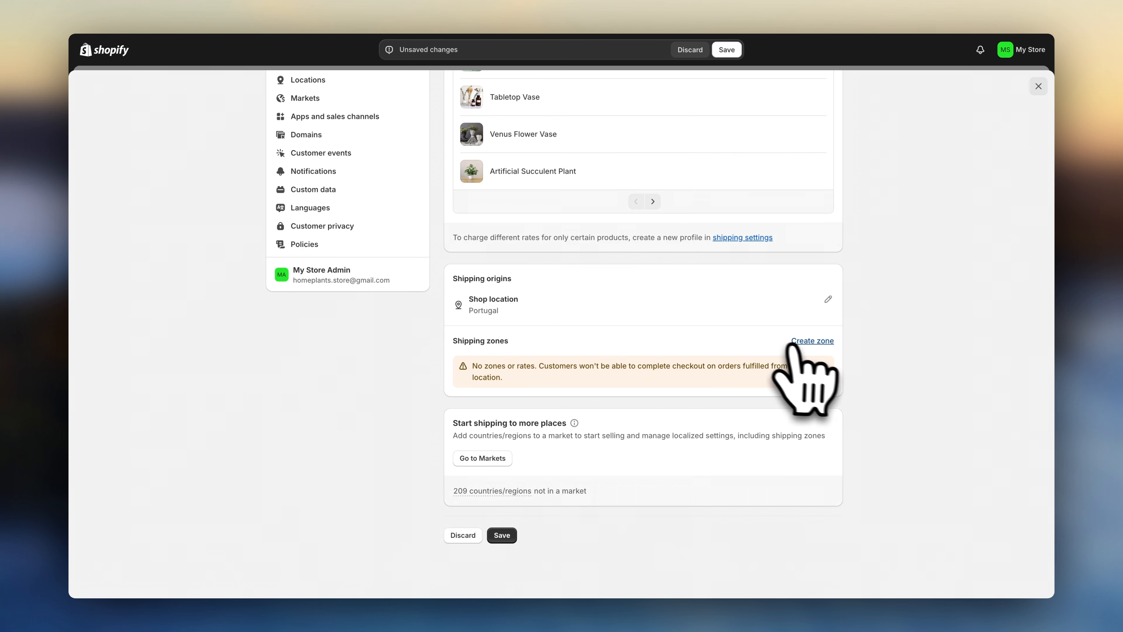
{"action": "left_click", "coordinate": [813, 340]}
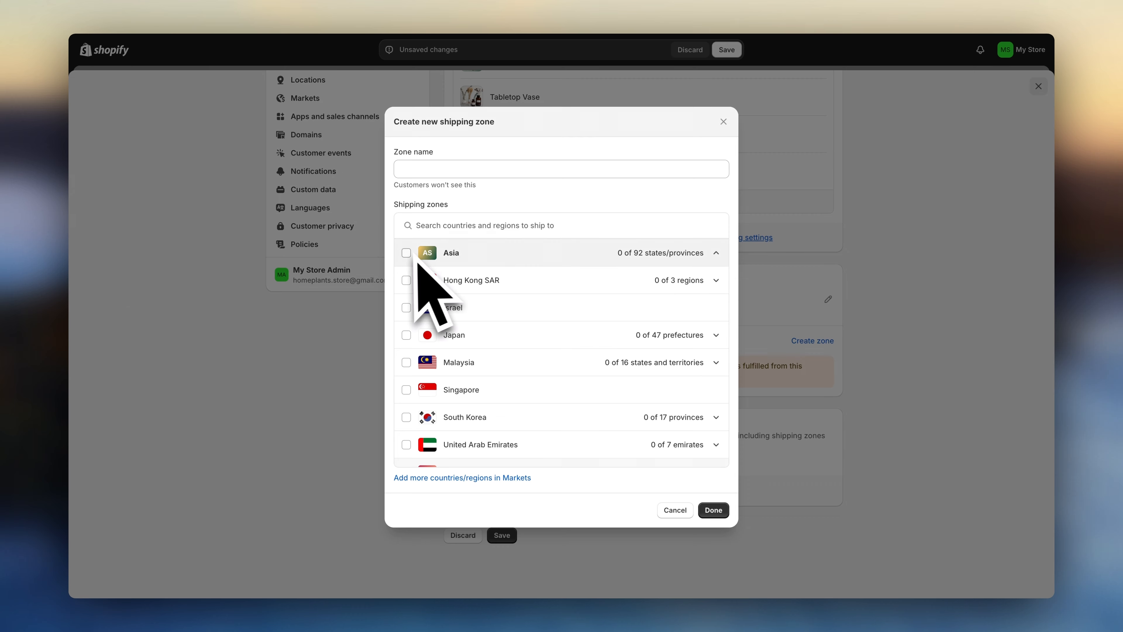
{"action": "type", "text": "World"}
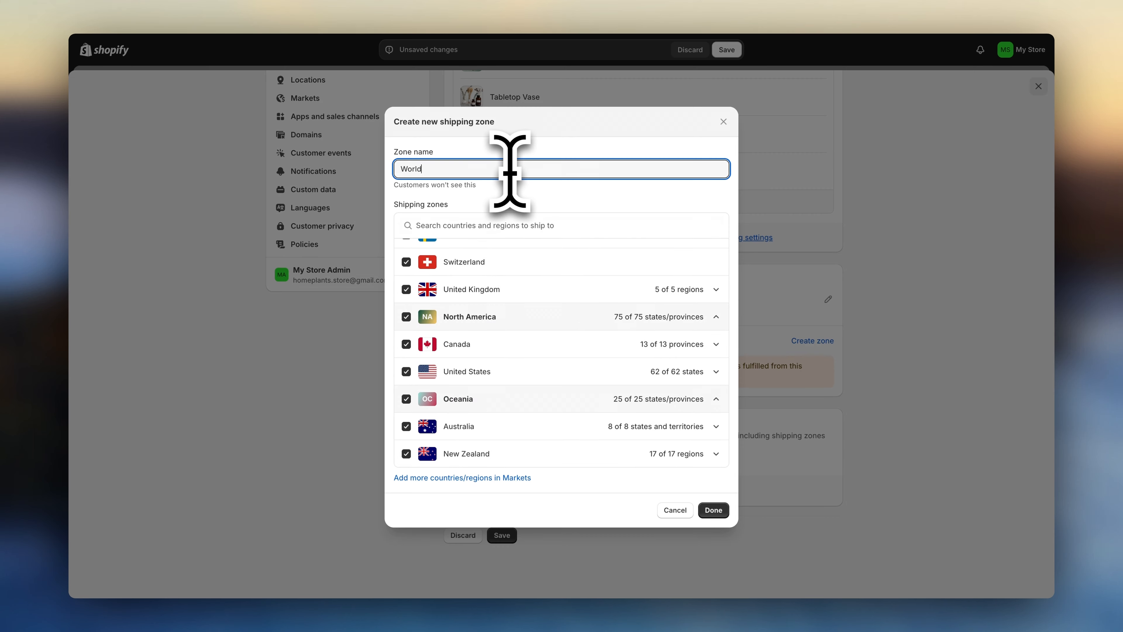
{"action": "left_click", "coordinate": [714, 510]}
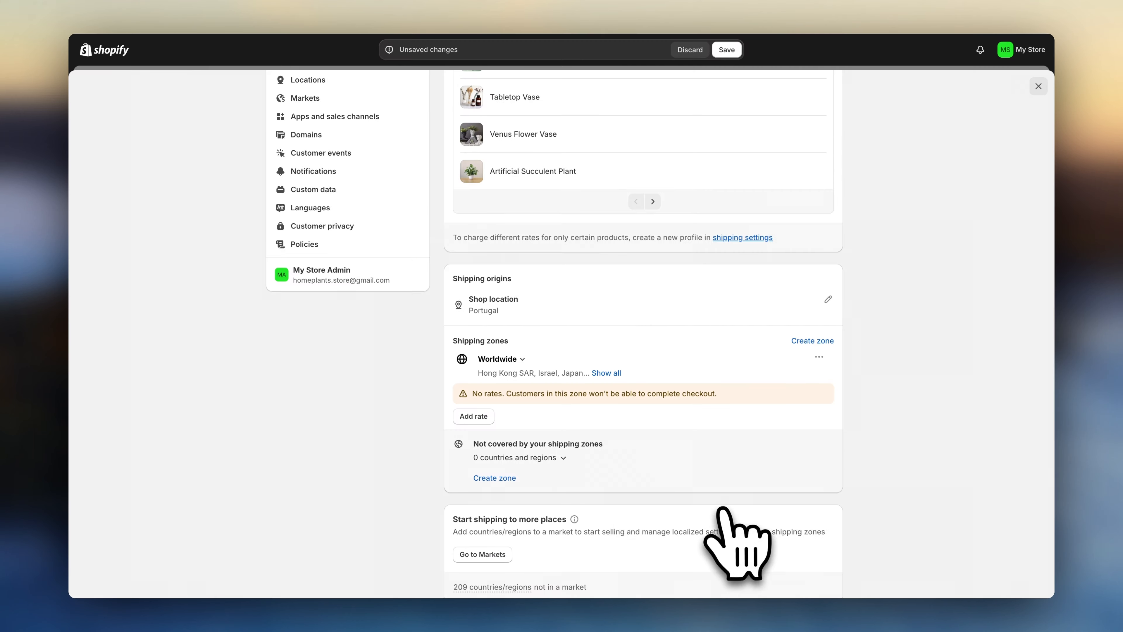
Review the Worldwide zone's full country list and add a shipping rate
{"action": "left_click", "coordinate": [607, 373]}
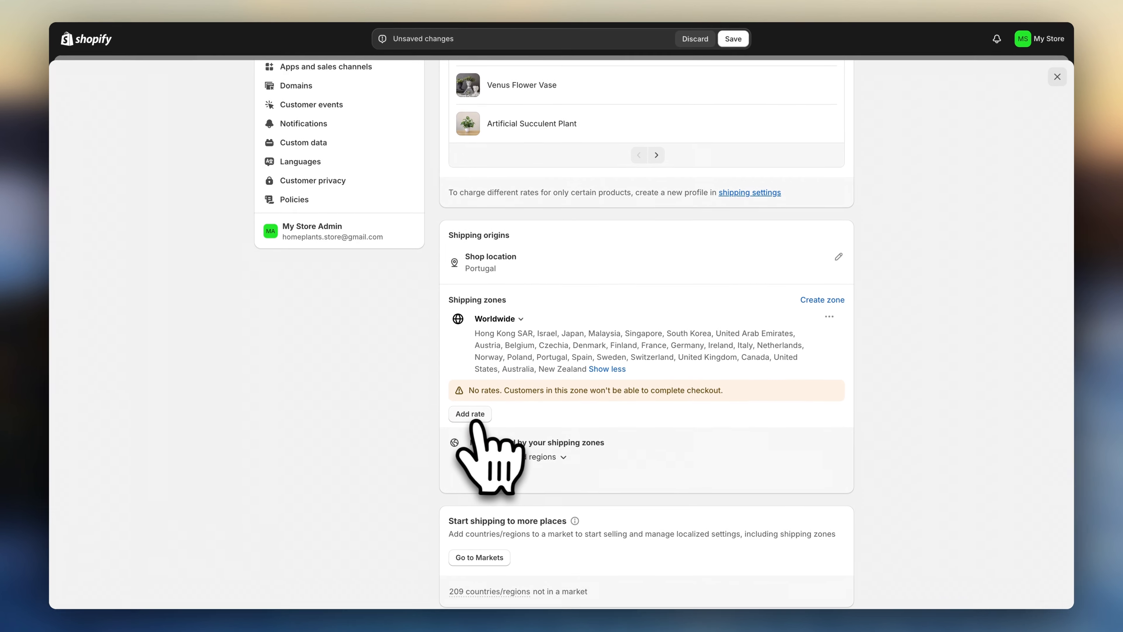
{"action": "left_click", "coordinate": [469, 414]}
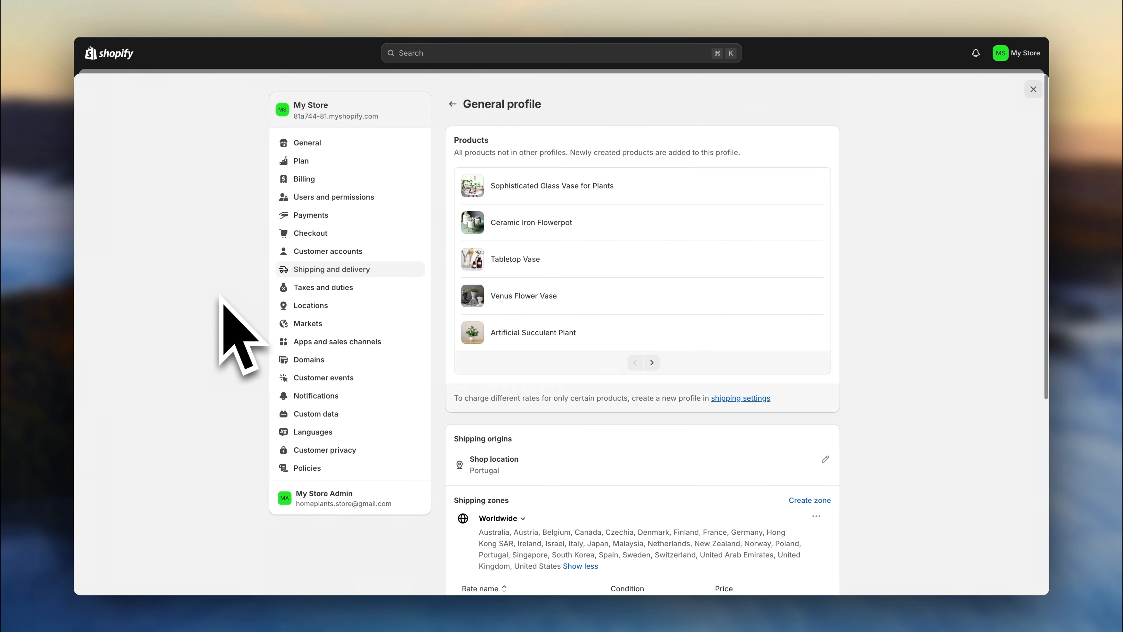
View the Payments settings showing Shopify Payments and PayPal awaiting setup
{"action": "left_click", "coordinate": [311, 216]}
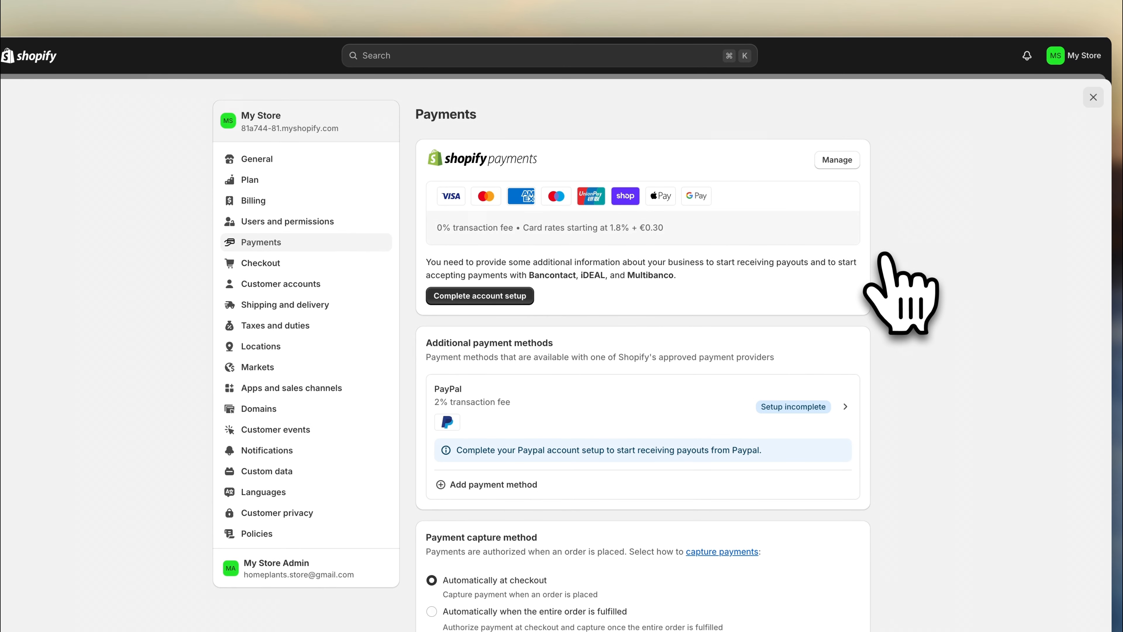
{"action": "scroll", "scroll_direction": "down", "scroll_amount": 3}
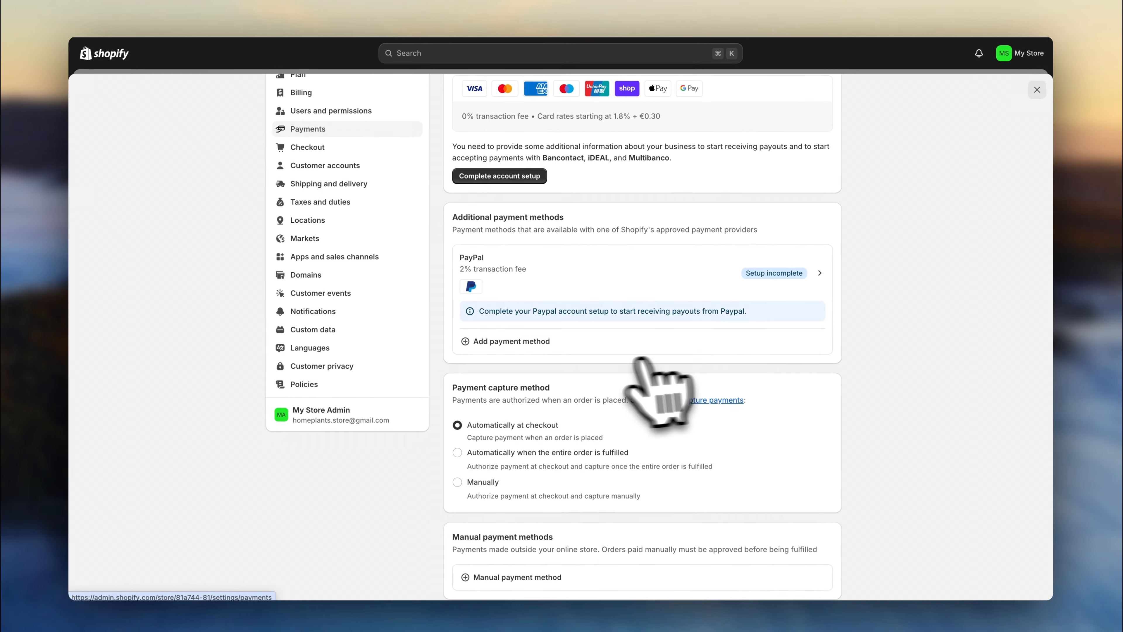
{"action": "left_click", "coordinate": [507, 341]}
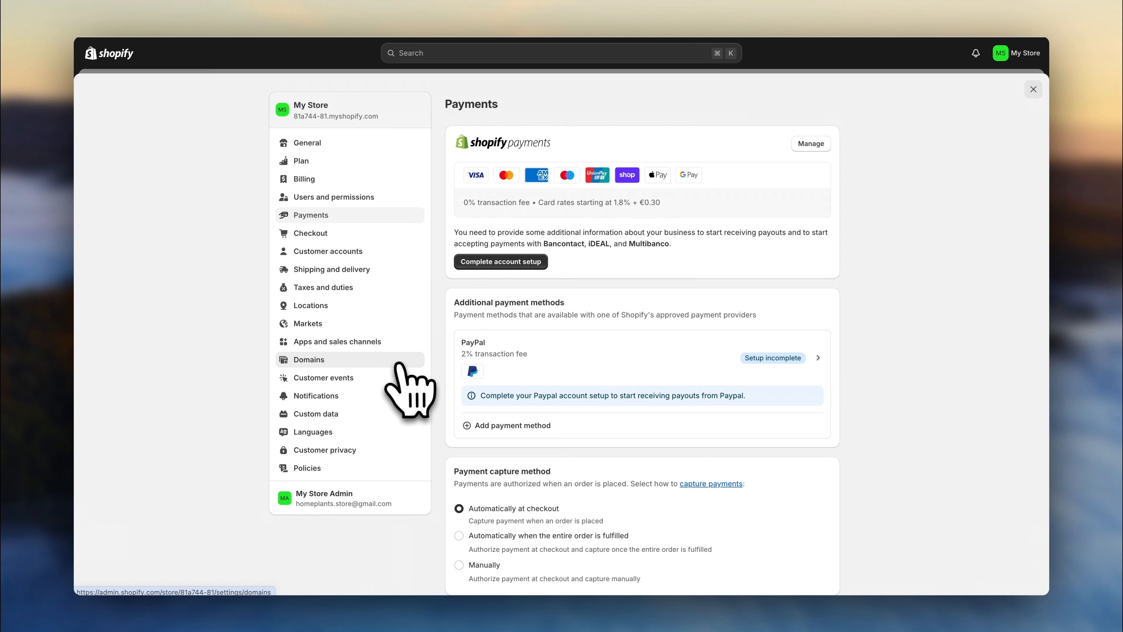
View the Domains settings listing the store's myshopify.com primary domain
{"action": "left_click", "coordinate": [309, 360]}
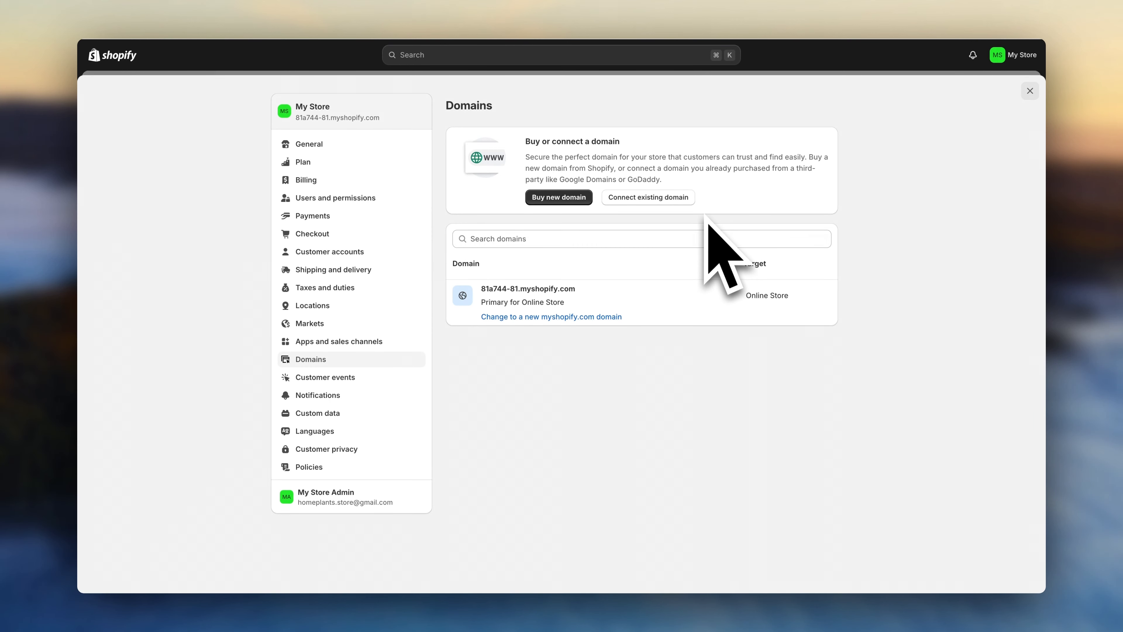
{"action": "mouse_move", "coordinate": [412, 469]}
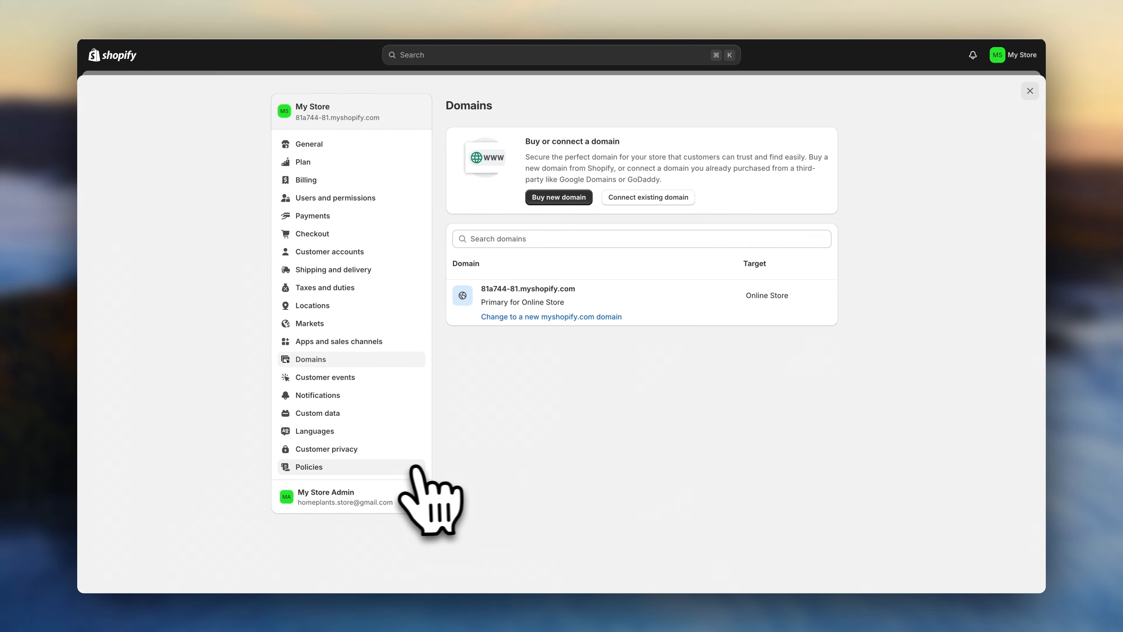
Publish the automated Privacy policy from the store's Policies settings
{"action": "left_click", "coordinate": [309, 466]}
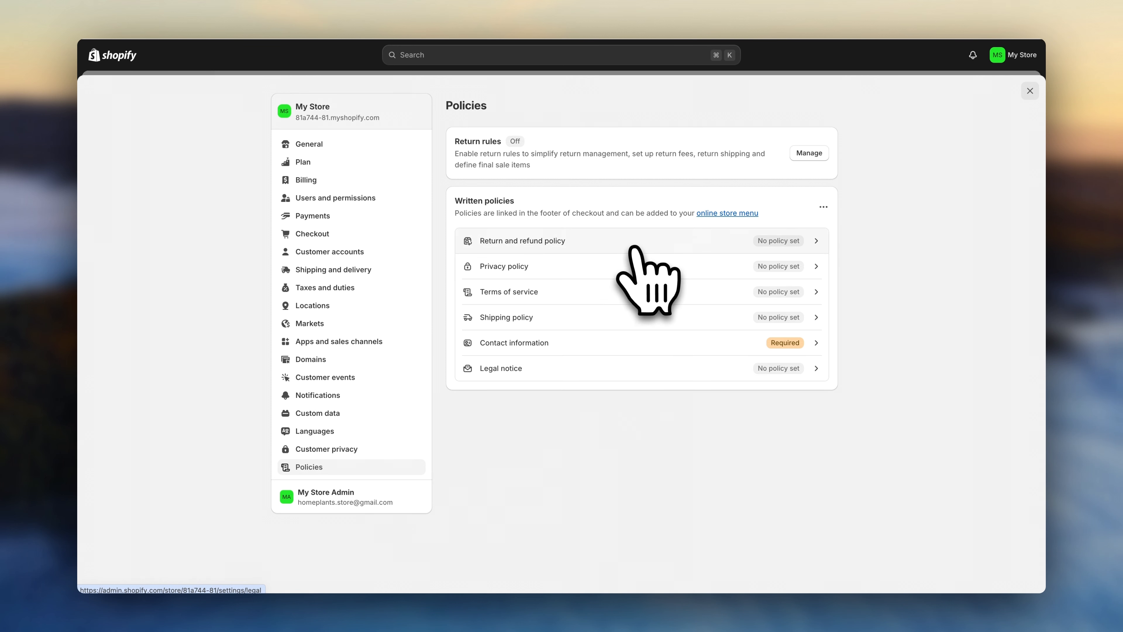
{"action": "left_click", "coordinate": [523, 241]}
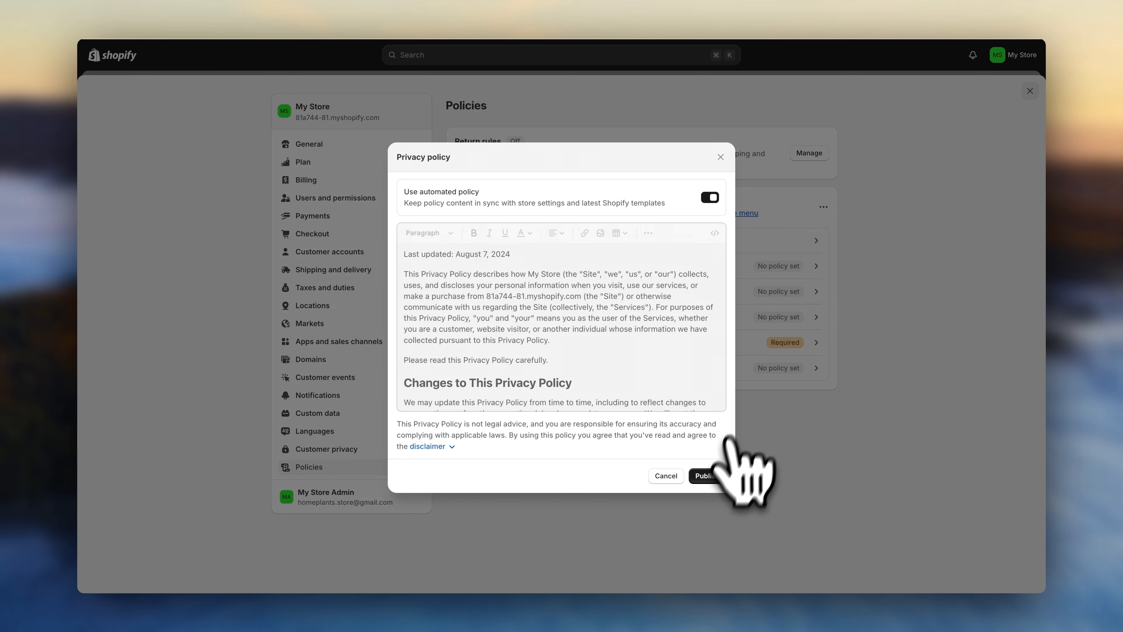
{"action": "left_click", "coordinate": [709, 476]}
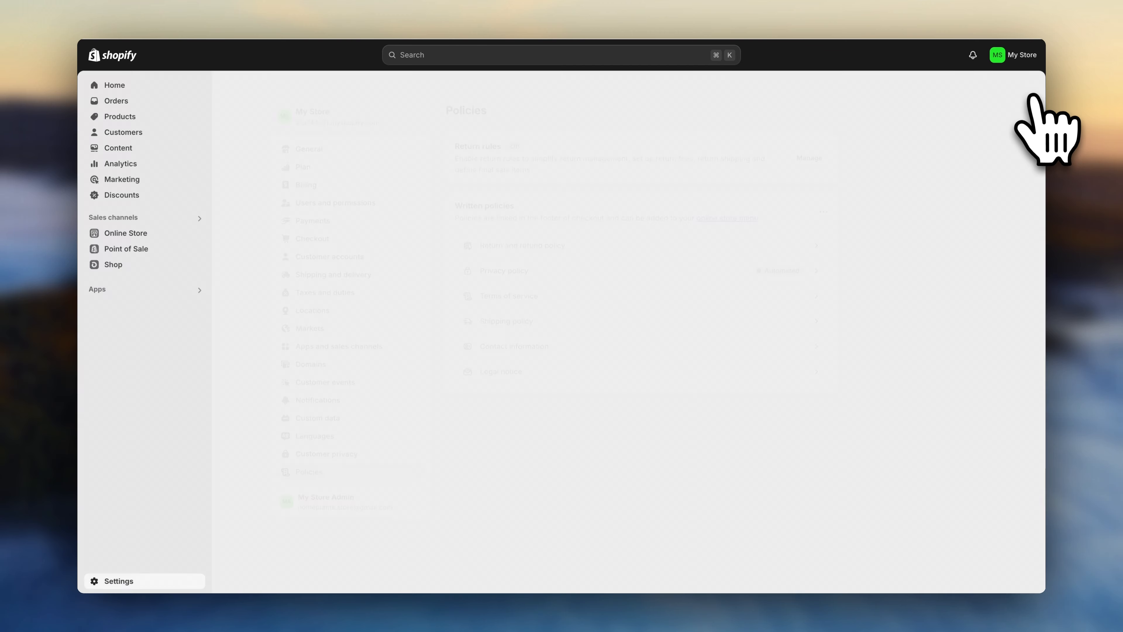
Leave settings and go to the Online Store's Pages list
{"action": "left_click", "coordinate": [115, 85]}
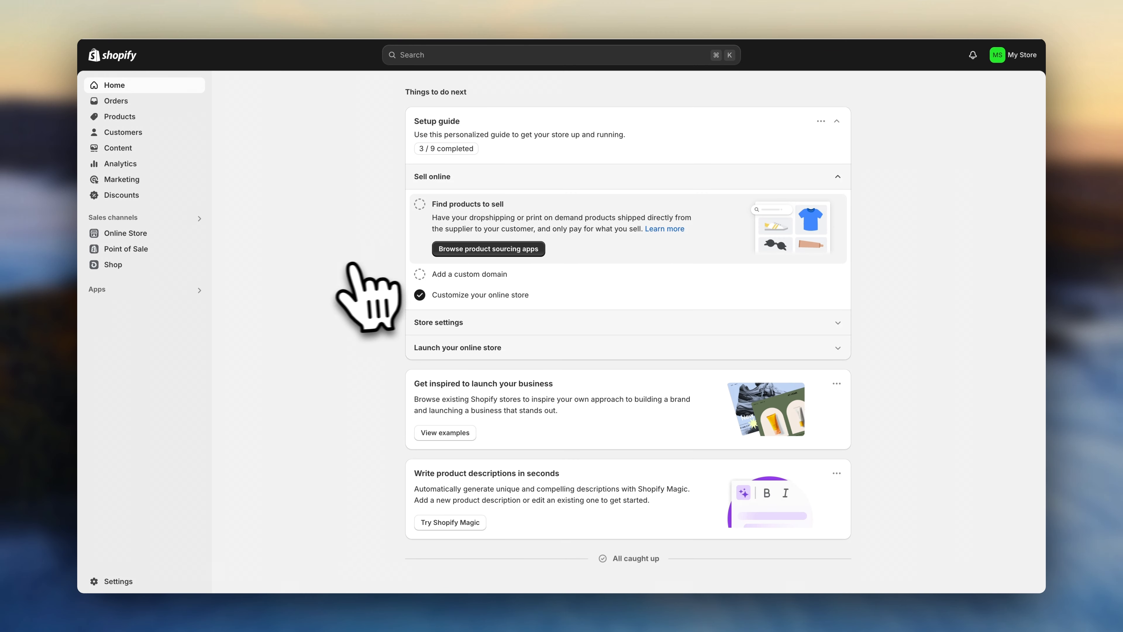
{"action": "left_click", "coordinate": [125, 233]}
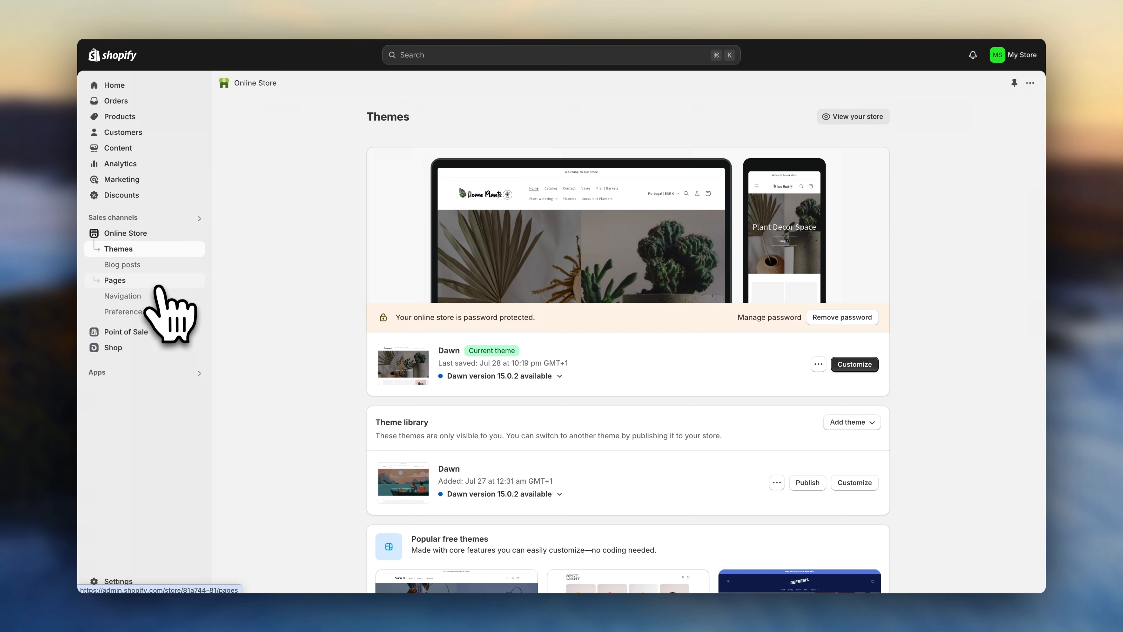
{"action": "left_click", "coordinate": [115, 280]}
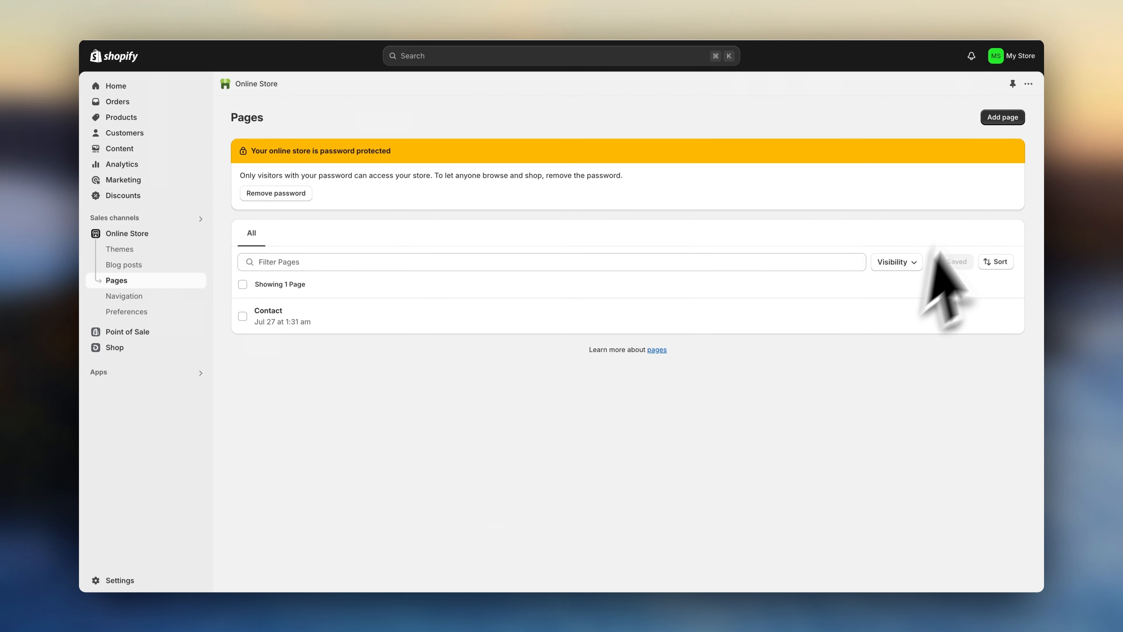
Create and save a new page titled 'About Us'
{"action": "left_click", "coordinate": [1003, 117]}
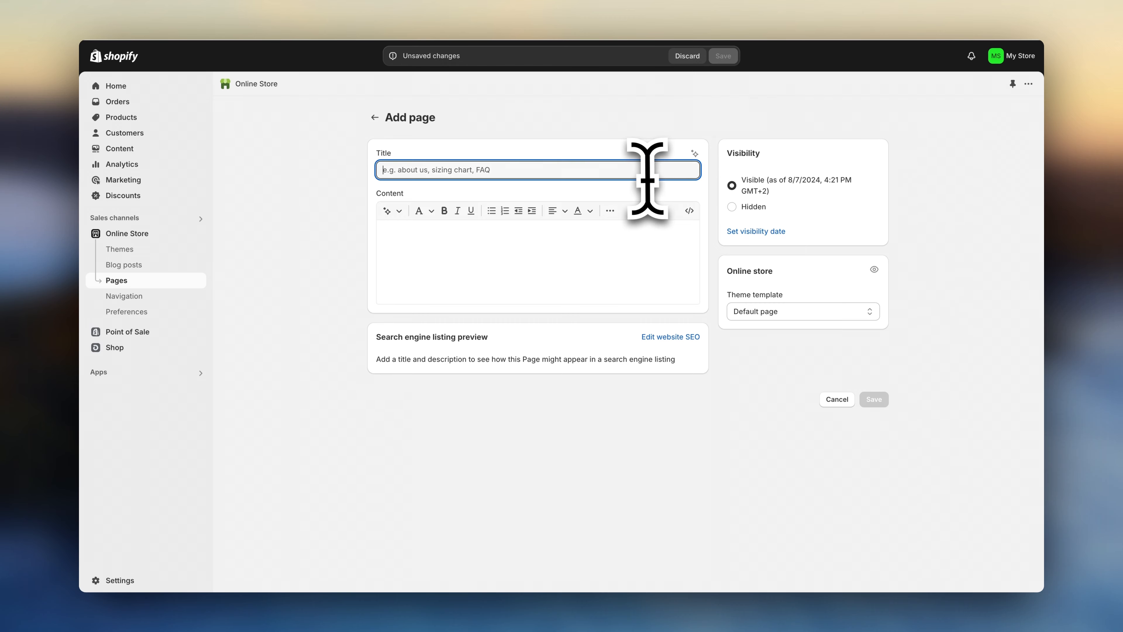
{"action": "type", "text": "About Us"}
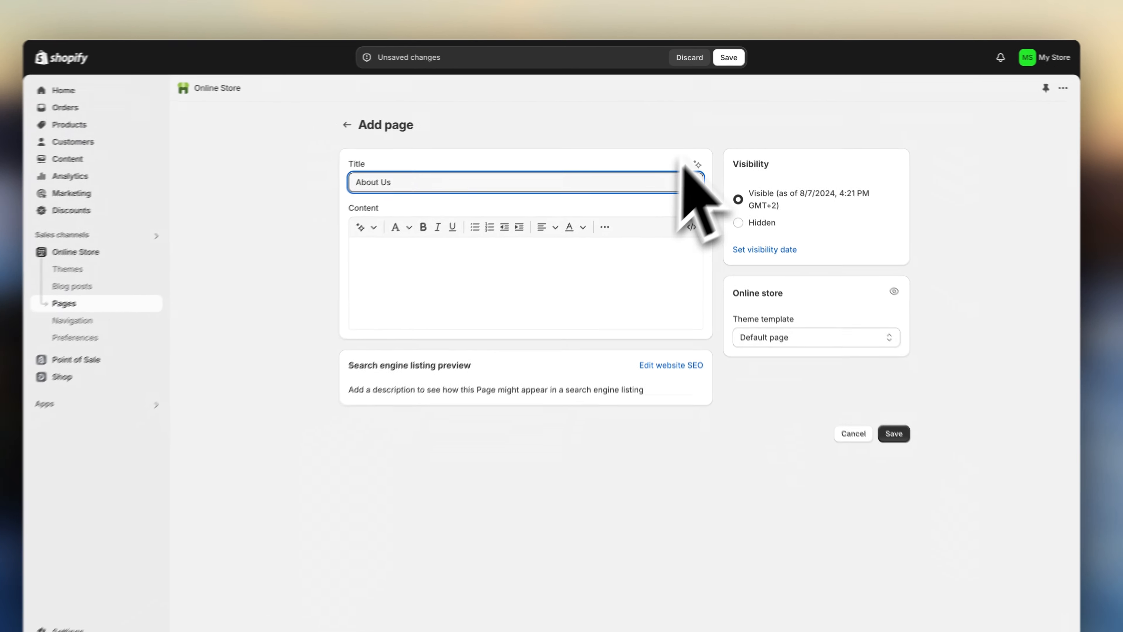
{"action": "left_click", "coordinate": [894, 434]}
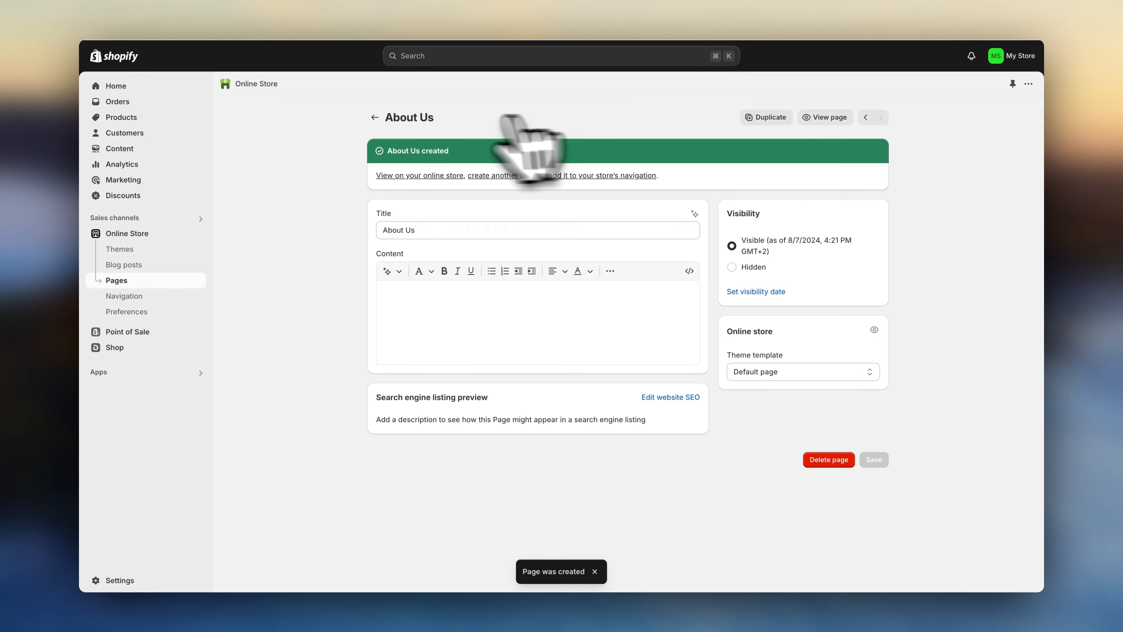
Customize the current theme and choose the Pages > Default page template to edit
{"action": "left_click", "coordinate": [120, 249]}
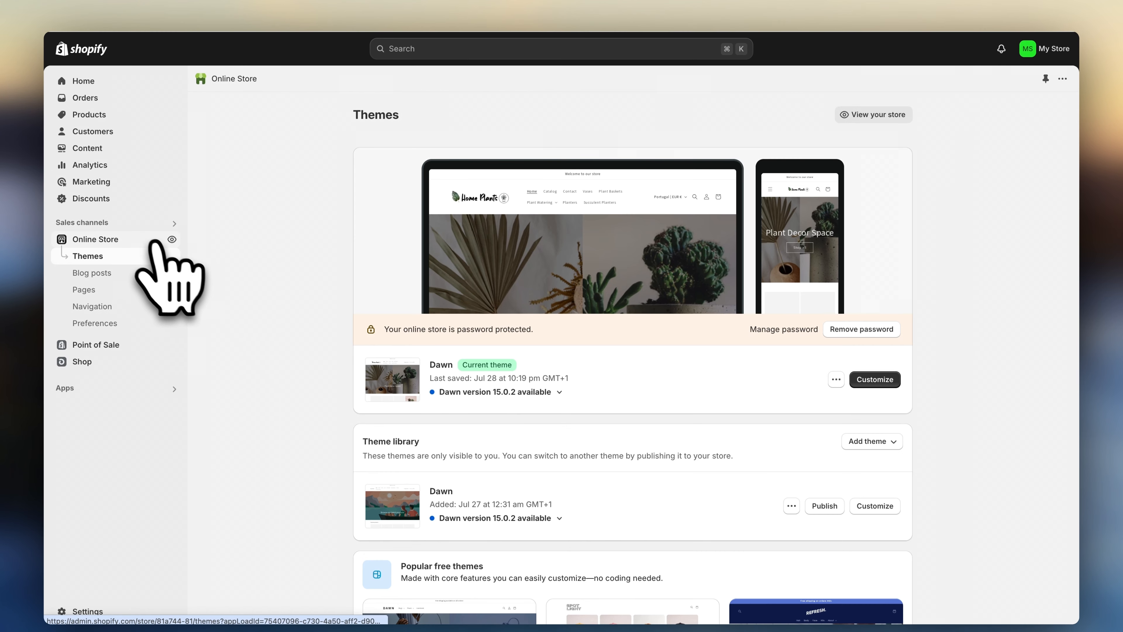
{"action": "left_click", "coordinate": [875, 380]}
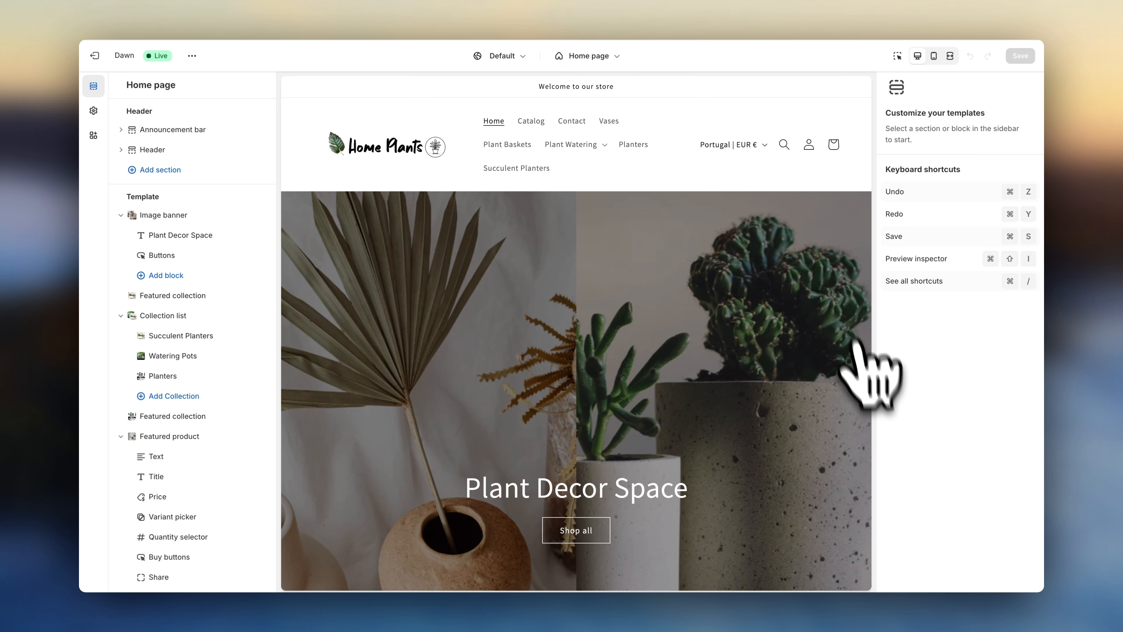
{"action": "left_click", "coordinate": [590, 56]}
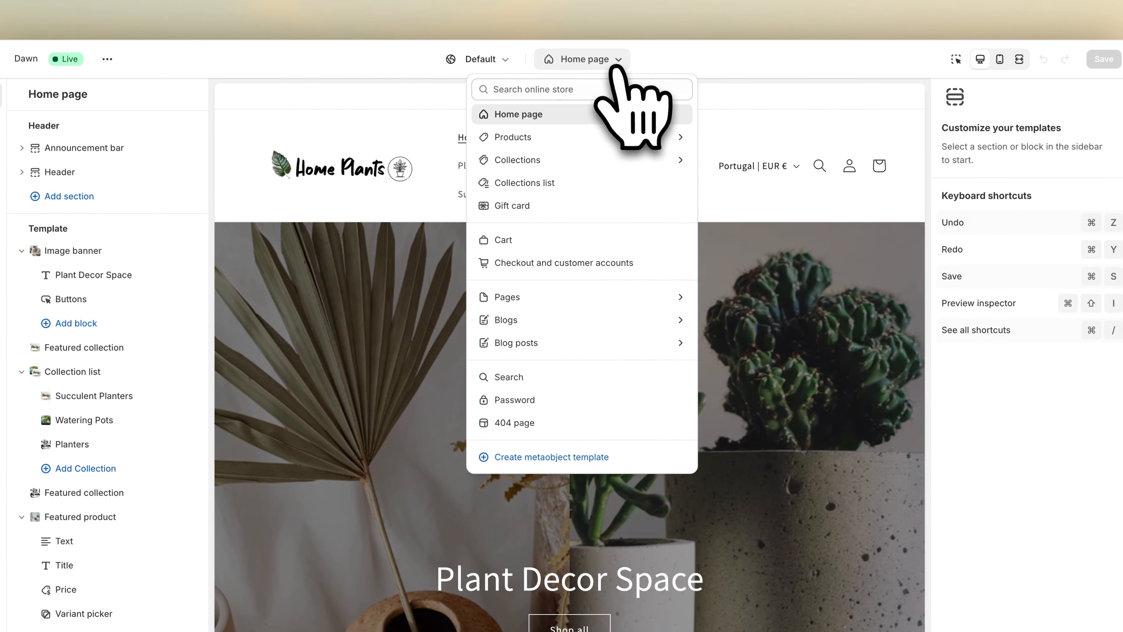
{"action": "left_click", "coordinate": [507, 297]}
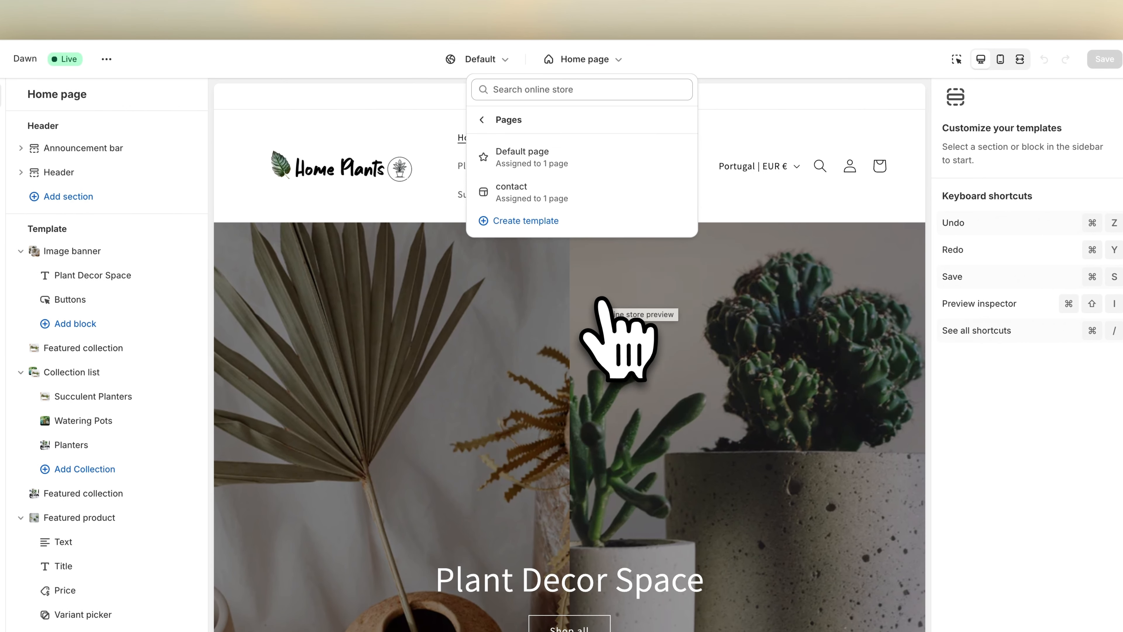
{"action": "left_click", "coordinate": [522, 151]}
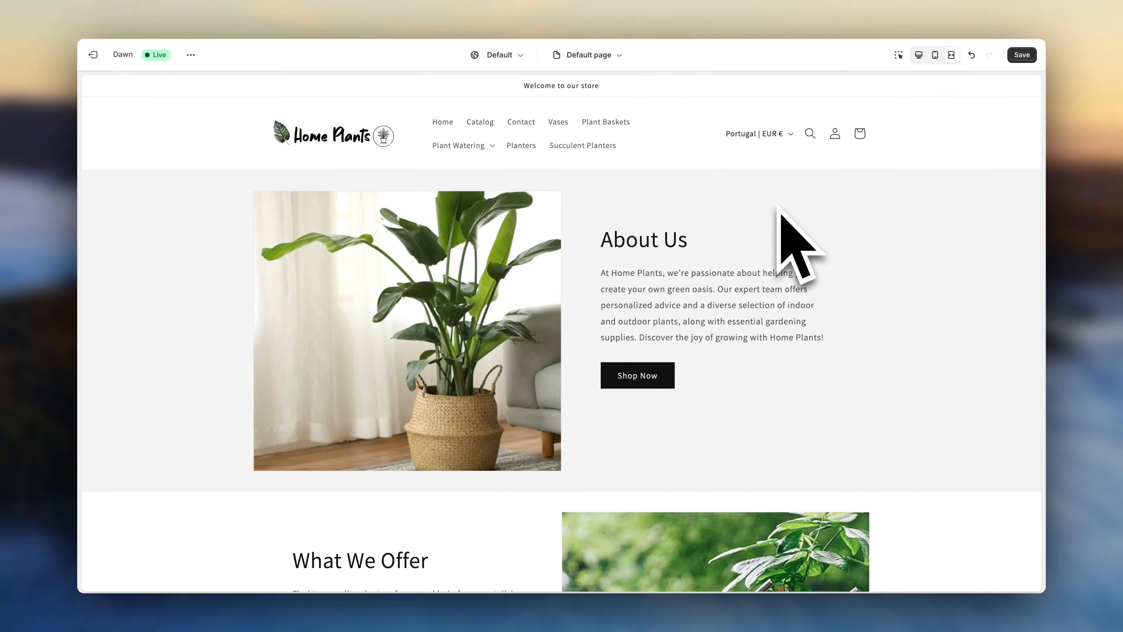
Save the About Us layout on the Default page template and exit the theme editor
{"action": "left_click", "coordinate": [1022, 55]}
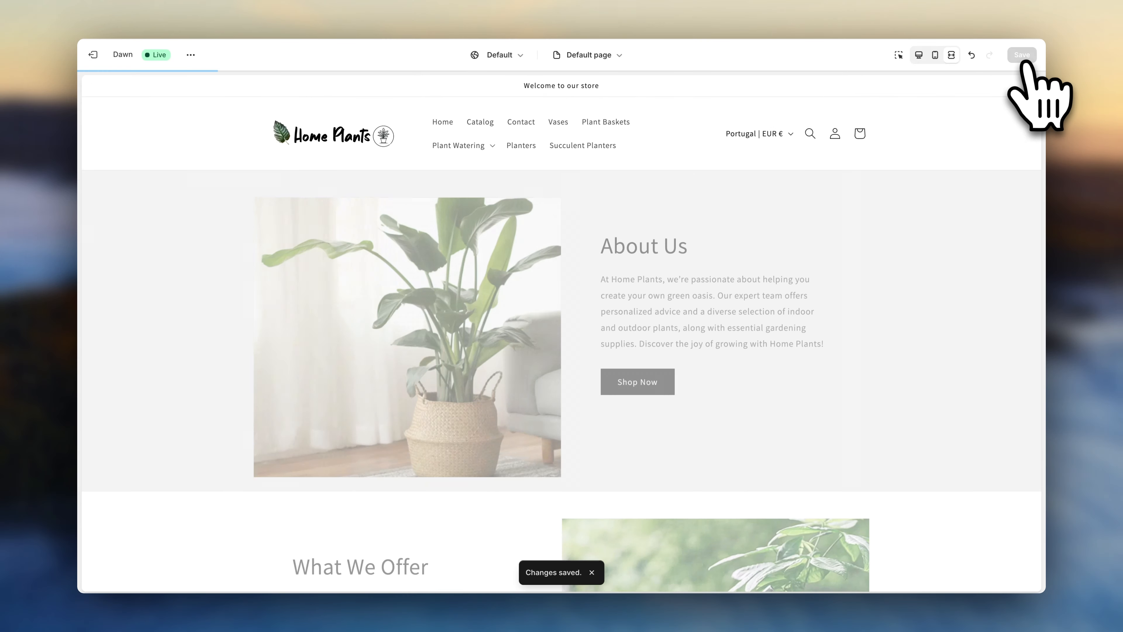
{"action": "left_click", "coordinate": [92, 55]}
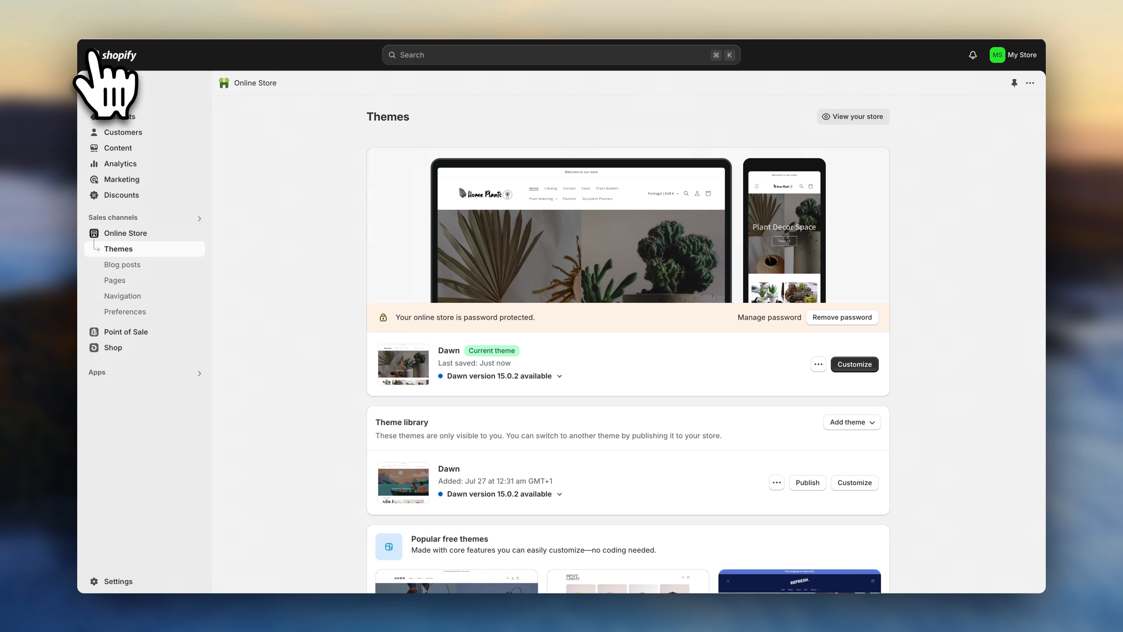
Add policy pages, Contact Information, Legal Notice, About Us and All collections to the Footer menu and save
{"action": "left_click", "coordinate": [122, 296]}
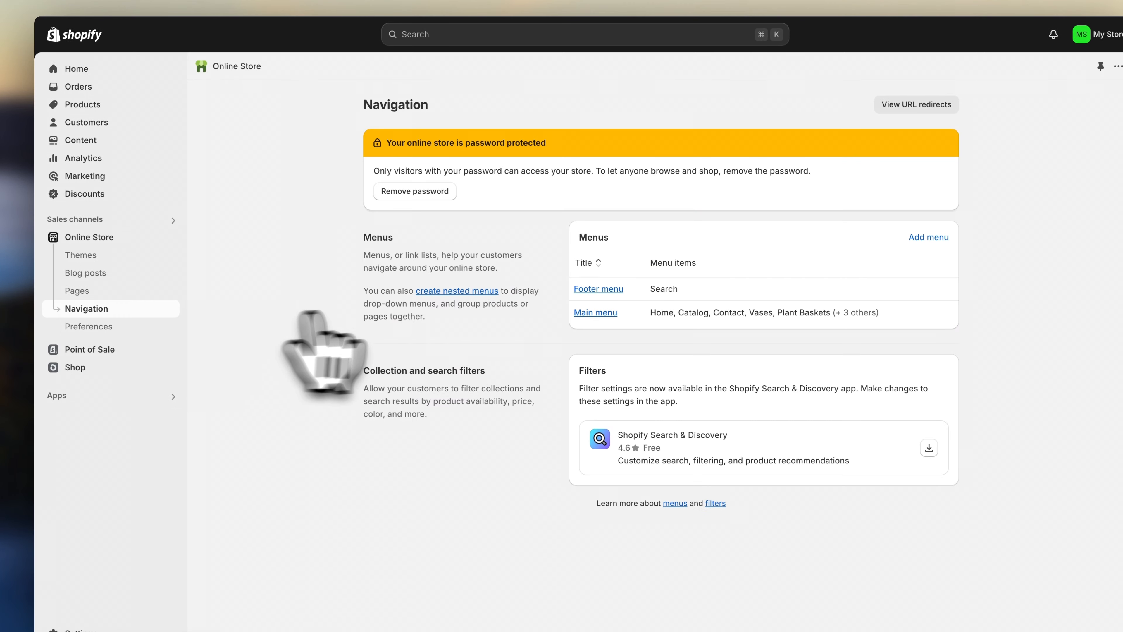
{"action": "left_click", "coordinate": [598, 289]}
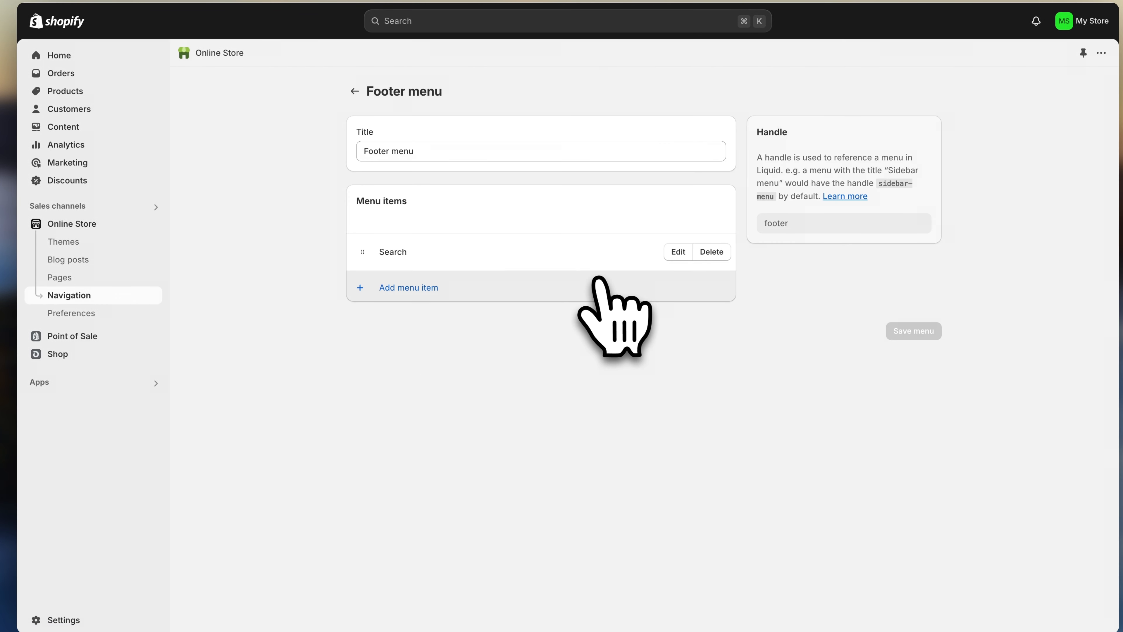
{"action": "left_click", "coordinate": [409, 287]}
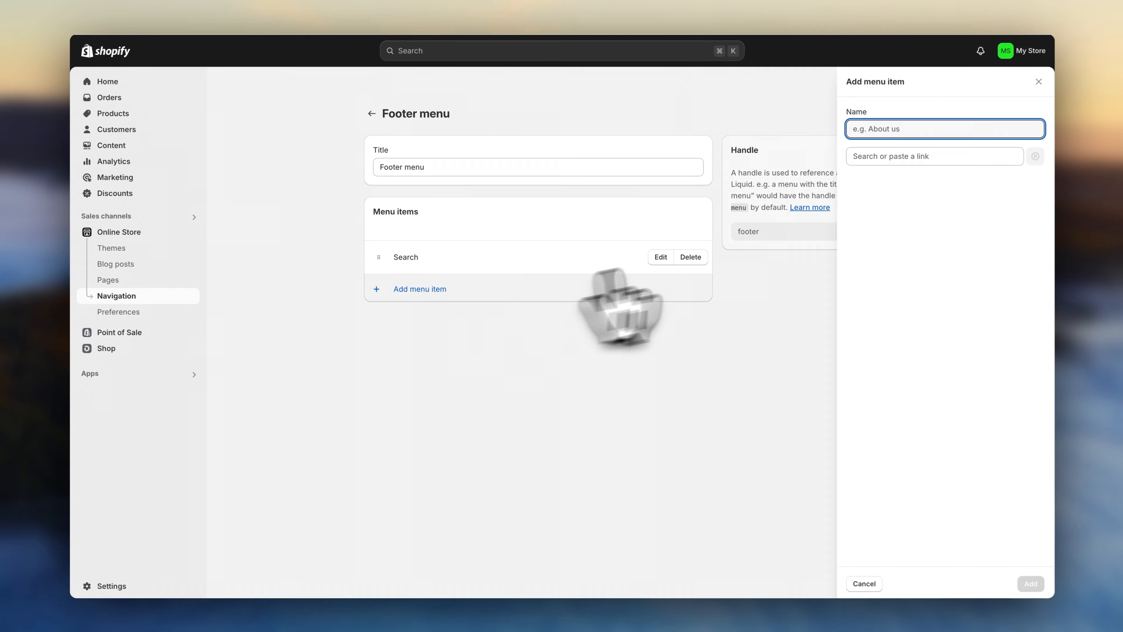
{"action": "left_click", "coordinate": [934, 156]}
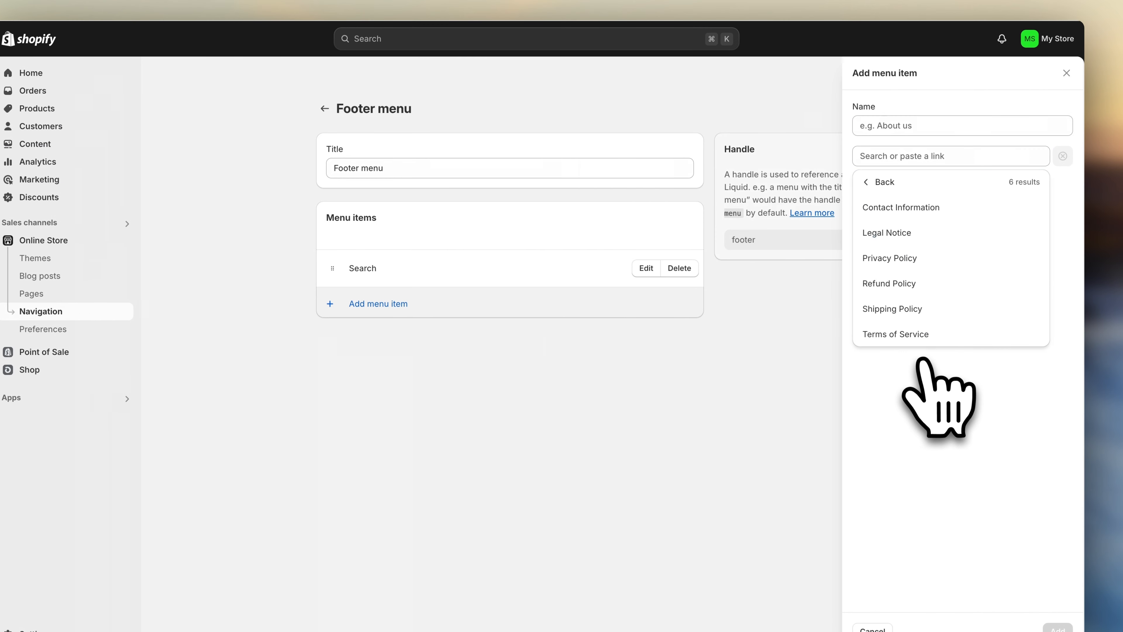
{"action": "left_click", "coordinate": [890, 258]}
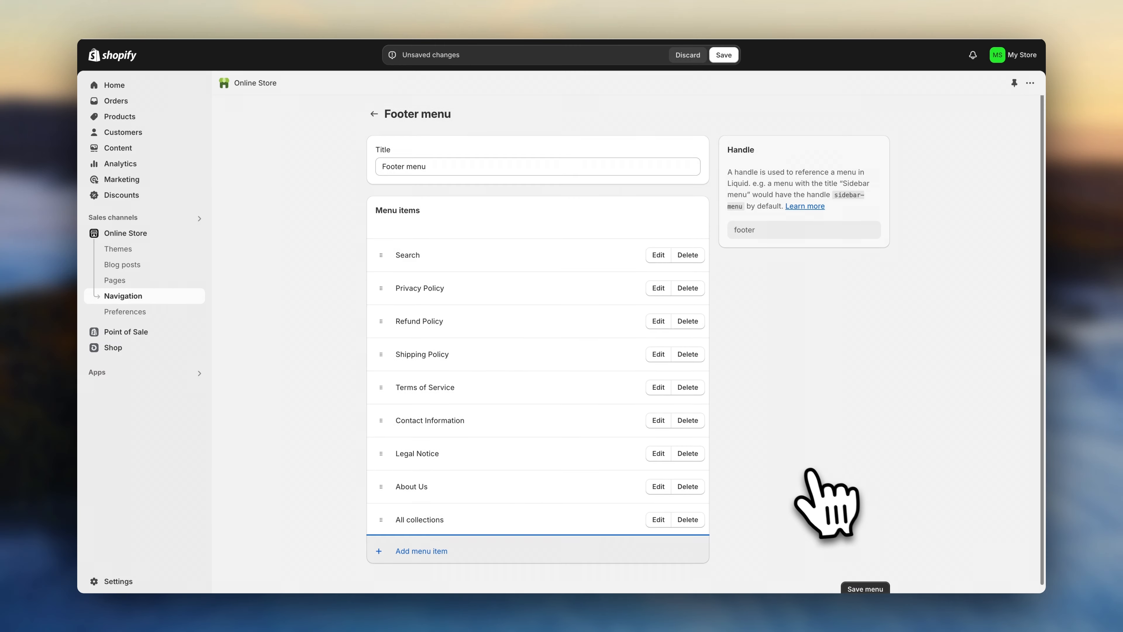
{"action": "left_click", "coordinate": [724, 55]}
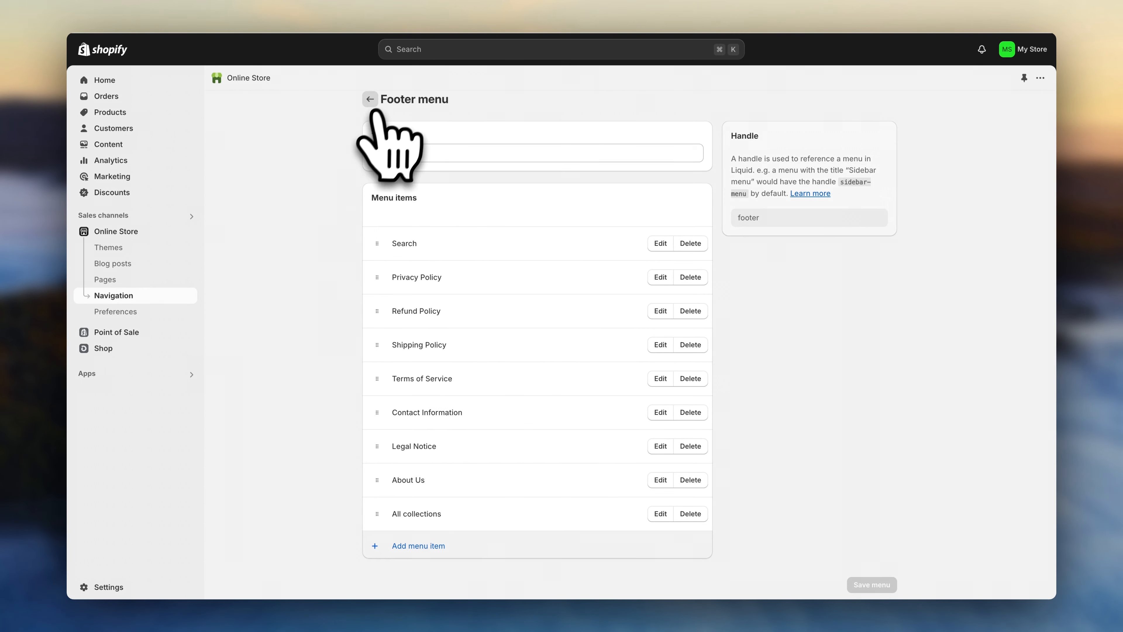
Add an About Us page link to the Main menu and save it
{"action": "left_click", "coordinate": [370, 99]}
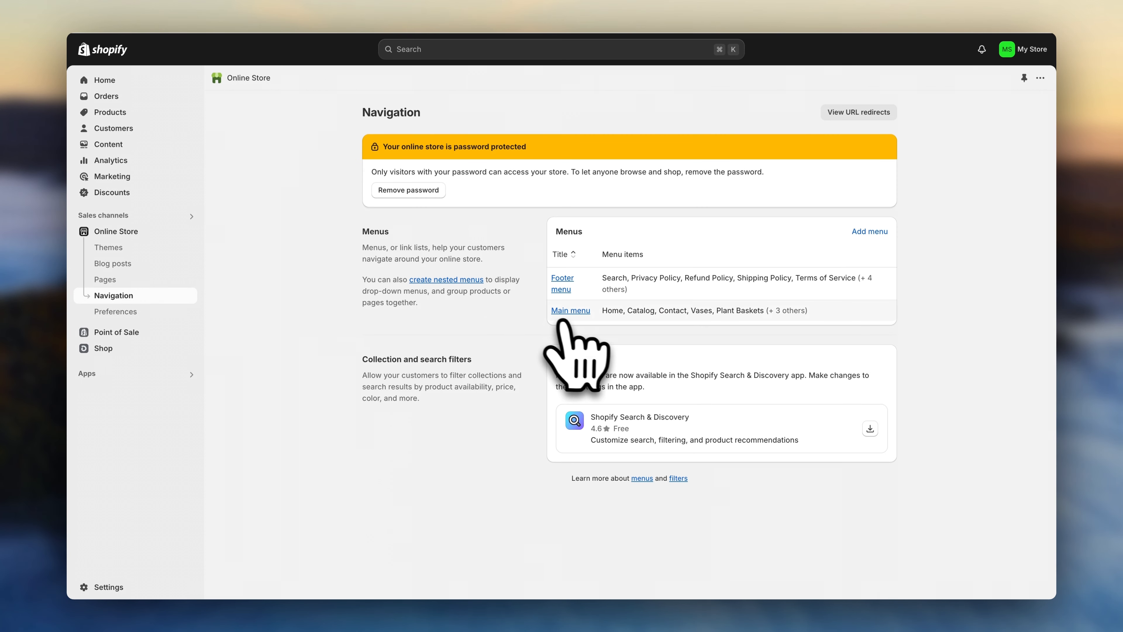
{"action": "left_click", "coordinate": [572, 310]}
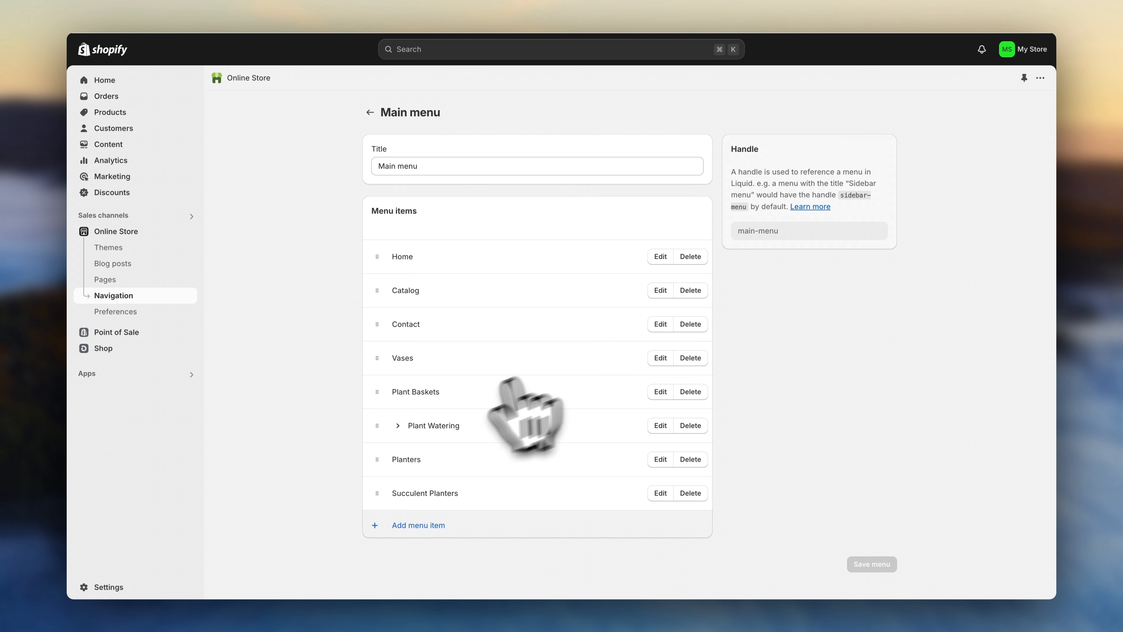
{"action": "left_click", "coordinate": [419, 526]}
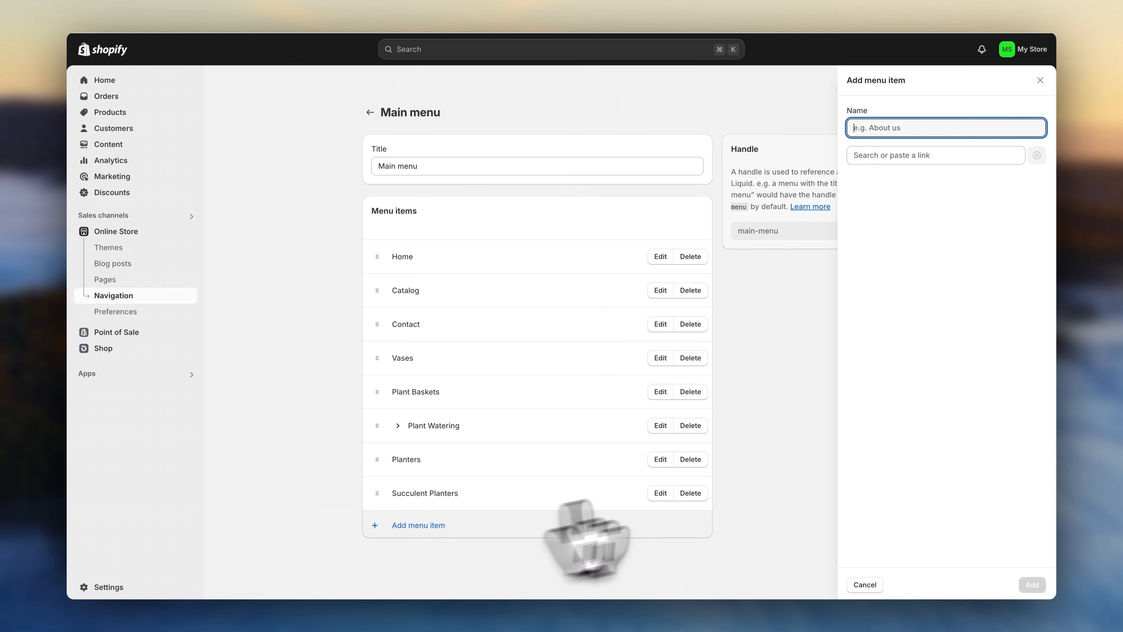
{"action": "left_click", "coordinate": [936, 155]}
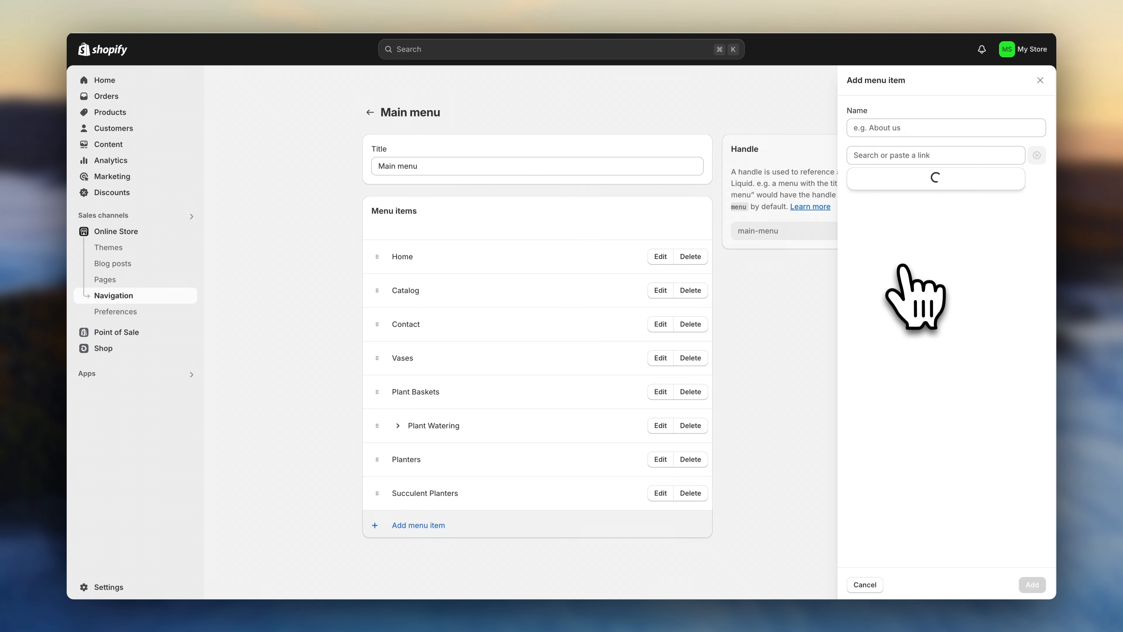
{"action": "left_click", "coordinate": [1032, 585]}
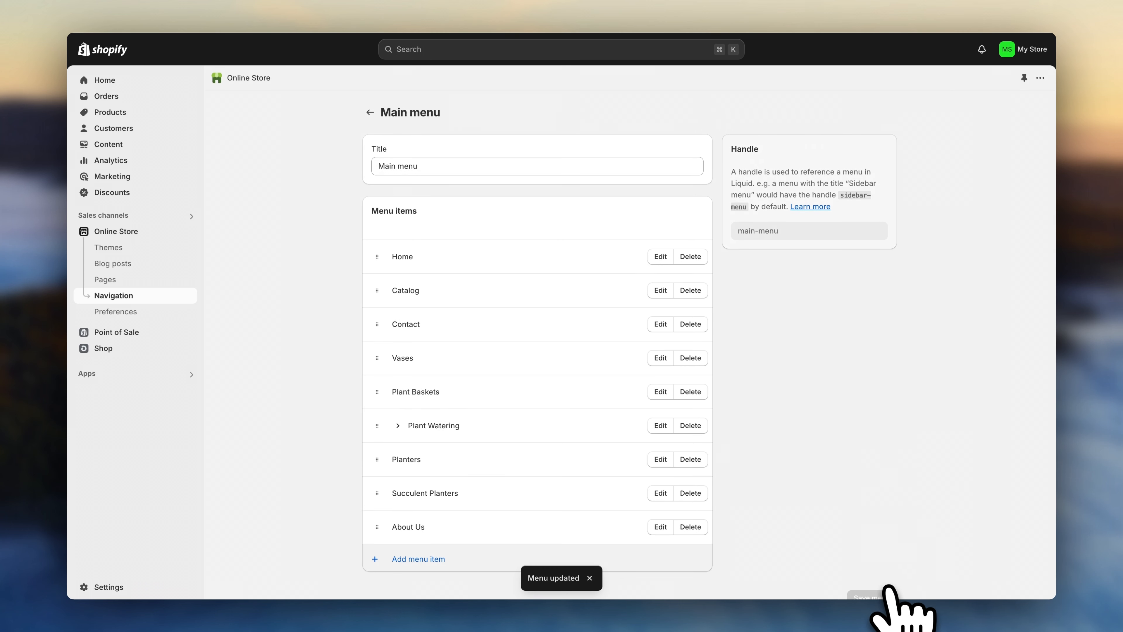
{"action": "left_click", "coordinate": [370, 112]}
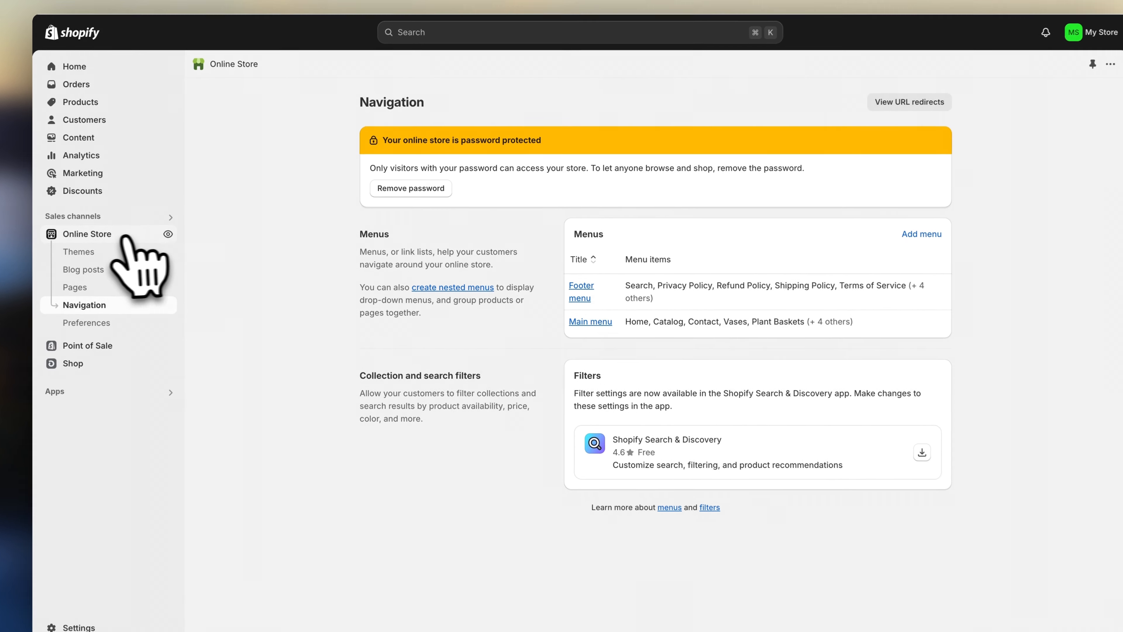
{"action": "left_click", "coordinate": [78, 251]}
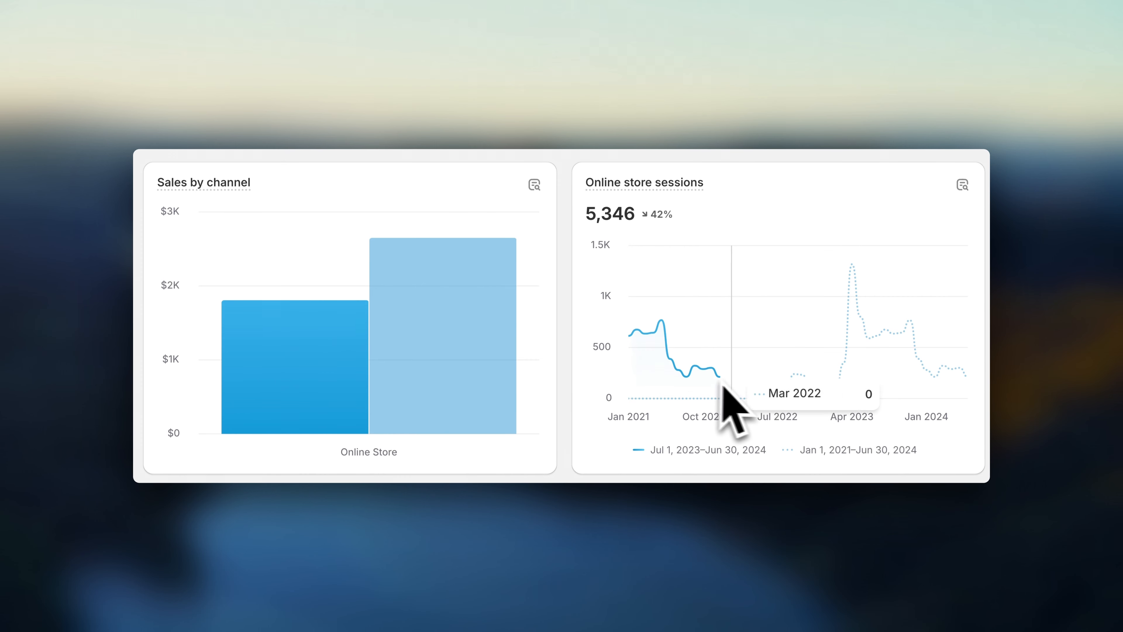
Check the Analytics dashboard, then view the empty Orders page
{"action": "left_click", "coordinate": [120, 163]}
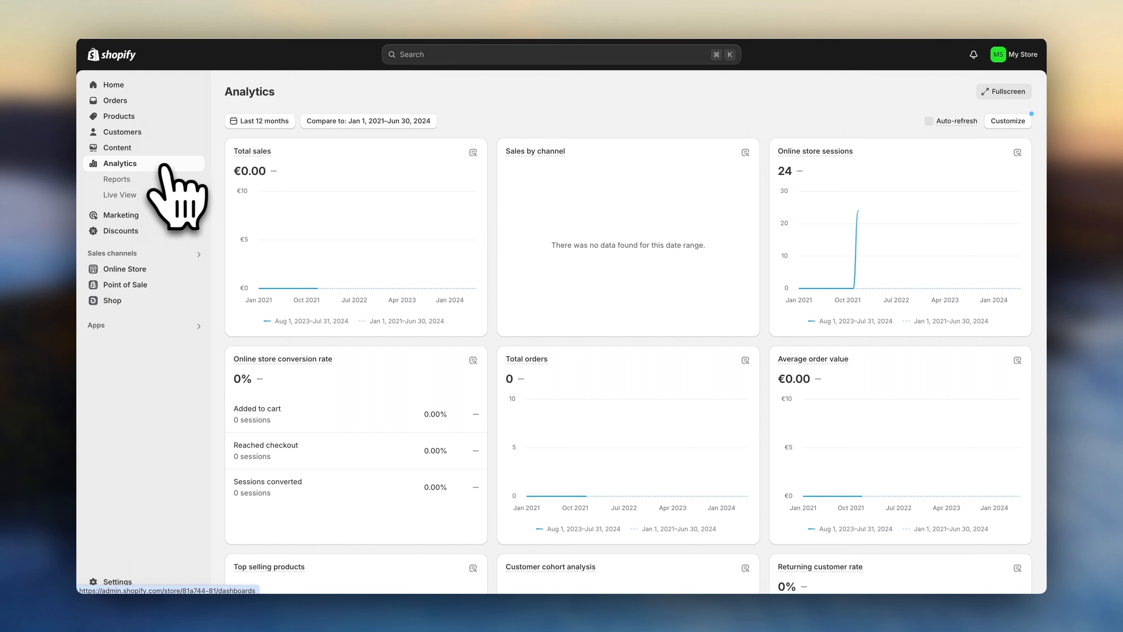
{"action": "mouse_move", "coordinate": [115, 101]}
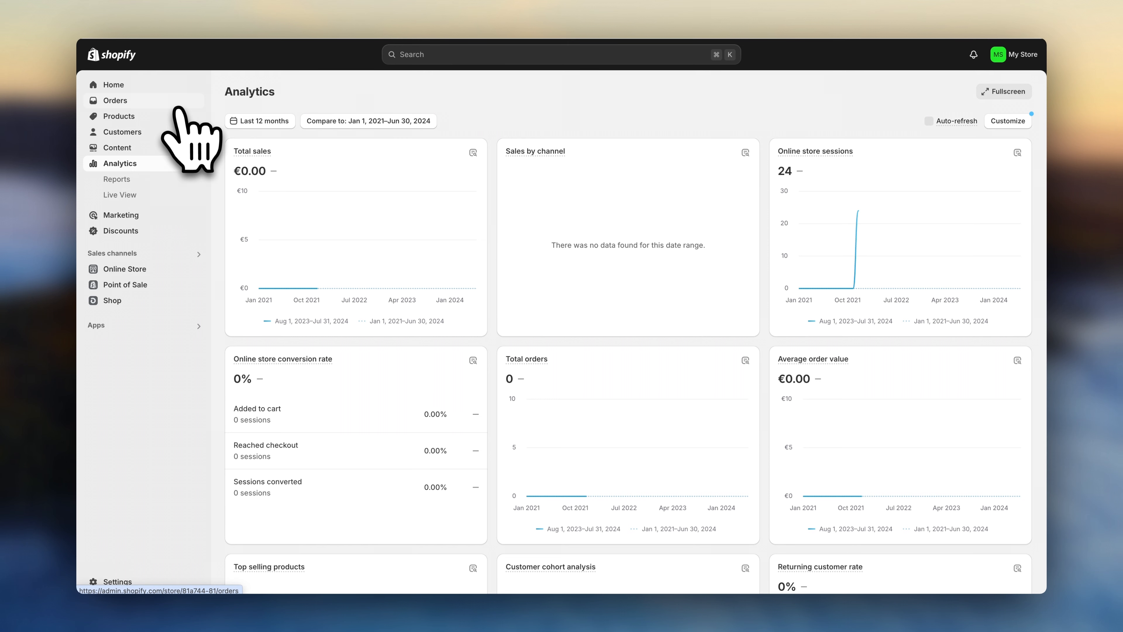
{"action": "left_click", "coordinate": [115, 100]}
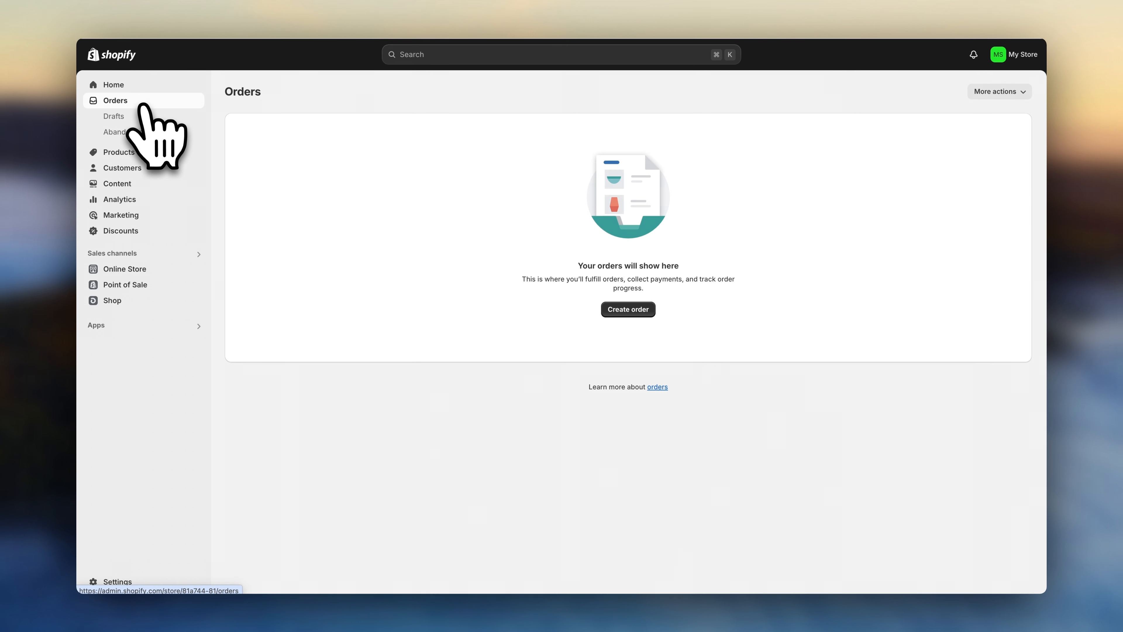